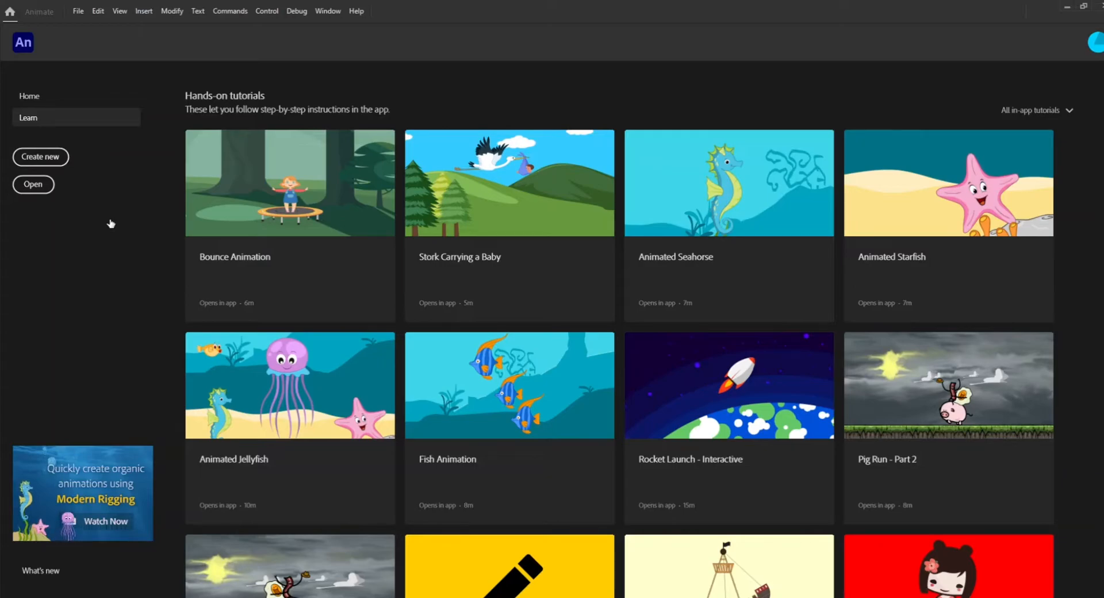
mouse_move(93, 172)
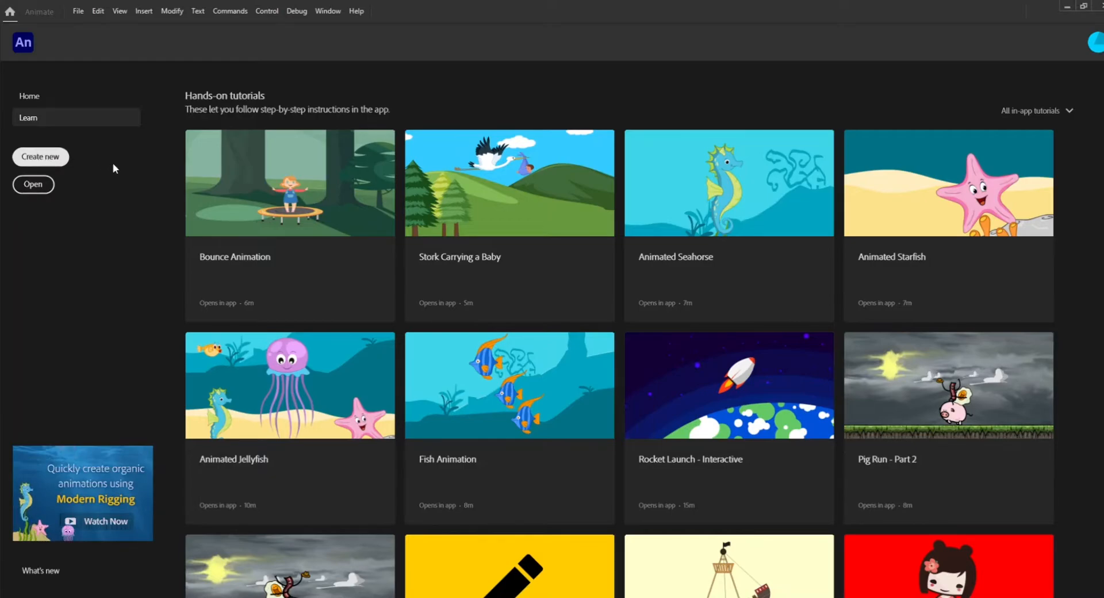
- Start a new document from the Home screen's Create new option
left_click(41, 156)
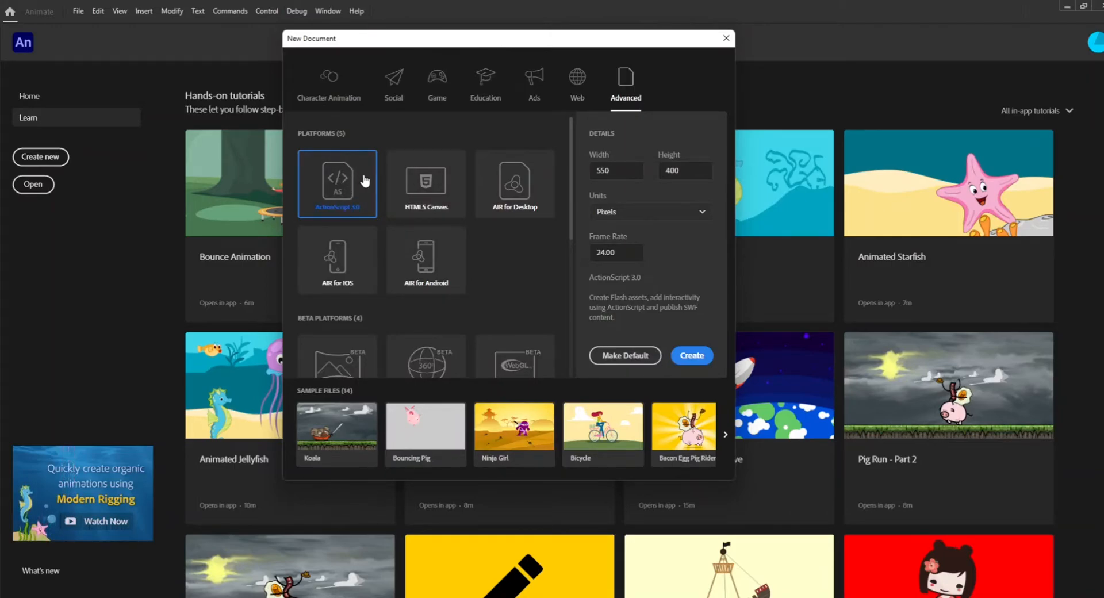
- Create an ActionScript 3.0 document sized 1920 × 1080 pixels
left_click(615, 171)
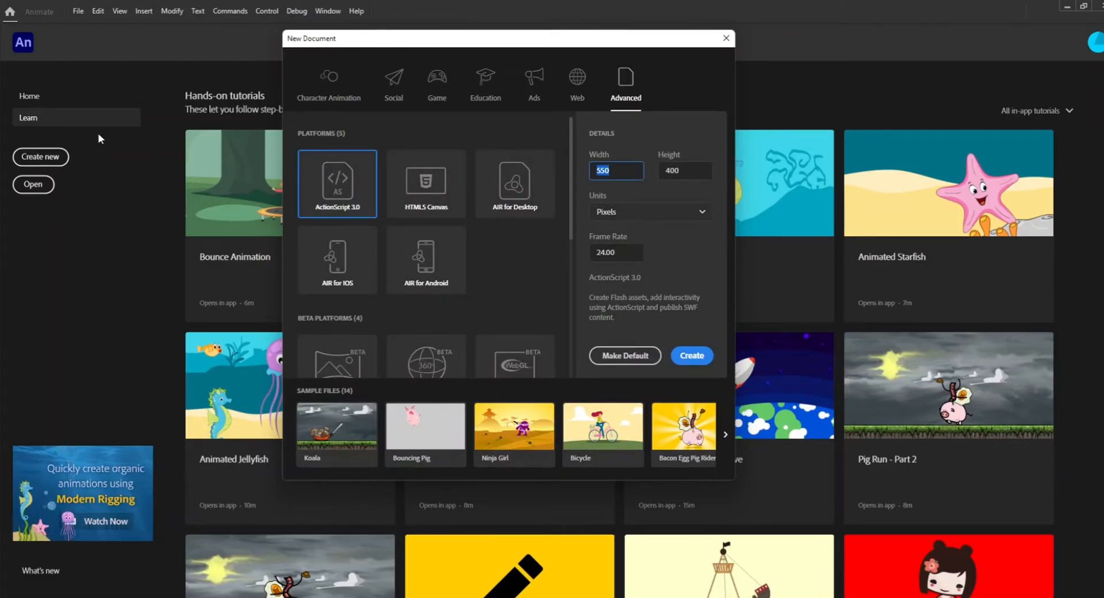
type("1")
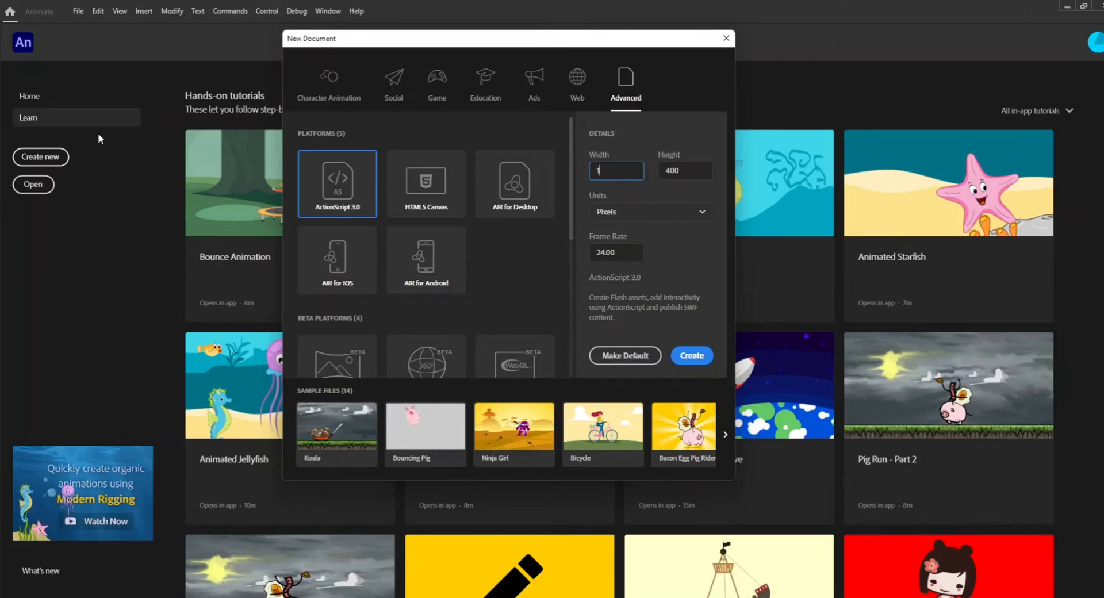
type("1920")
left_click(685, 170)
type("1080")
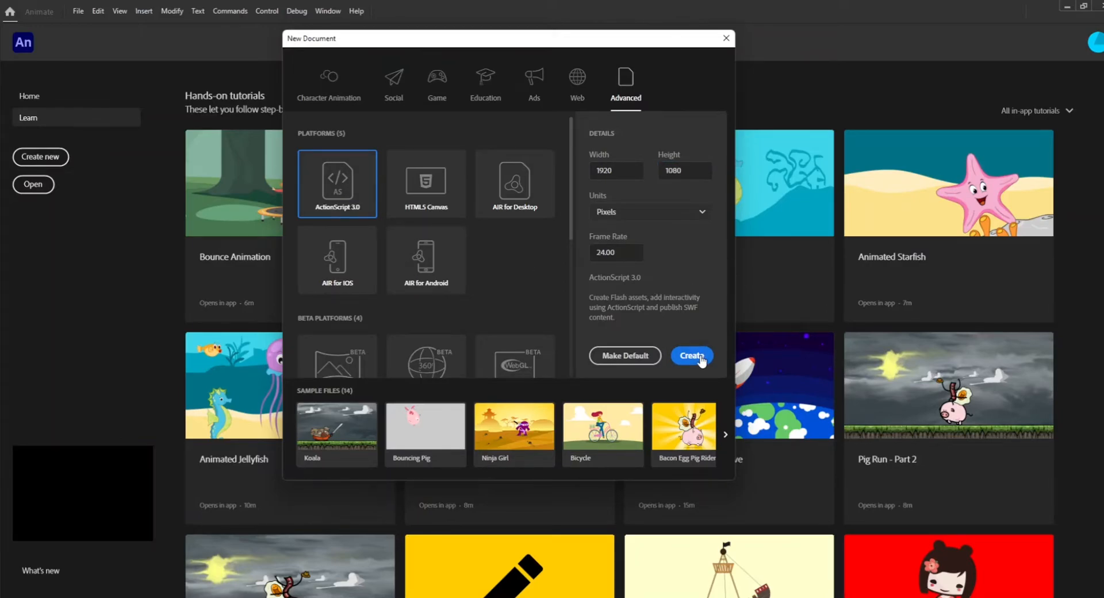
left_click(690, 356)
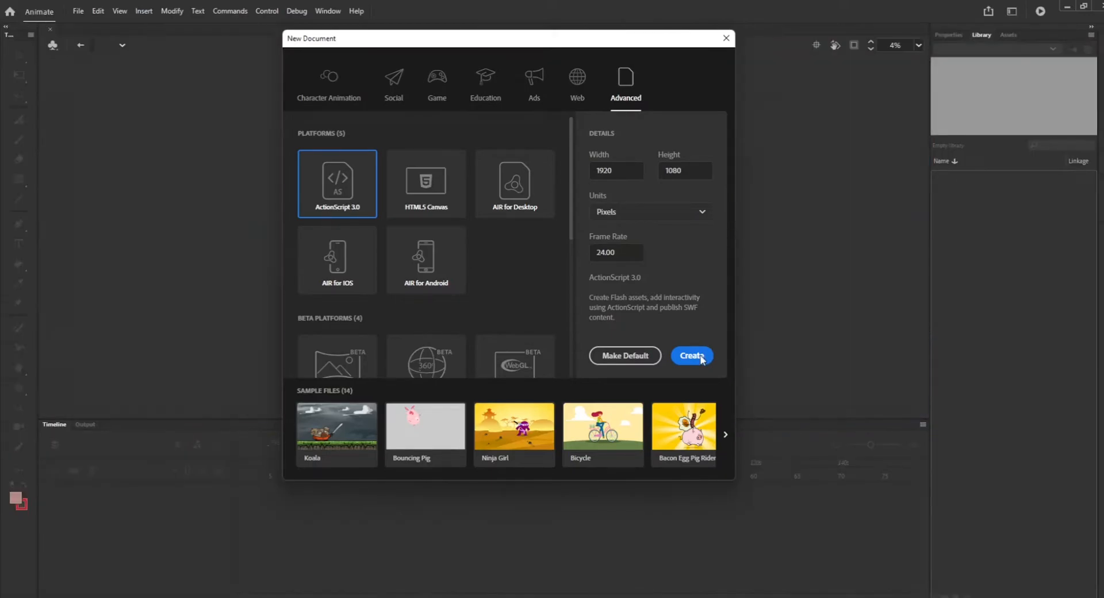
left_click(691, 356)
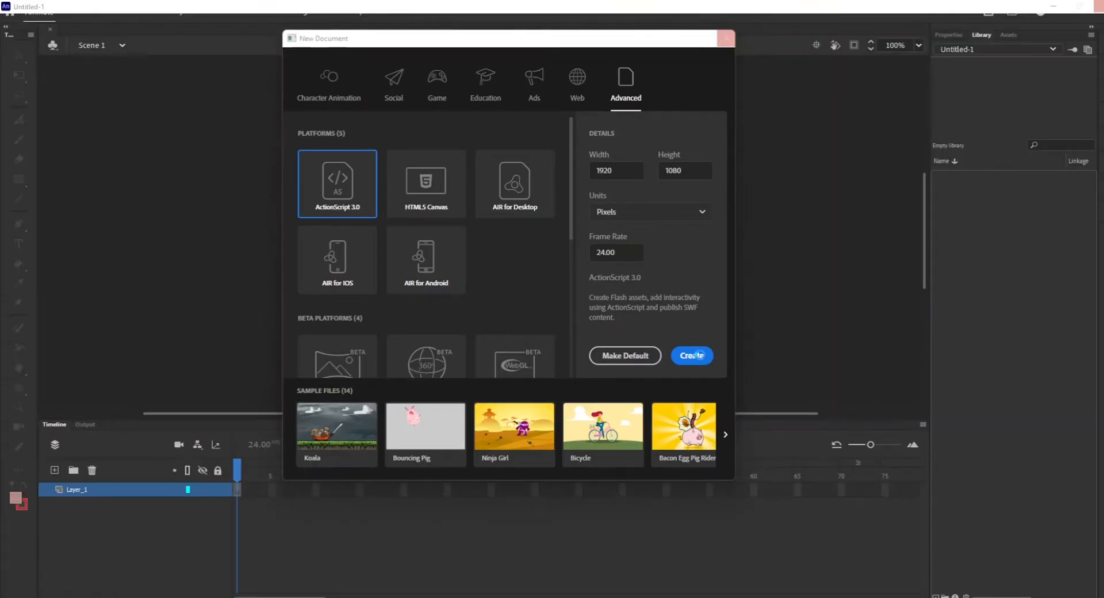
- Fit the stage in view and add layers named Background and Man
left_click(691, 354)
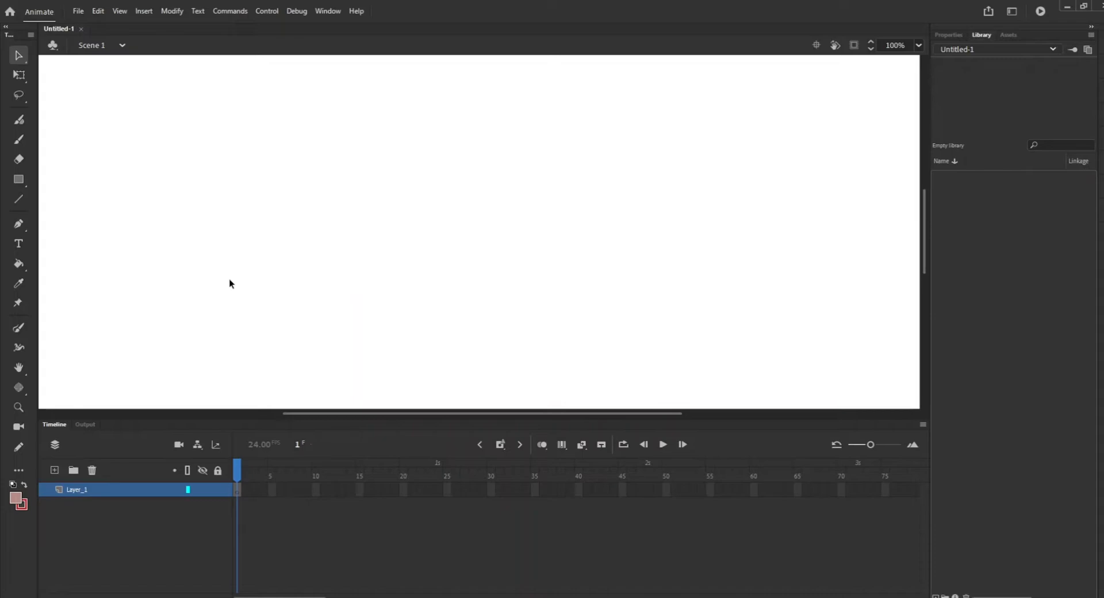
mouse_move(167, 182)
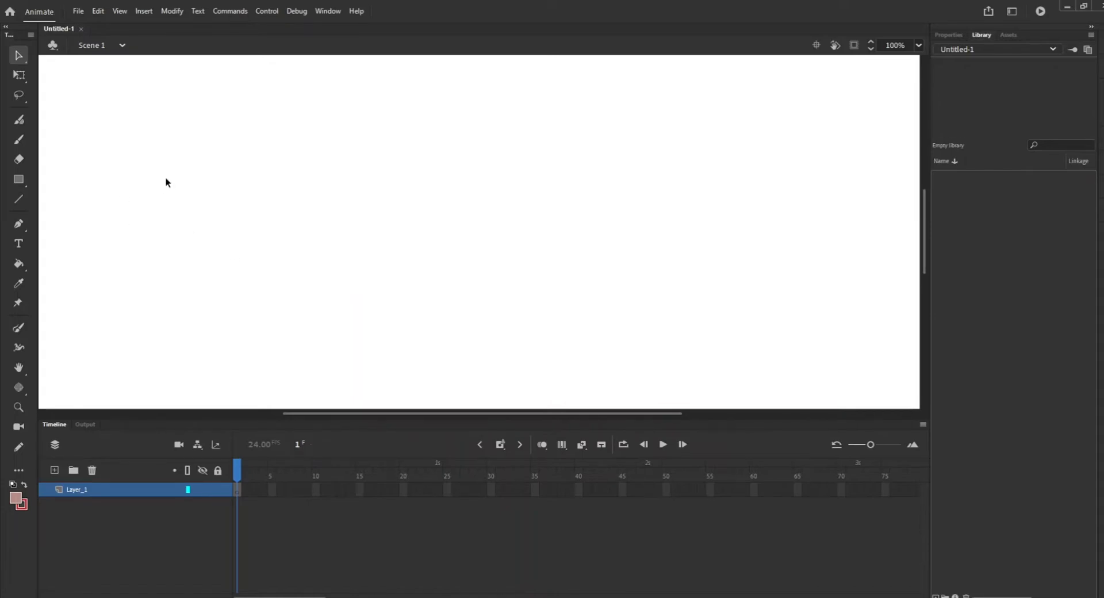
left_click(900, 45)
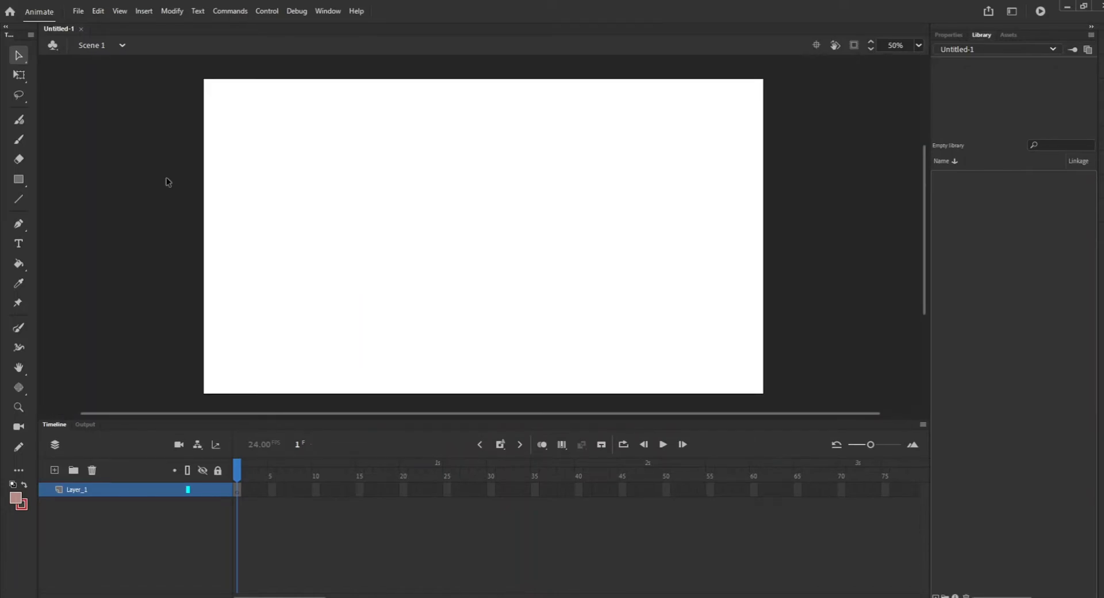
mouse_move(55, 111)
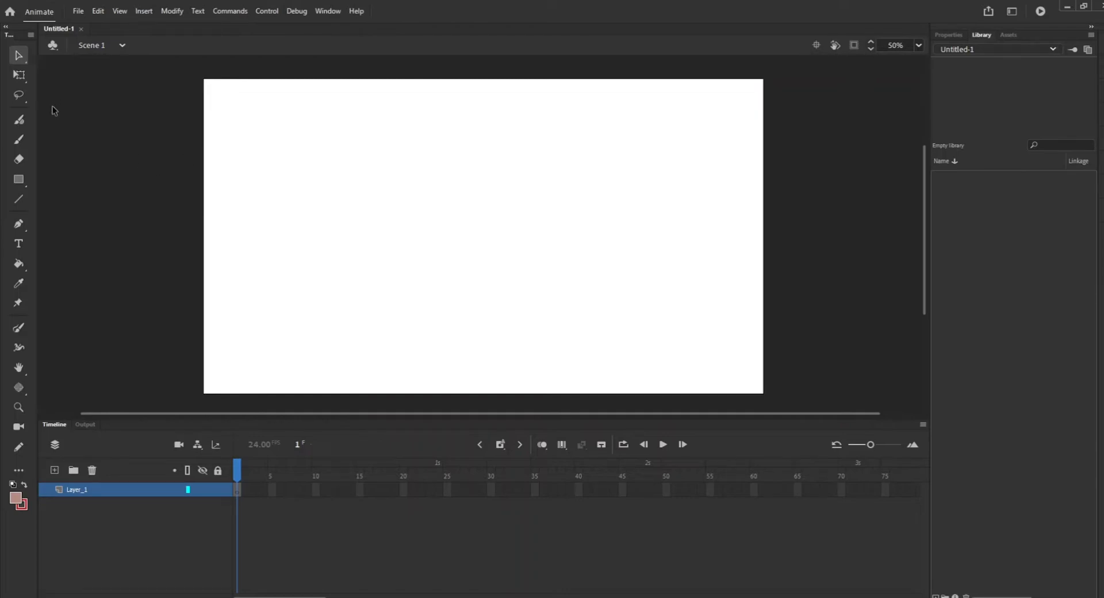
left_click(54, 470)
type("B")
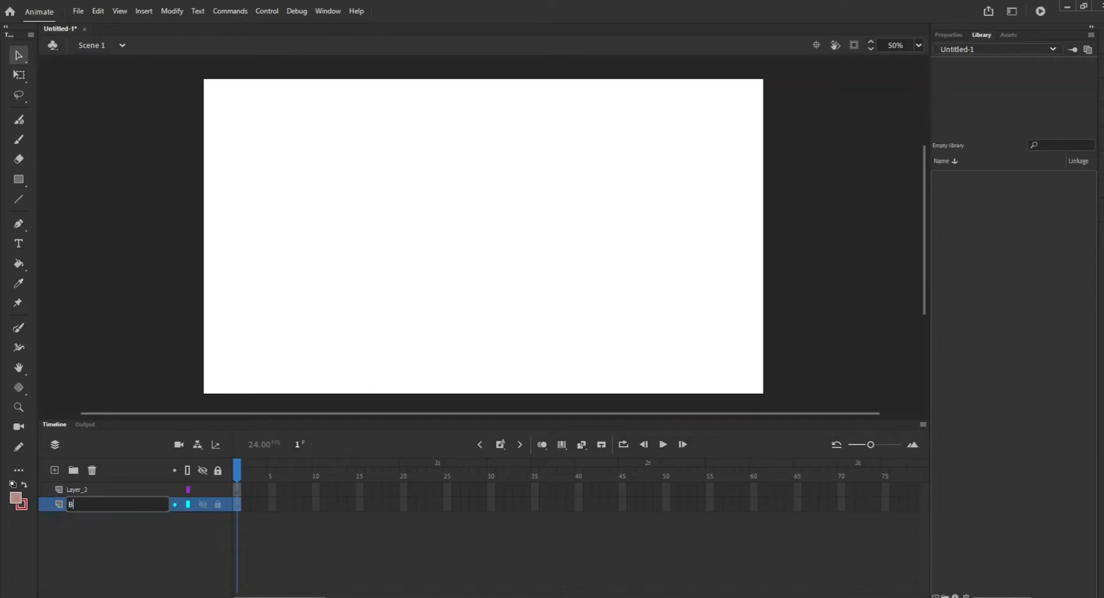
type("ackground")
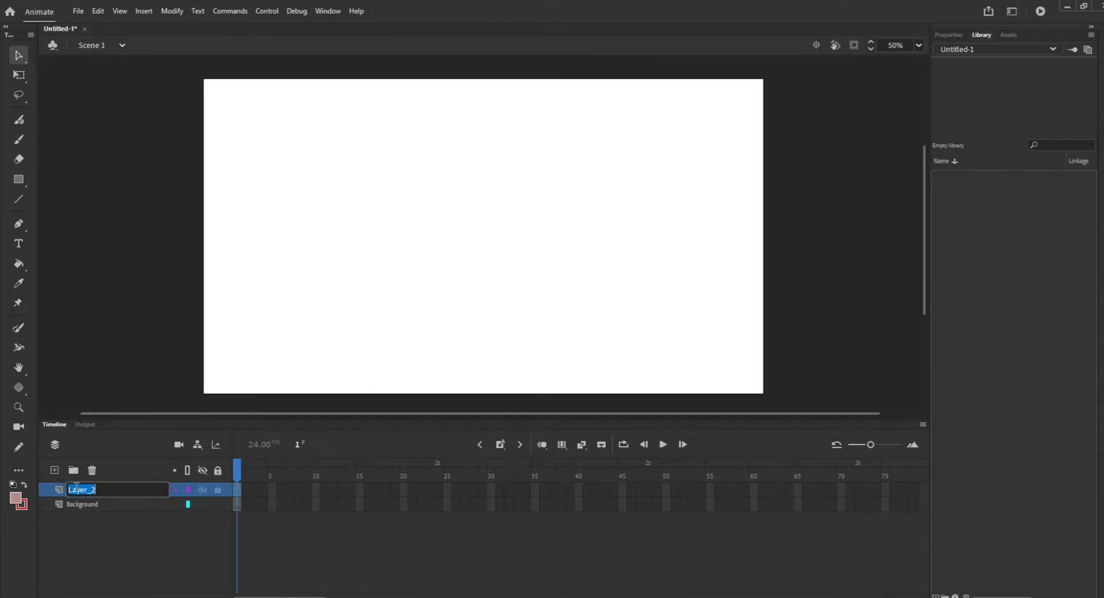
type("Man")
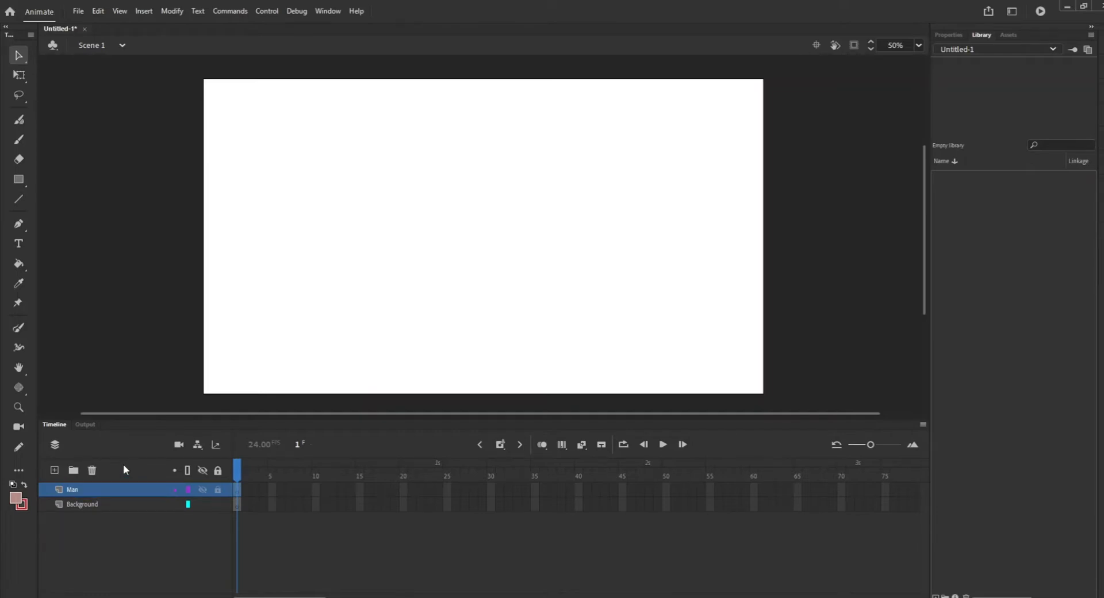
- Add two more layers named Cart and Grocery Store
left_click(54, 470)
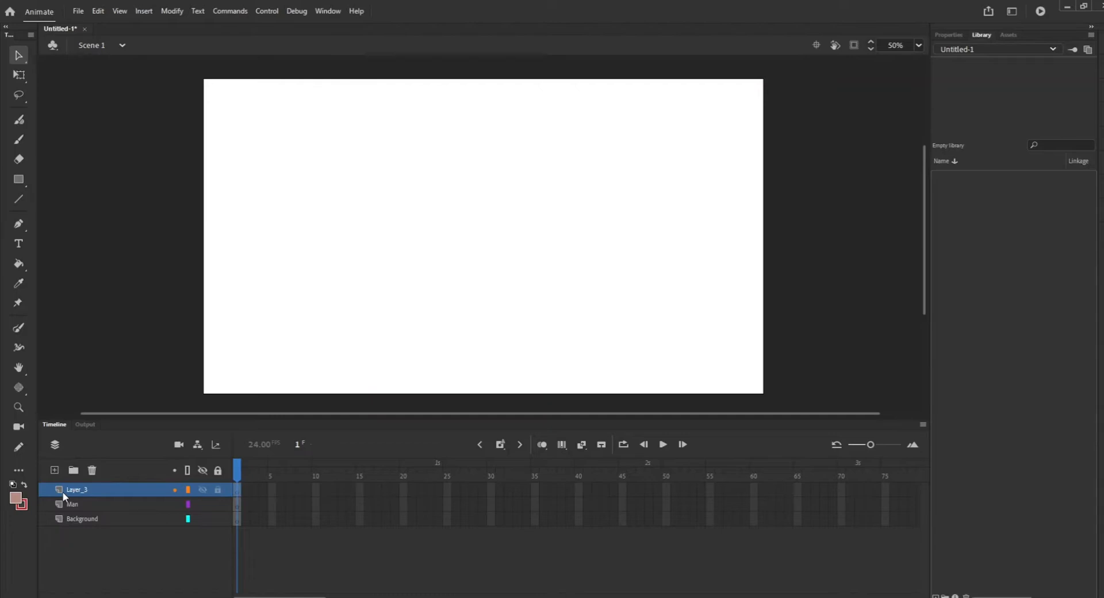
double_click(76, 490)
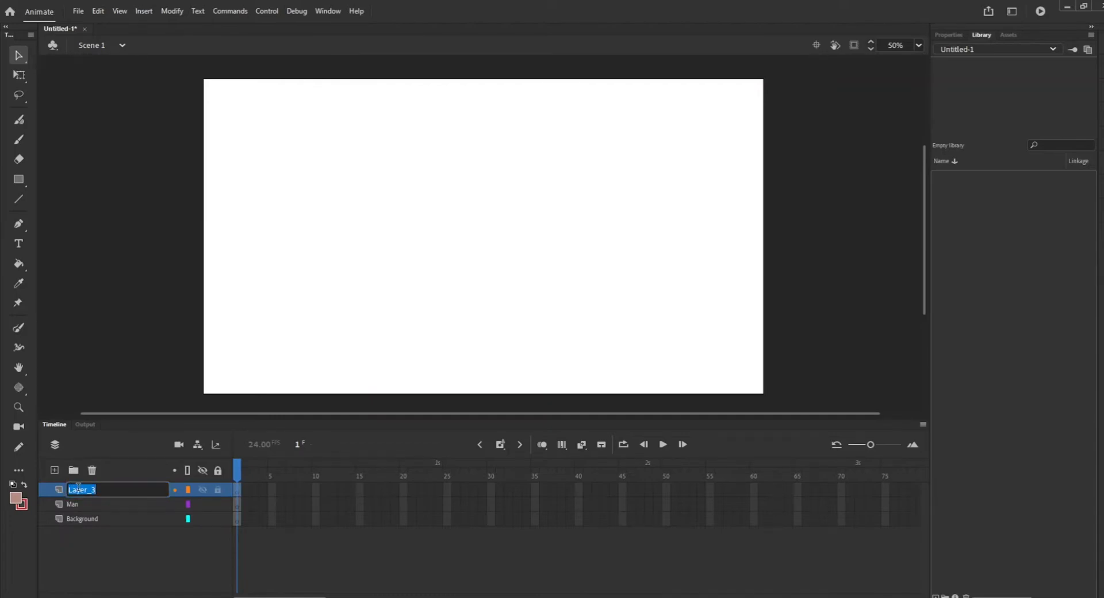
type("Cart")
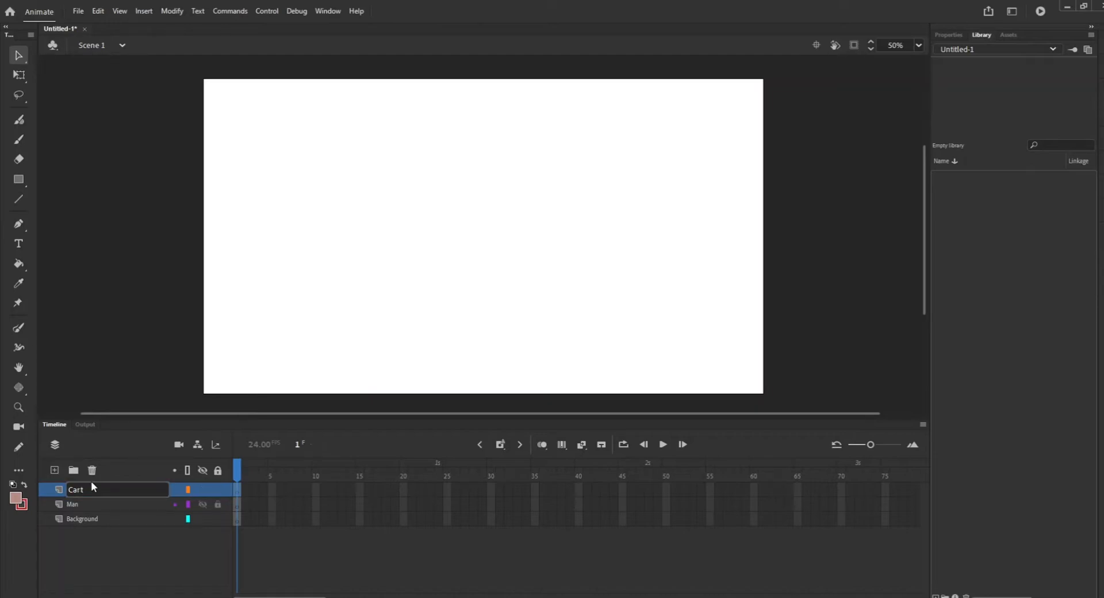
left_click(54, 470)
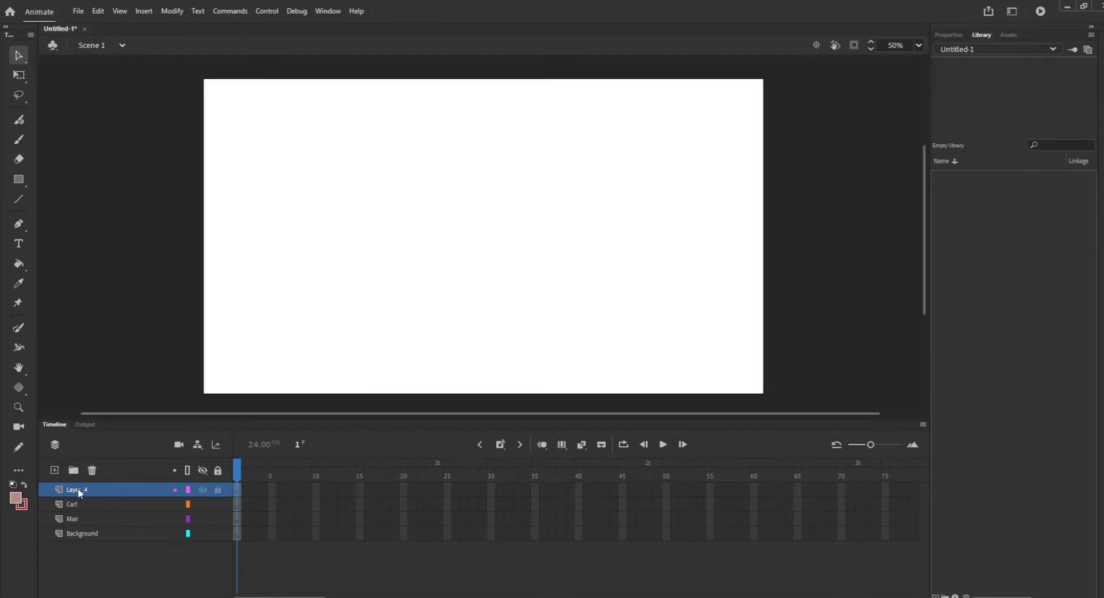
type("Broce")
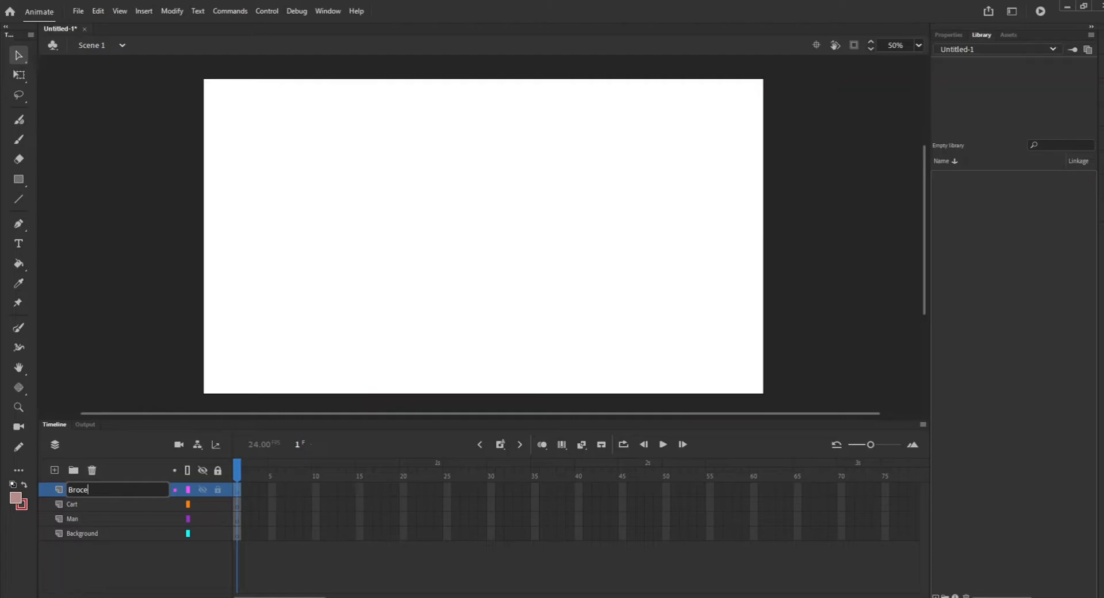
type("ry")
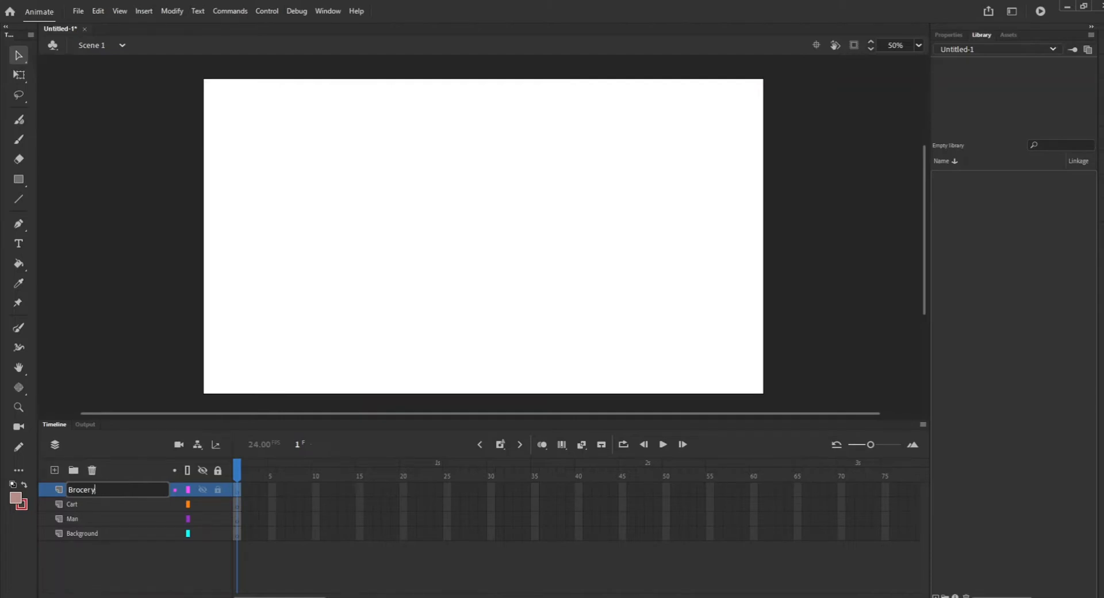
type("Gr")
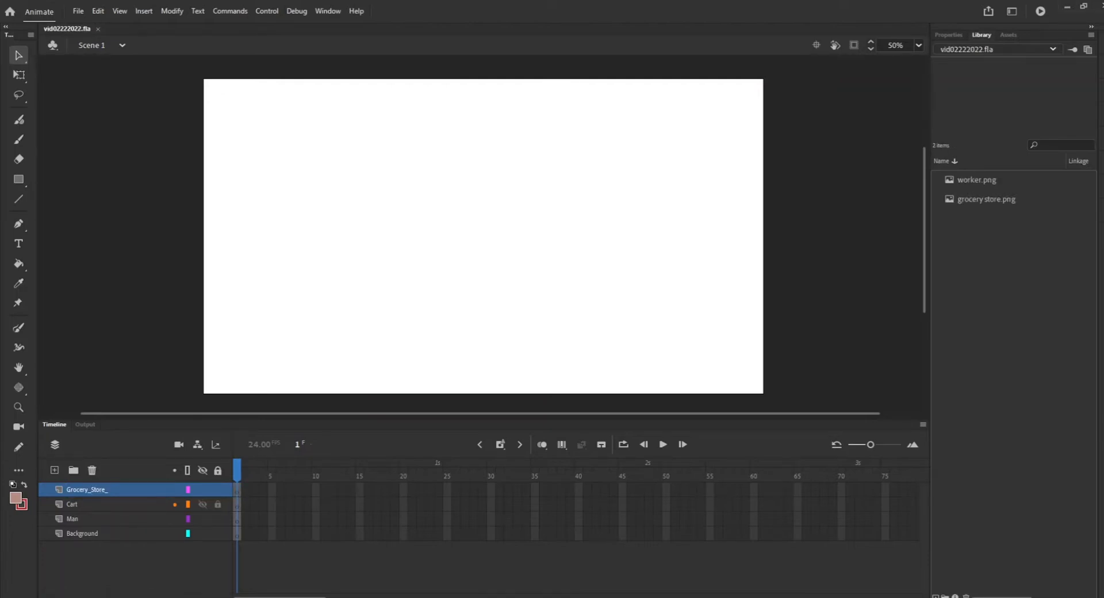
- Browse the Modify, Debug, Edit and File menus
left_click(144, 10)
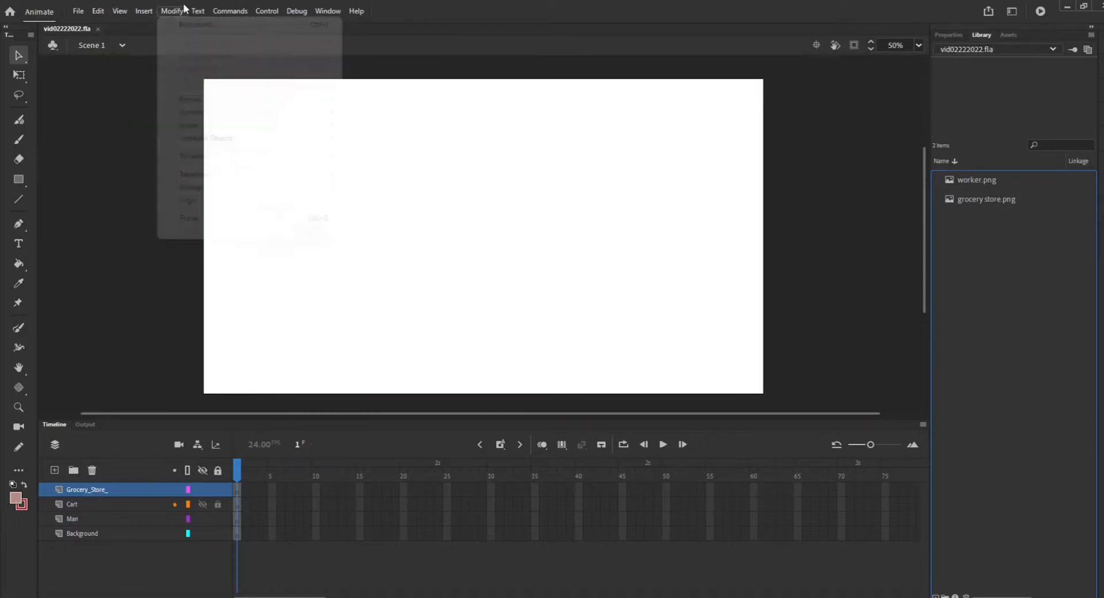
left_click(297, 10)
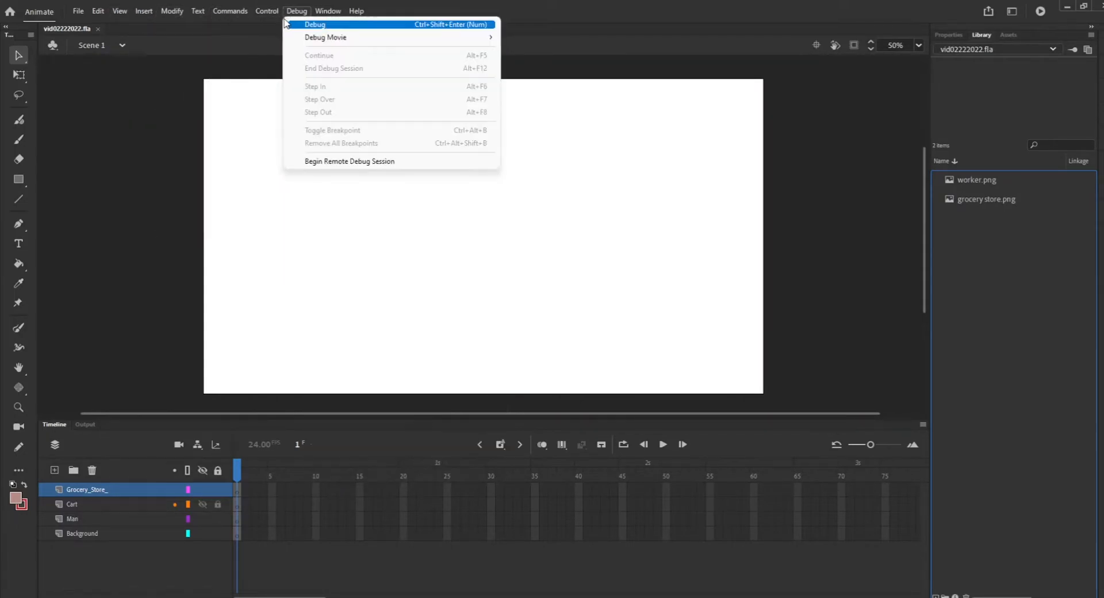
left_click(98, 11)
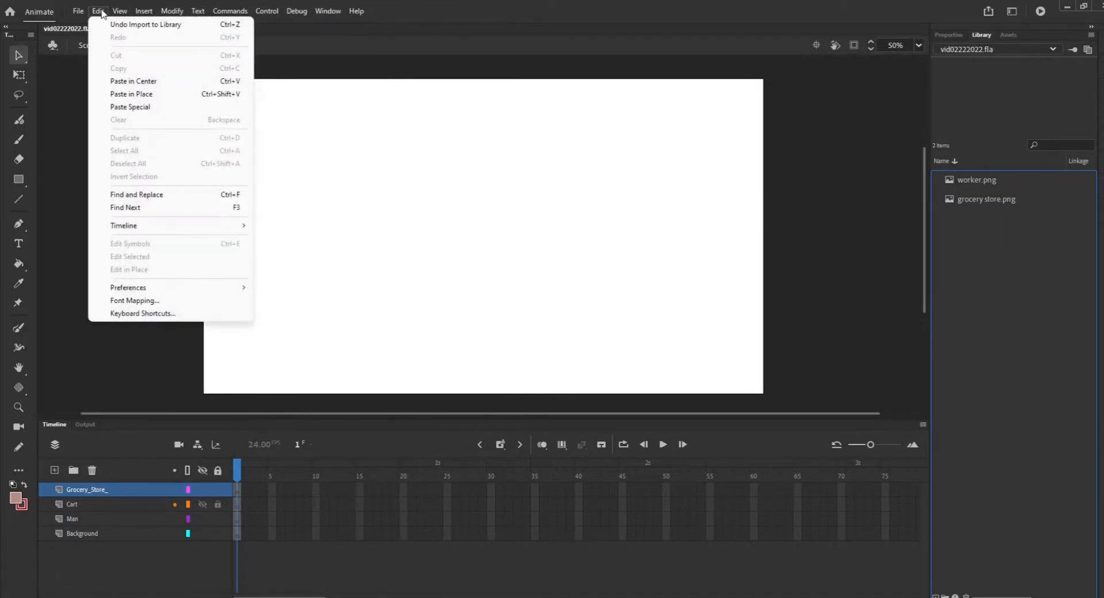
left_click(78, 10)
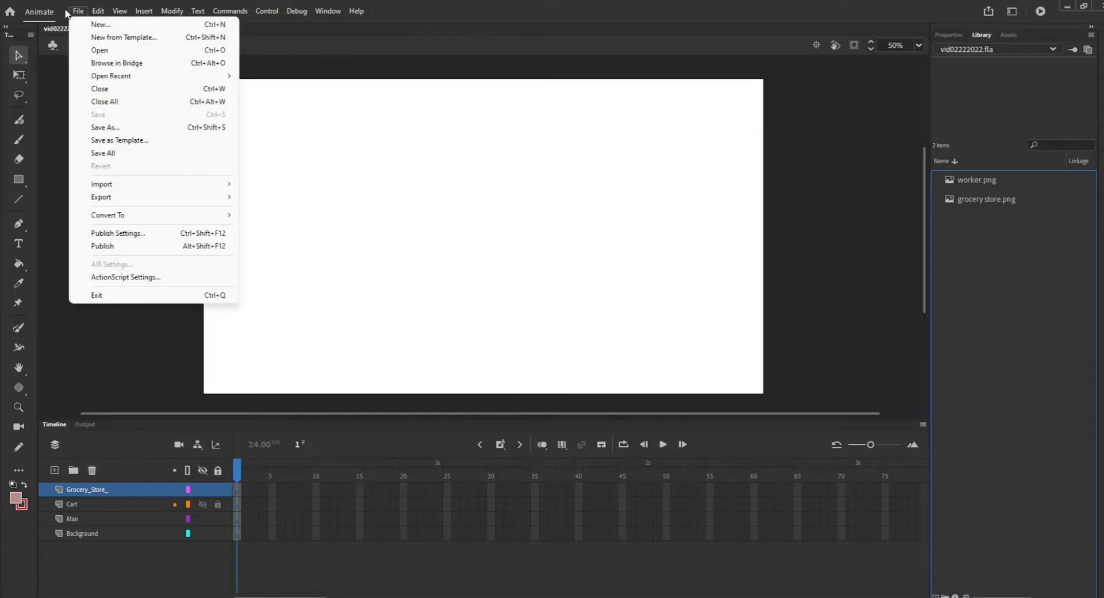
mouse_move(101, 184)
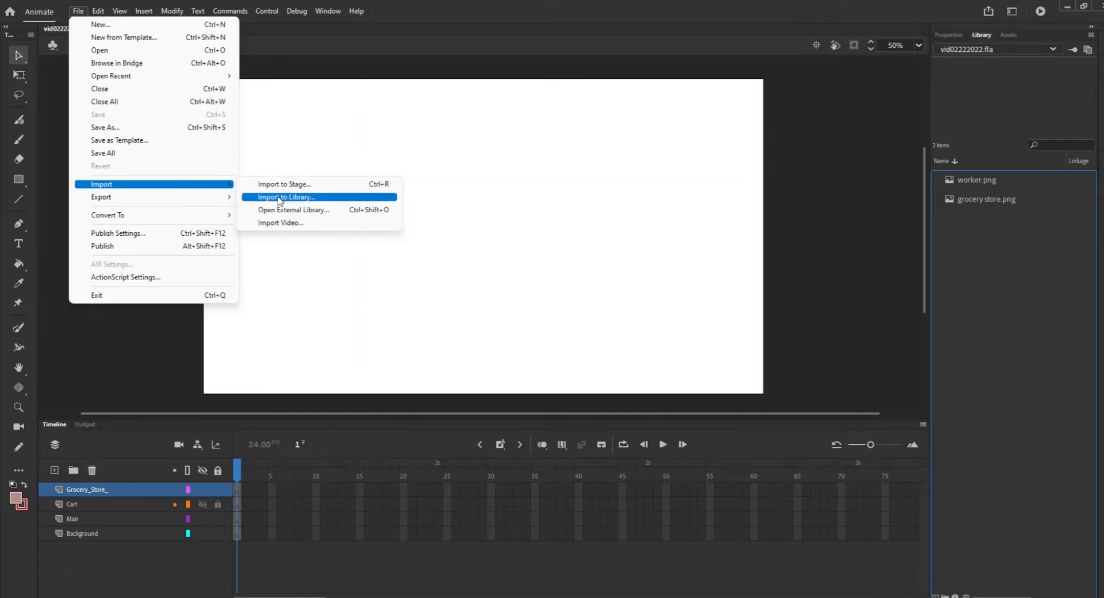
mouse_move(280, 223)
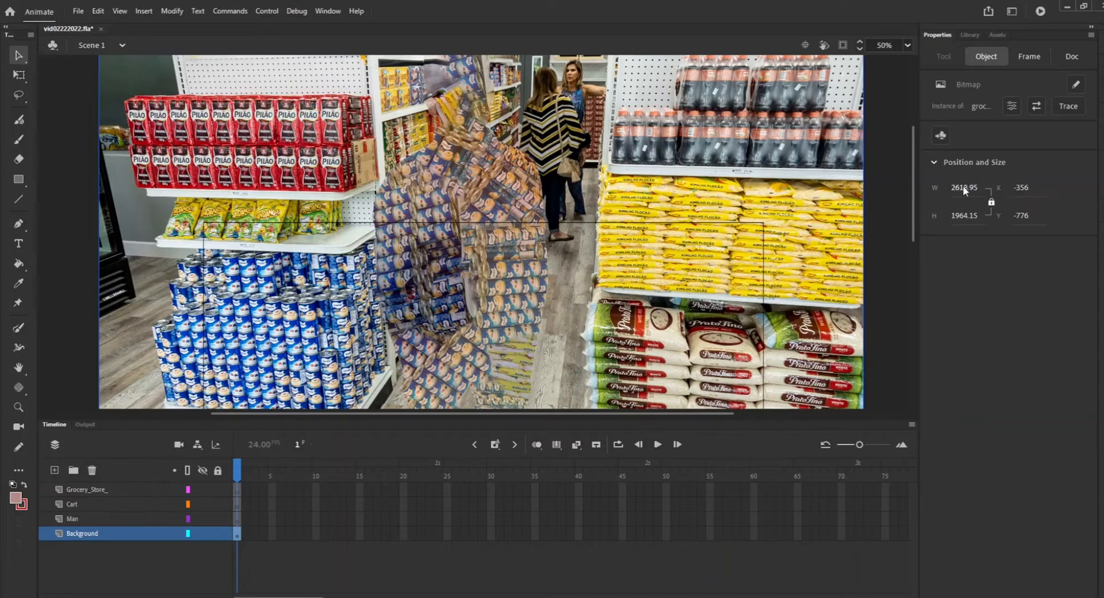
- Scrub the grocery store photo's width down to about 1596 so it fits the stage
left_click_drag(968, 195, 956, 195)
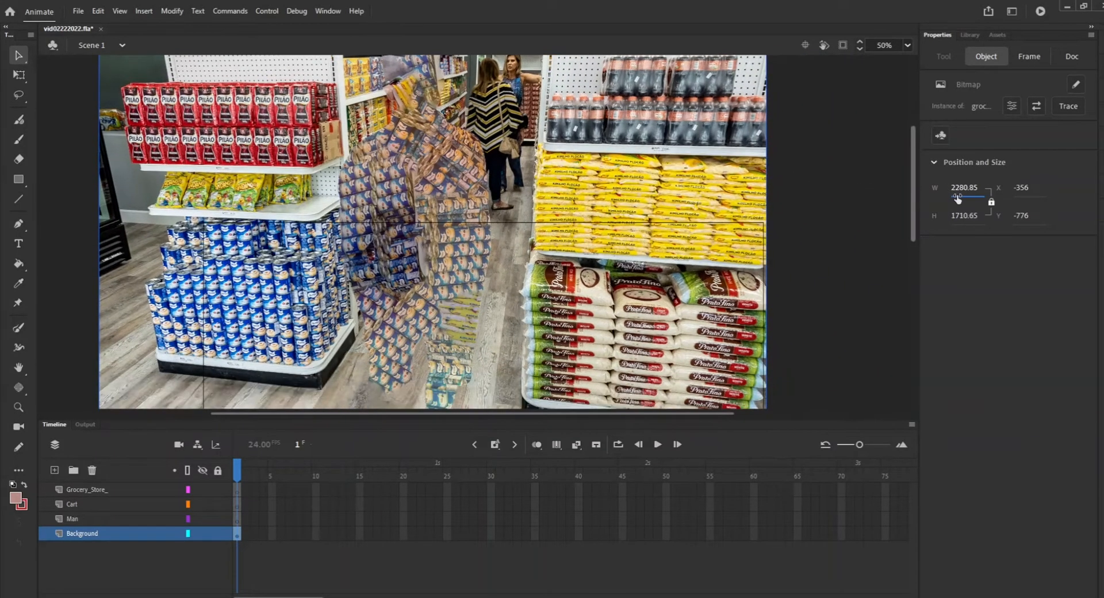
left_click_drag(963, 196, 957, 196)
type("1596")
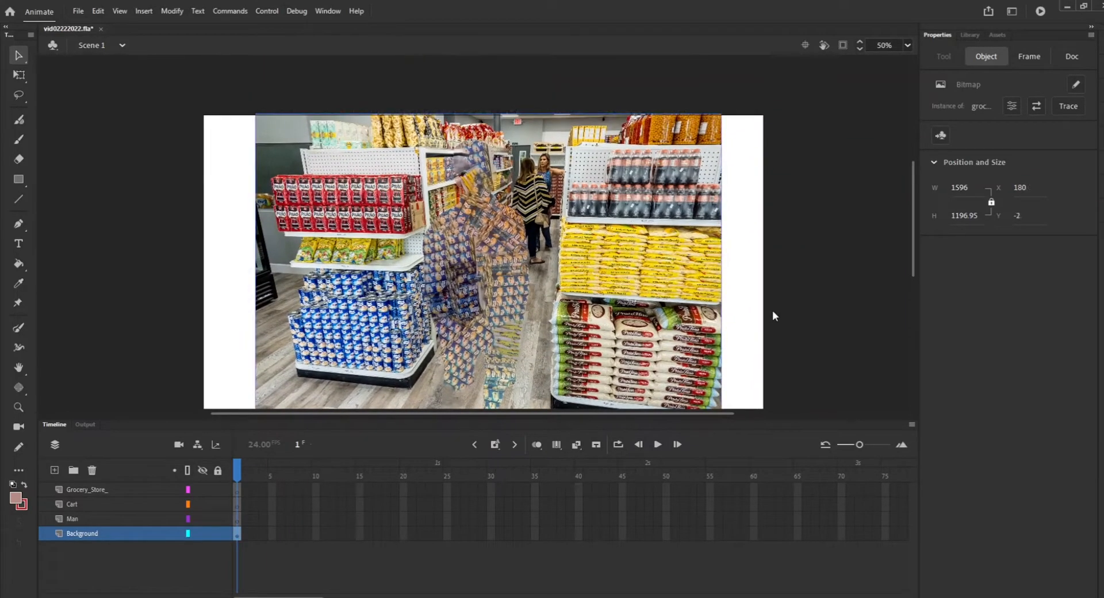
scroll("down", 3)
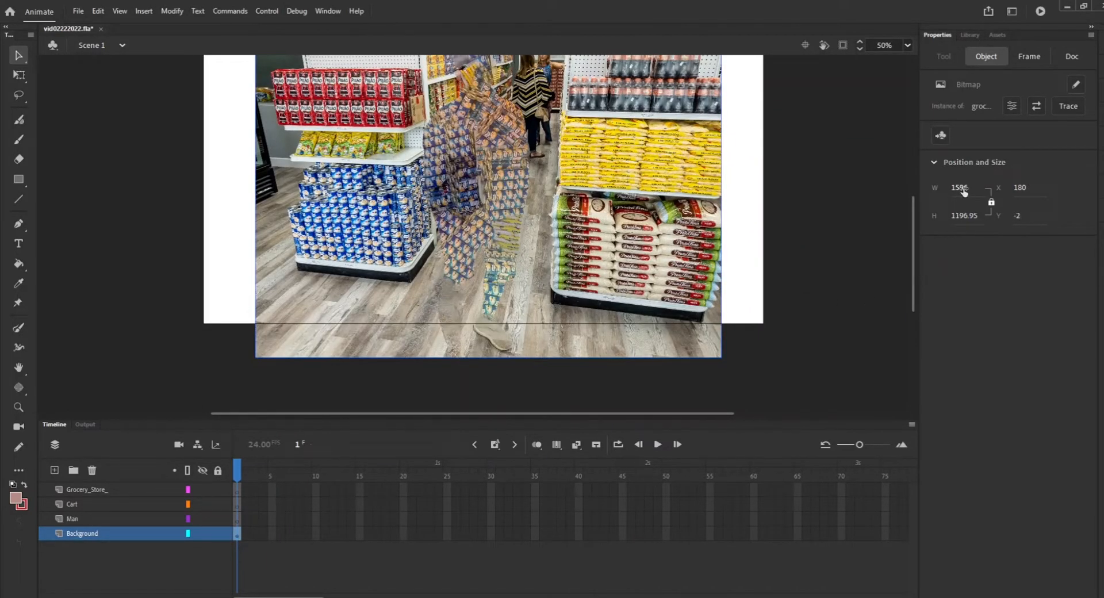
left_click_drag(961, 187, 956, 188)
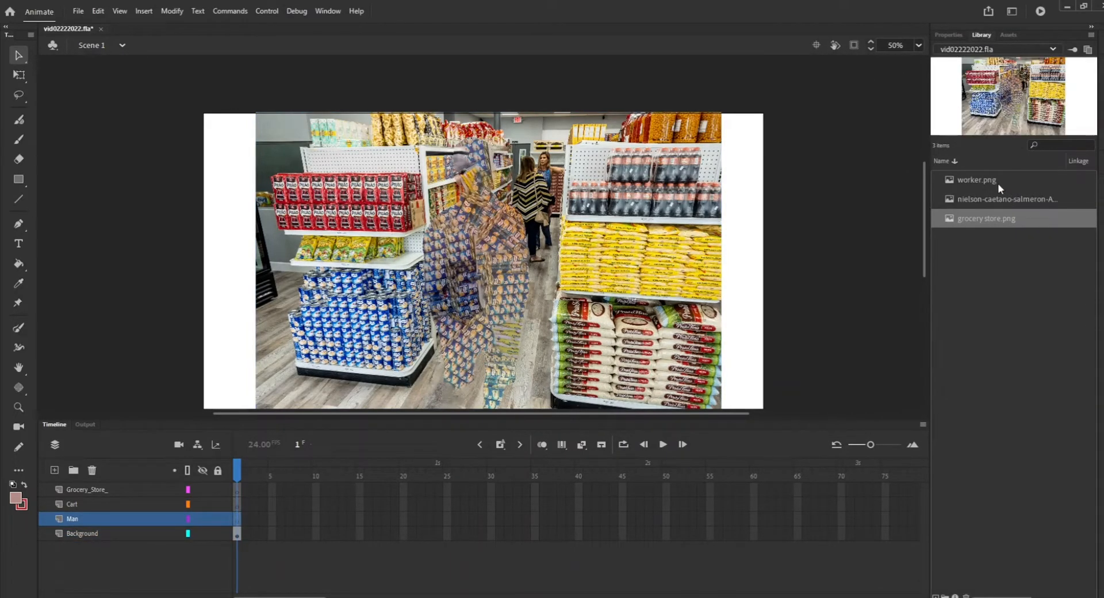
- Place worker.png on the Man layer and scale him down into the aisle
left_click(976, 179)
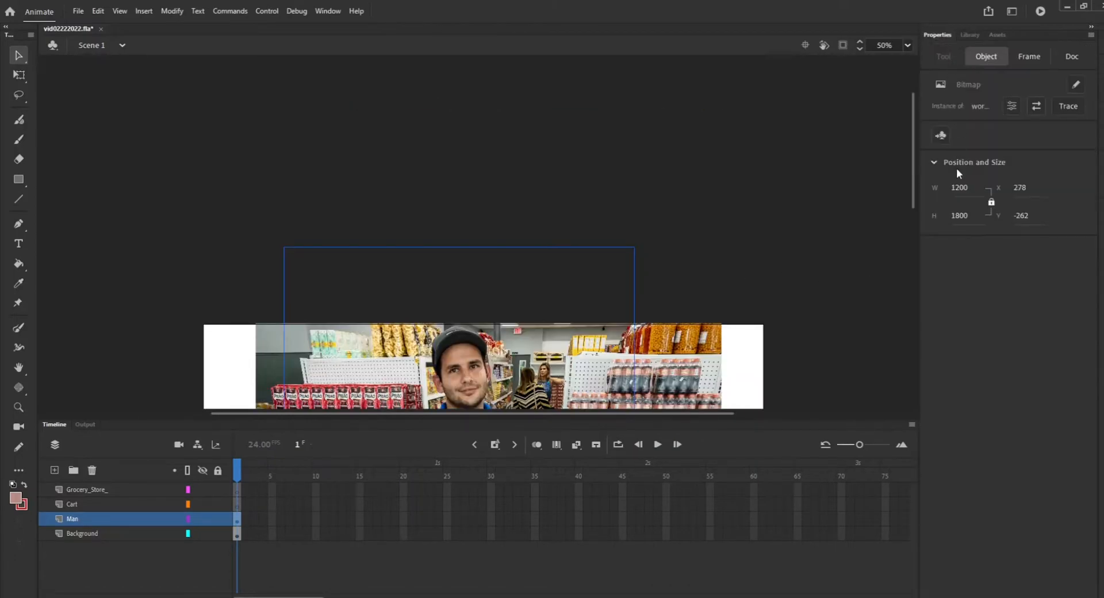
left_click_drag(960, 188, 963, 195)
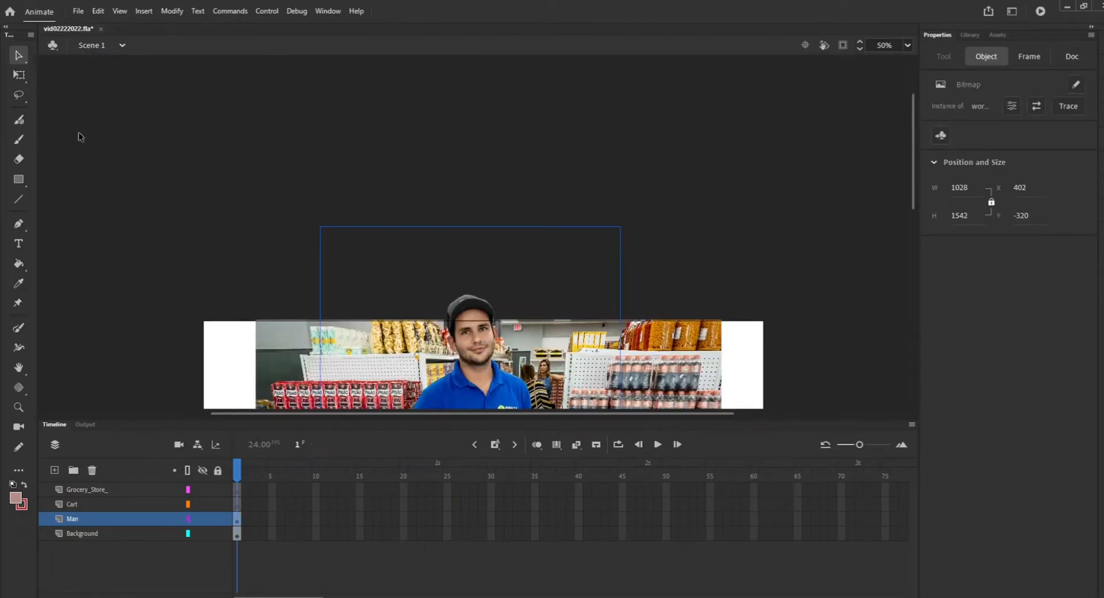
left_click(19, 75)
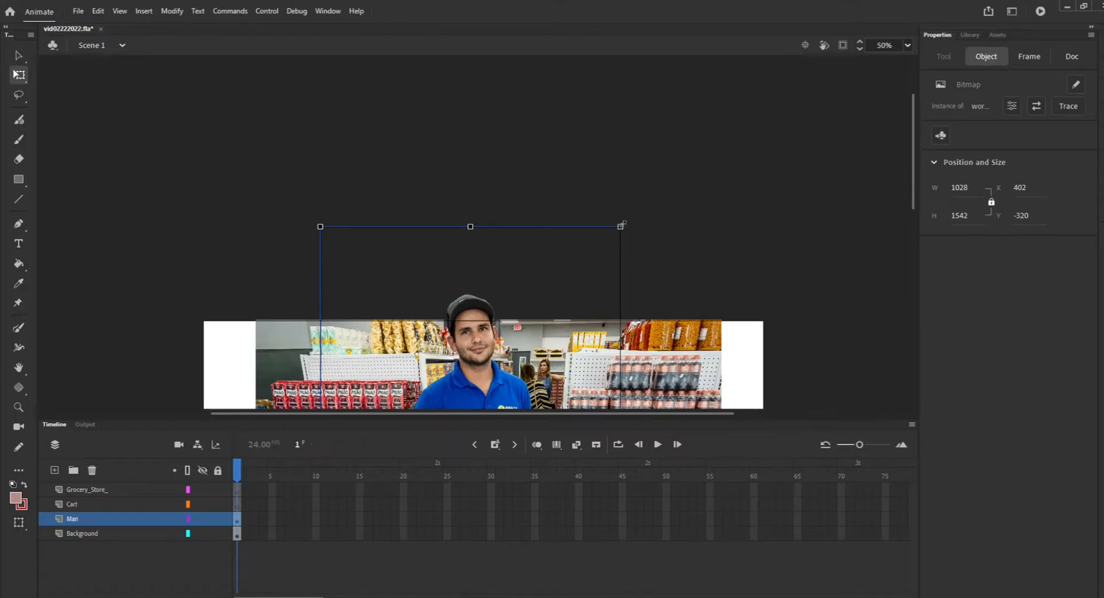
left_click(18, 74)
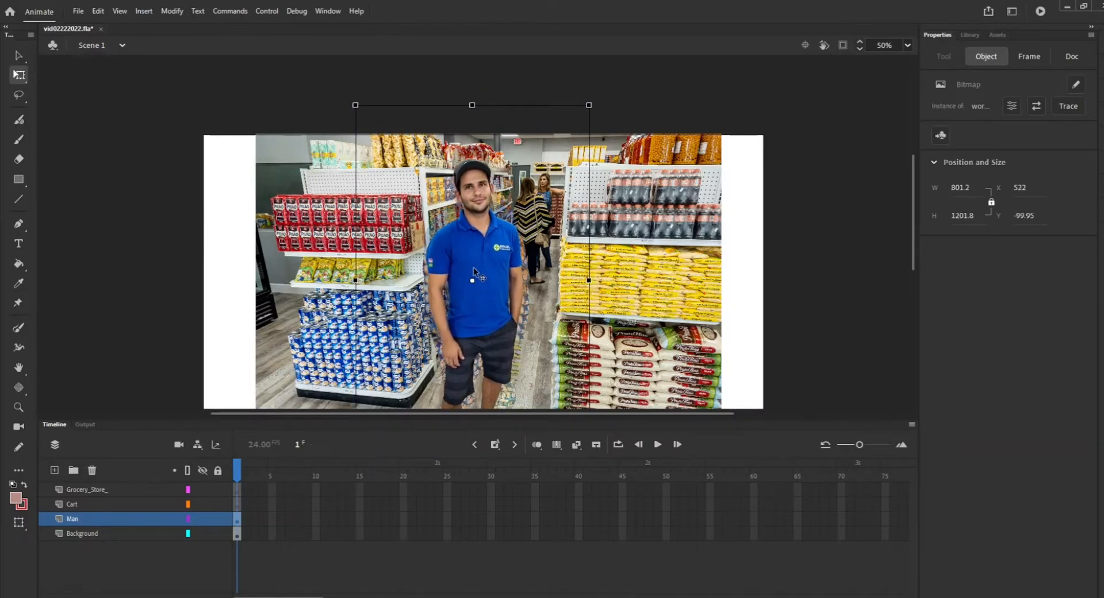
left_click(1071, 56)
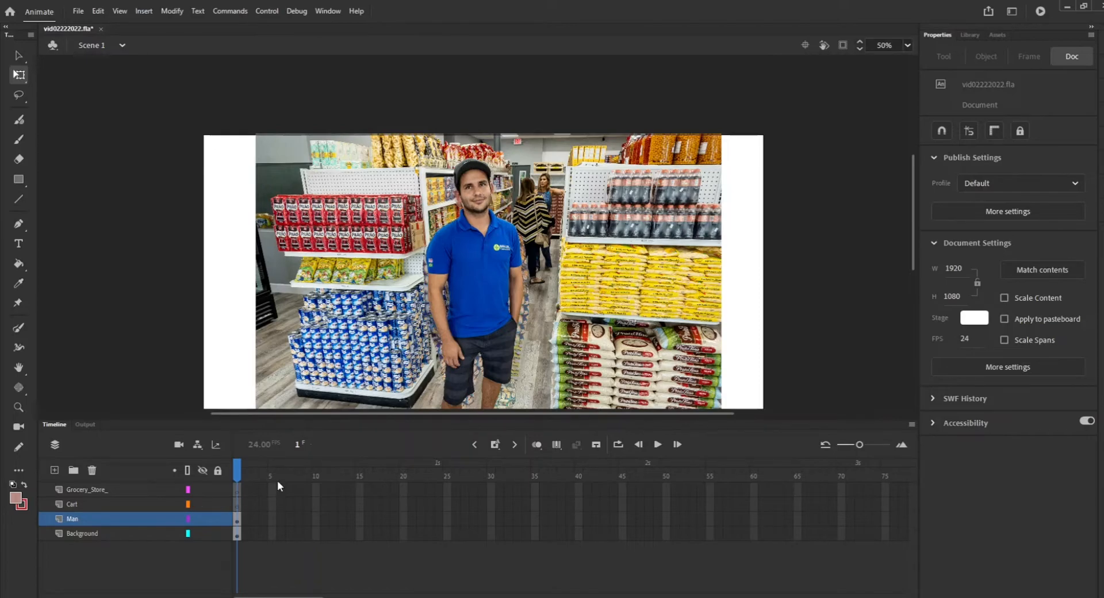
mouse_move(246, 519)
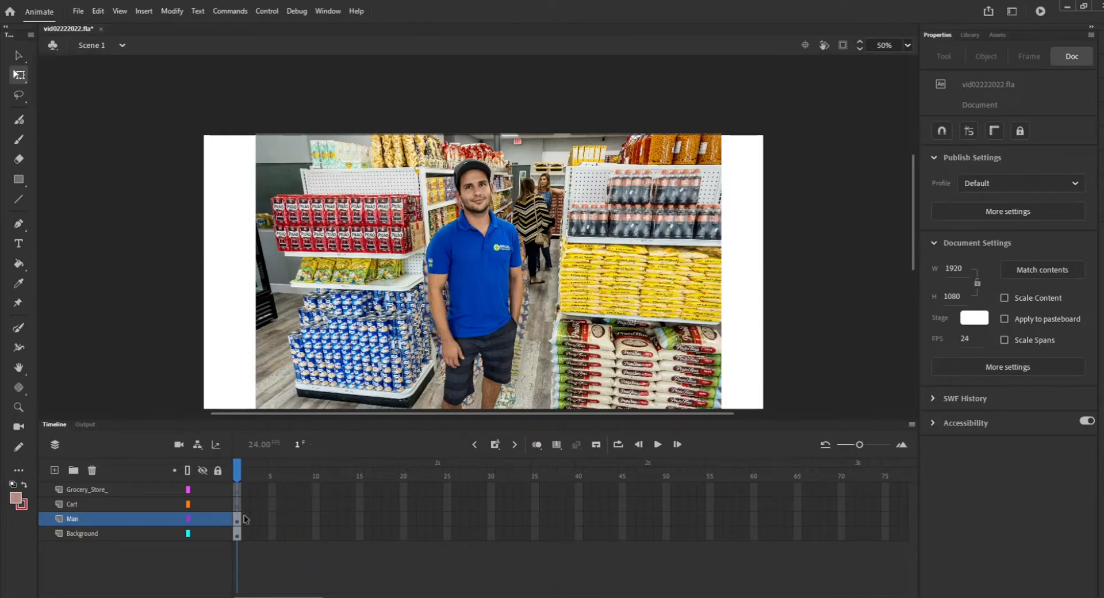
mouse_move(364, 526)
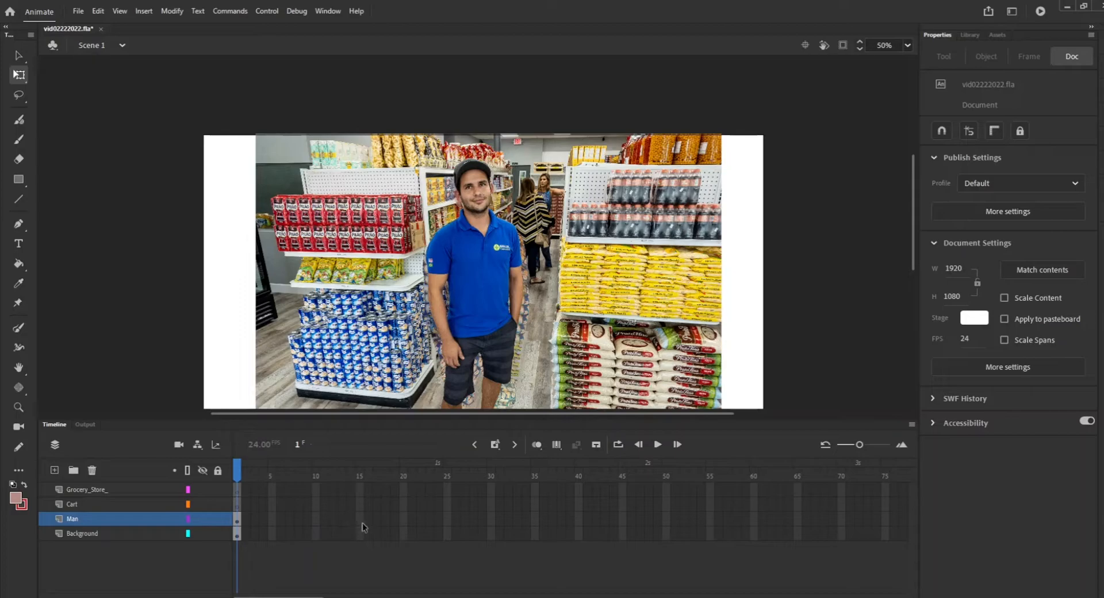
- Insert a keyframe at frame 15 on Man and extend Background to frame 15
right_click(359, 526)
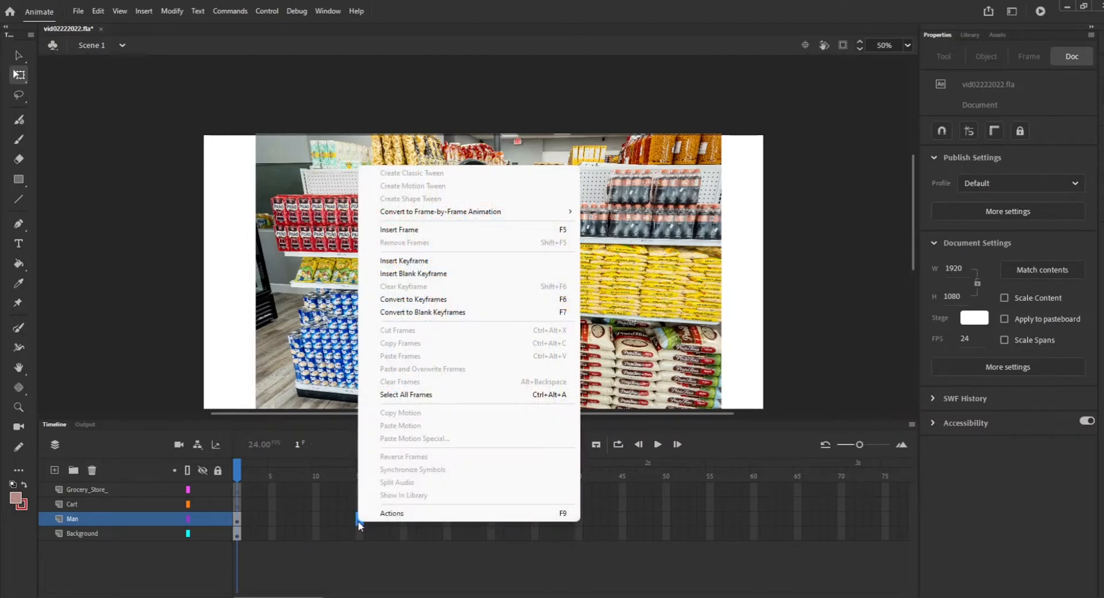
mouse_move(426, 261)
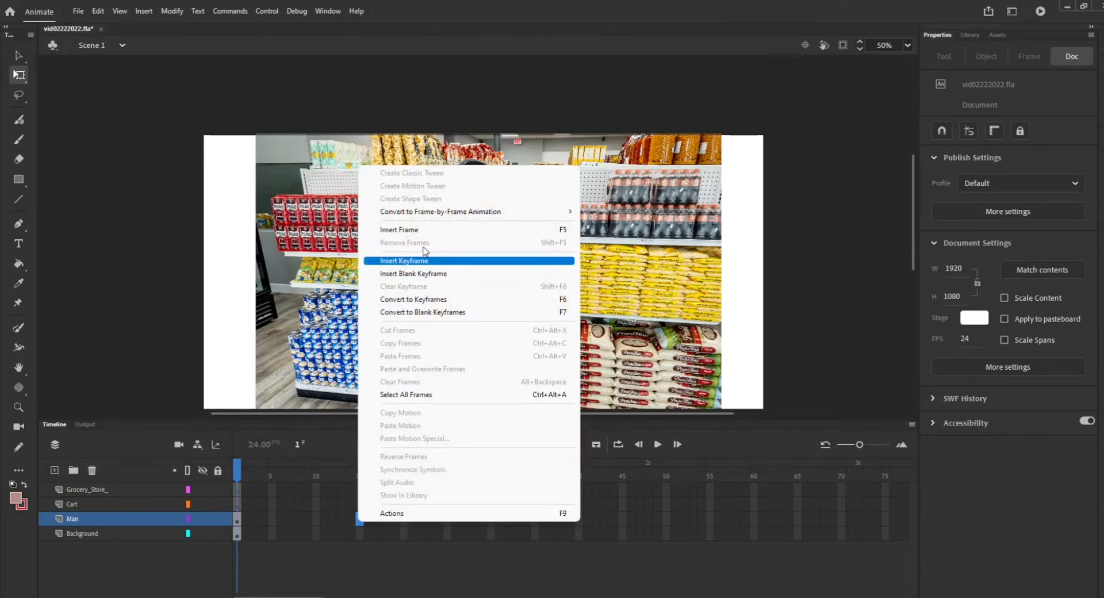
left_click(404, 261)
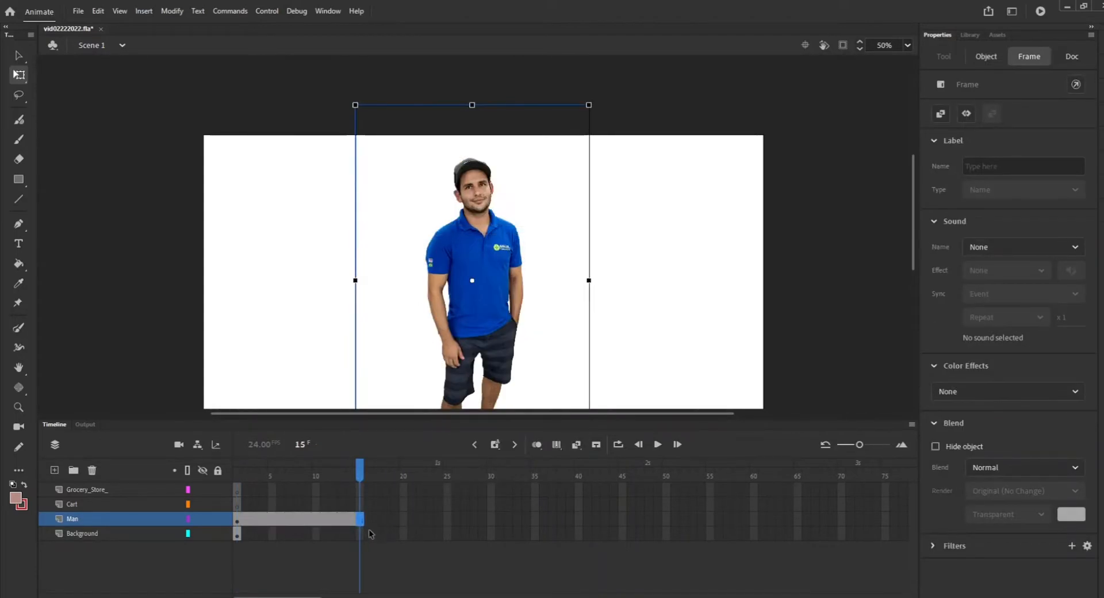
left_click(82, 533)
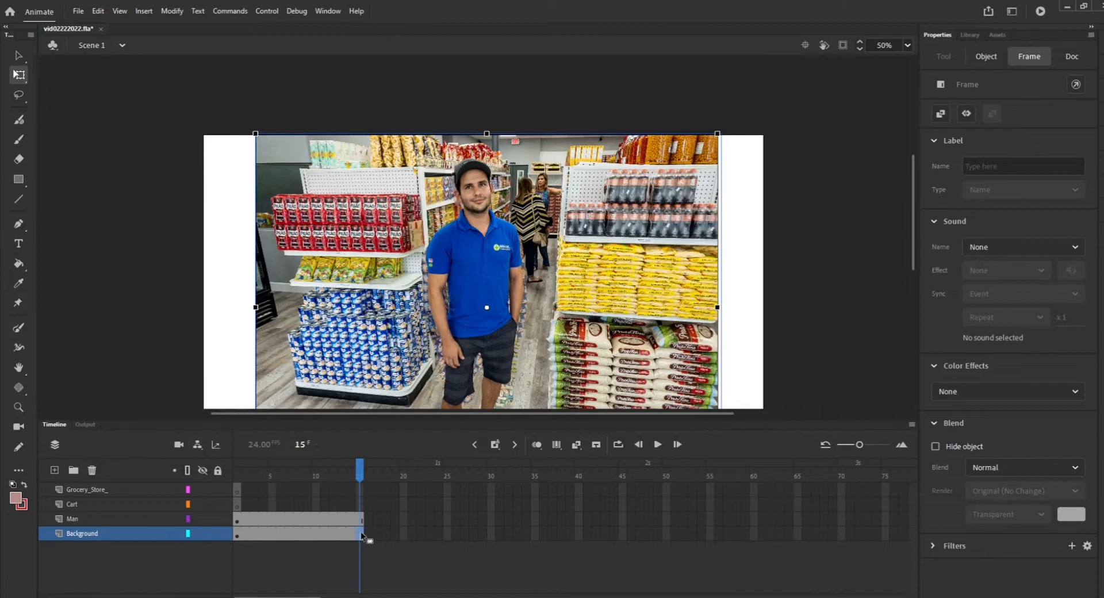
mouse_move(294, 433)
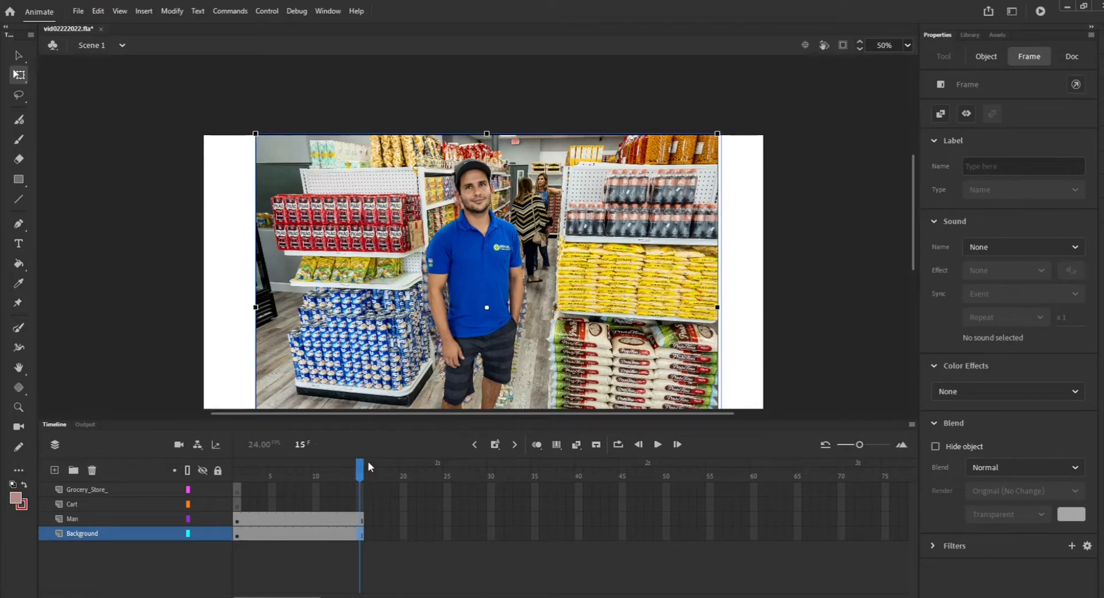
left_click(1071, 56)
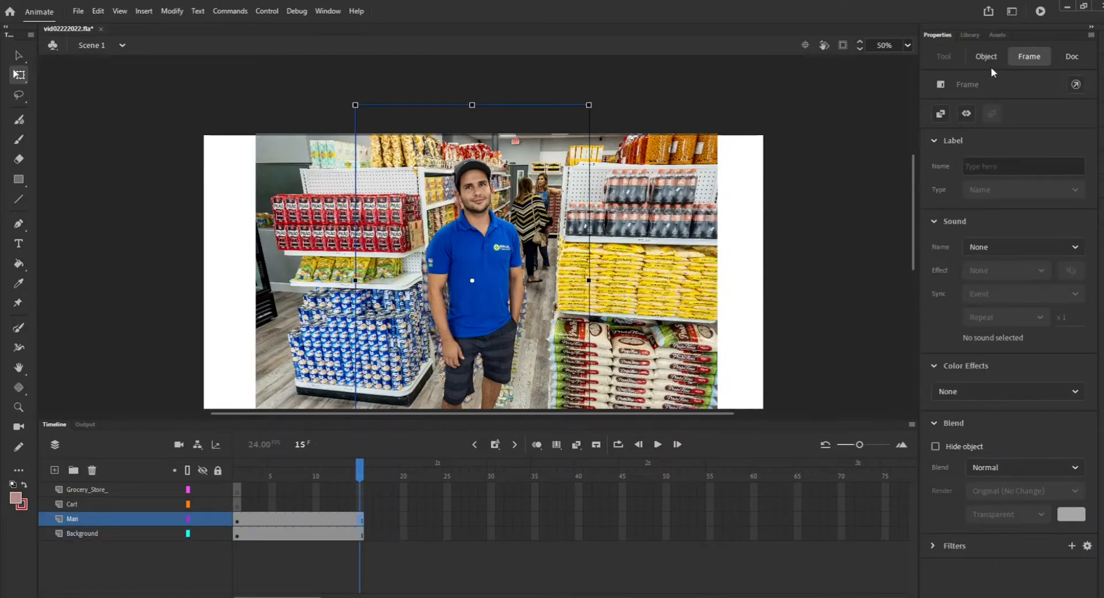
left_click(970, 35)
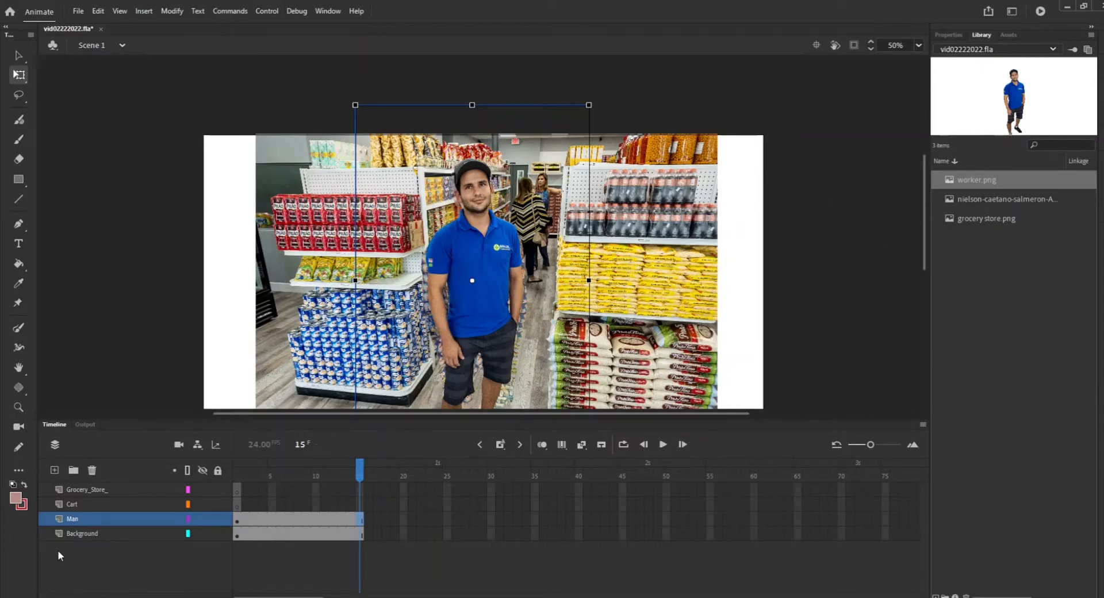
- Import messed up cart.png and place it on the Cart layer through frame 15
left_click(72, 504)
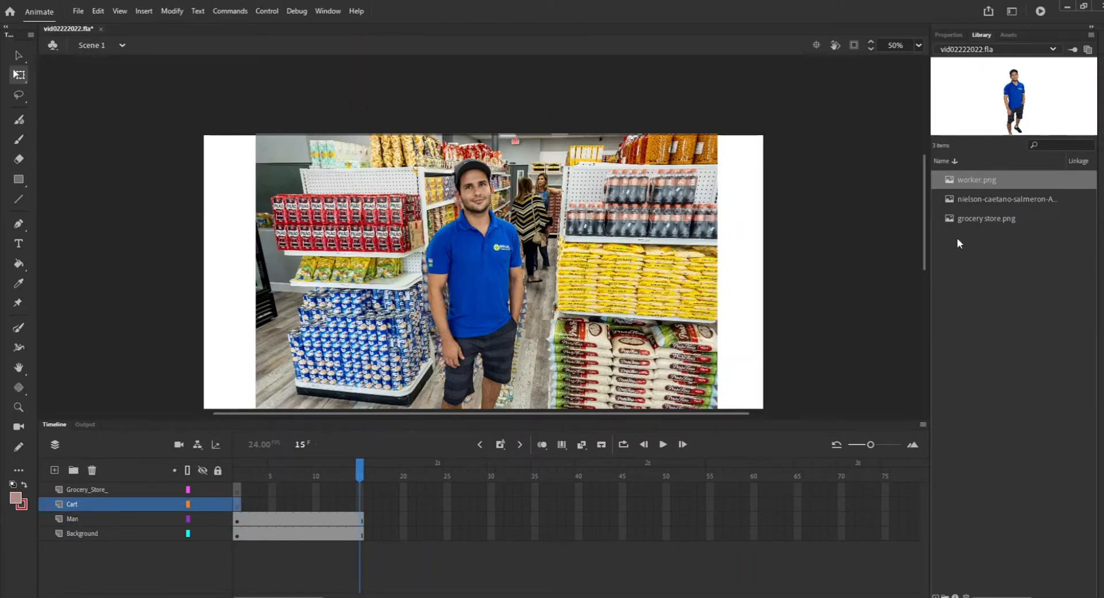
left_click(987, 218)
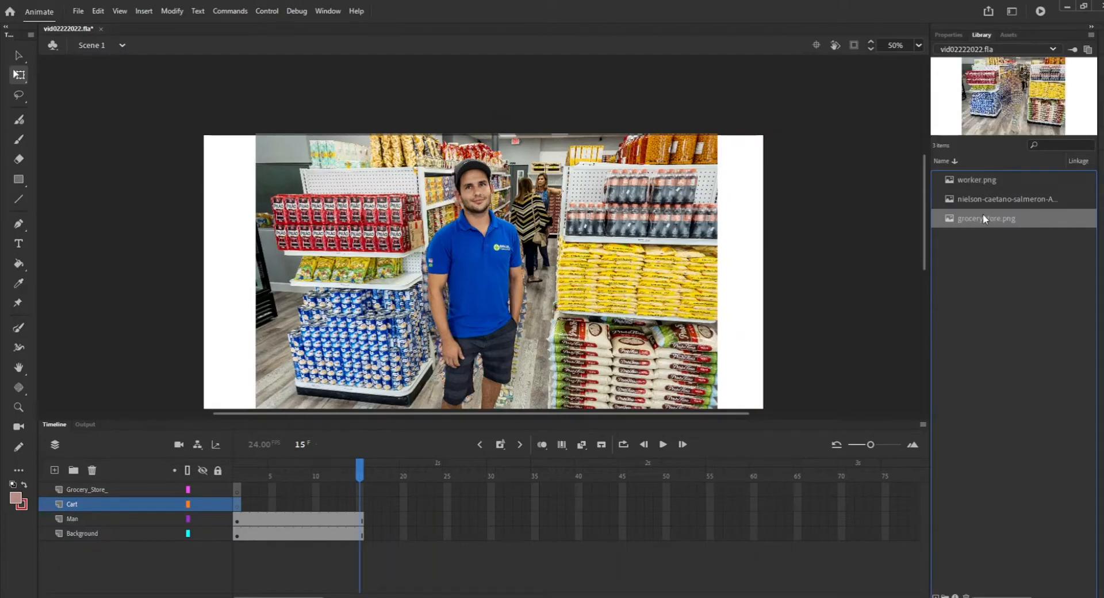
left_click(977, 179)
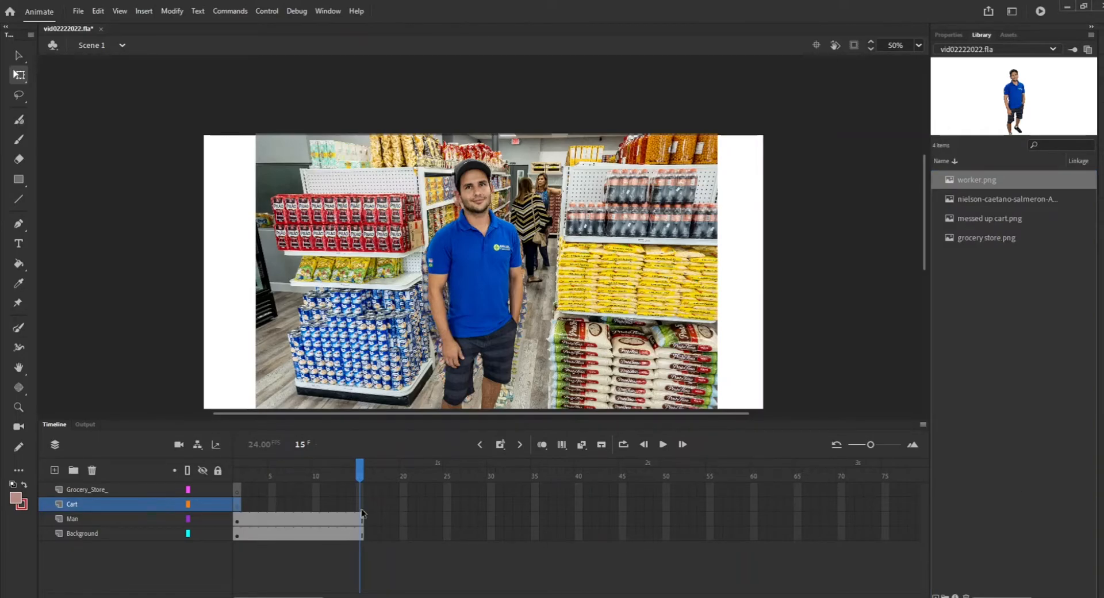
right_click(360, 511)
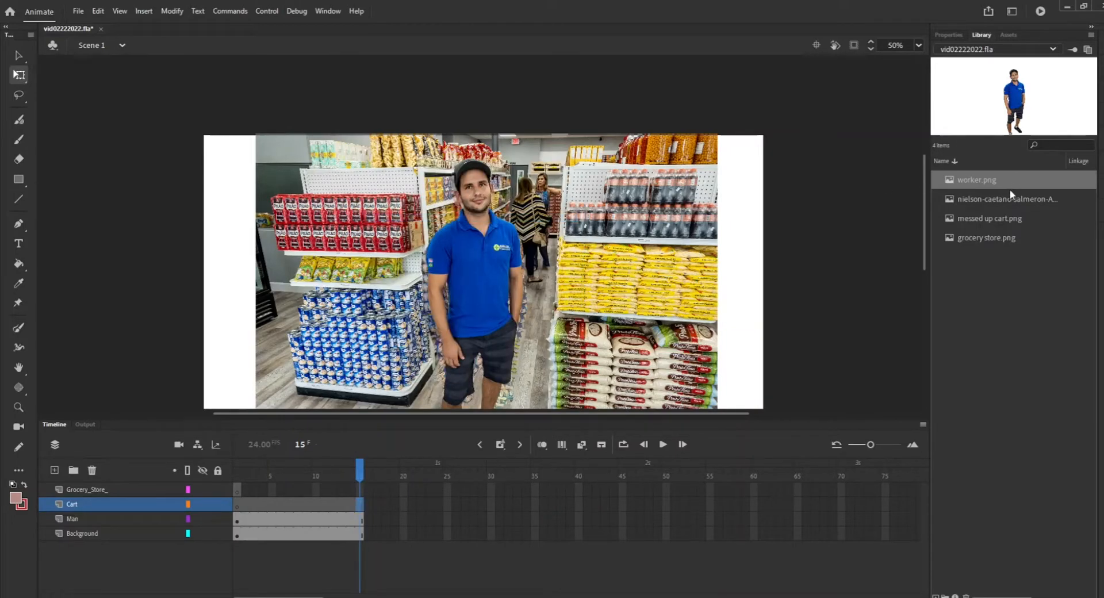
left_click(991, 219)
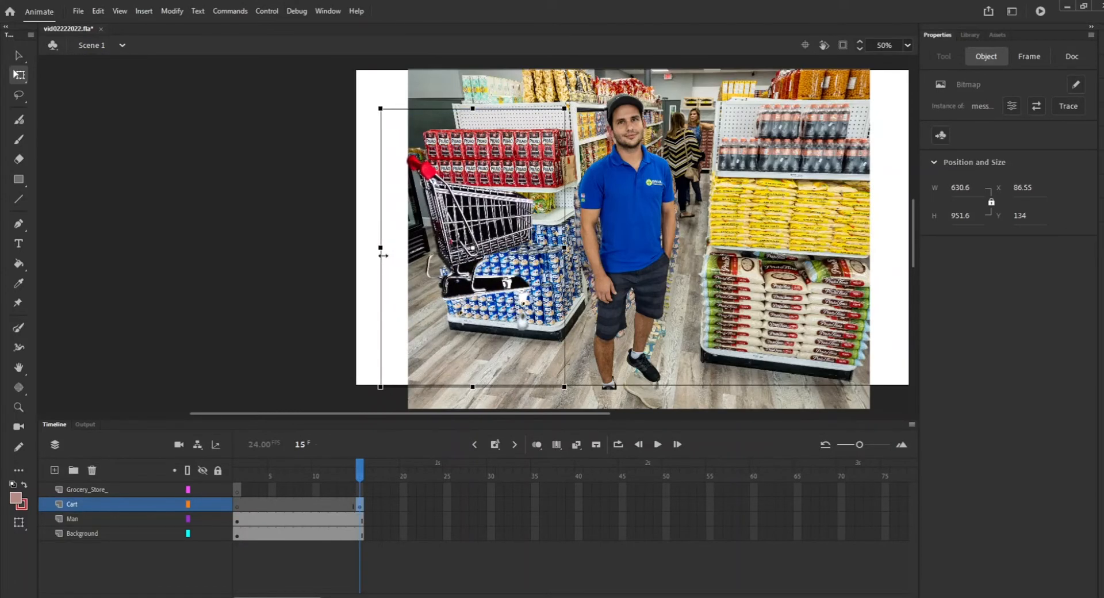
- Enlarge the cart and drag it partly off the stage's left edge
left_click_drag(380, 255, 377, 252)
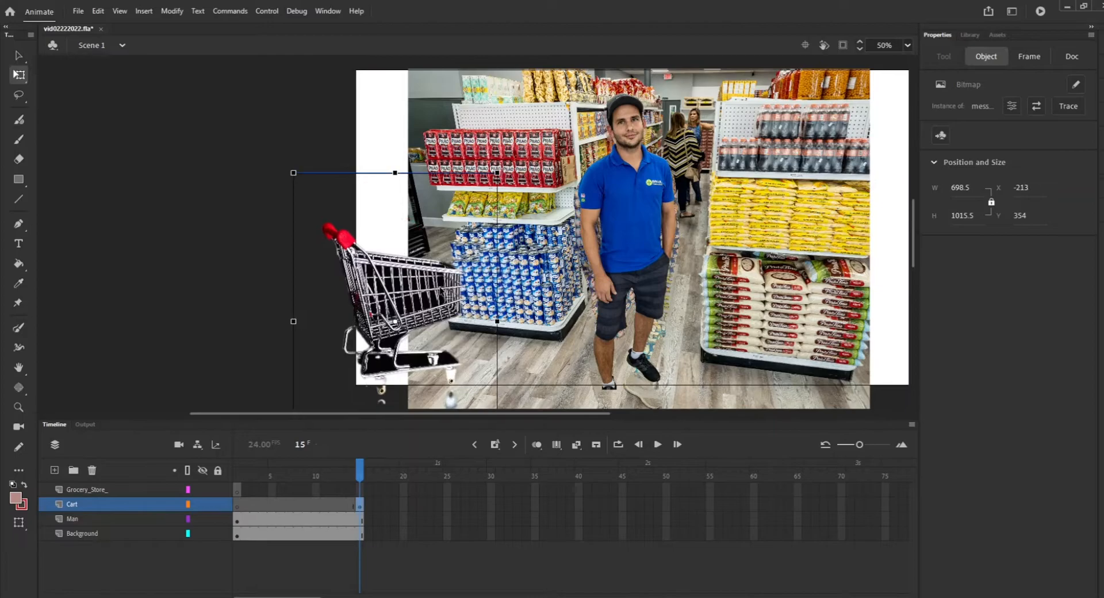
left_click_drag(373, 282, 332, 303)
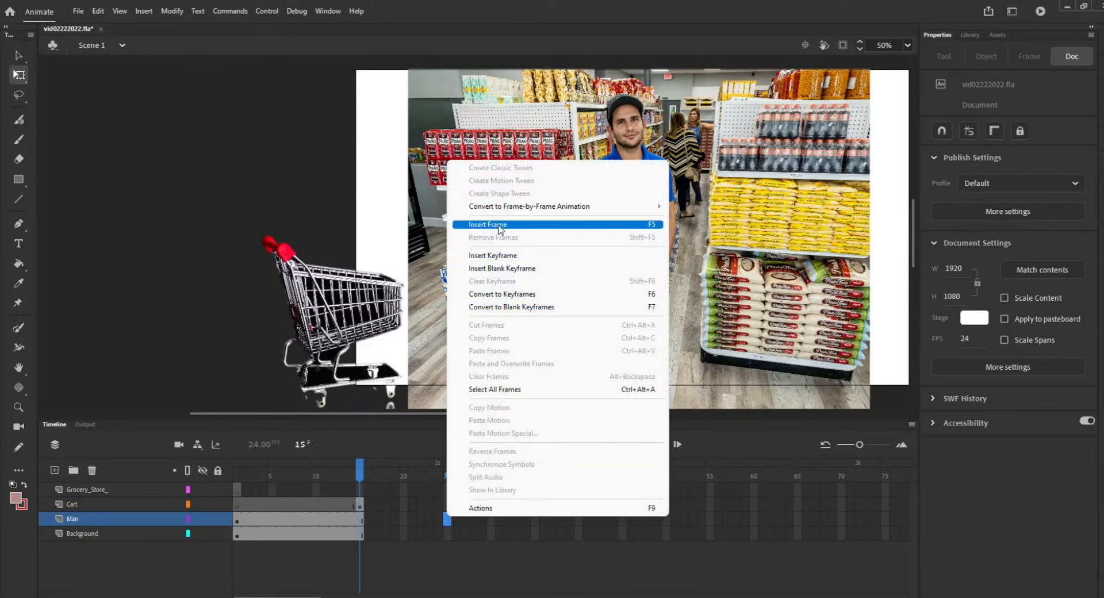
- Extend the Man and Cart layers to frame 25
left_click(488, 225)
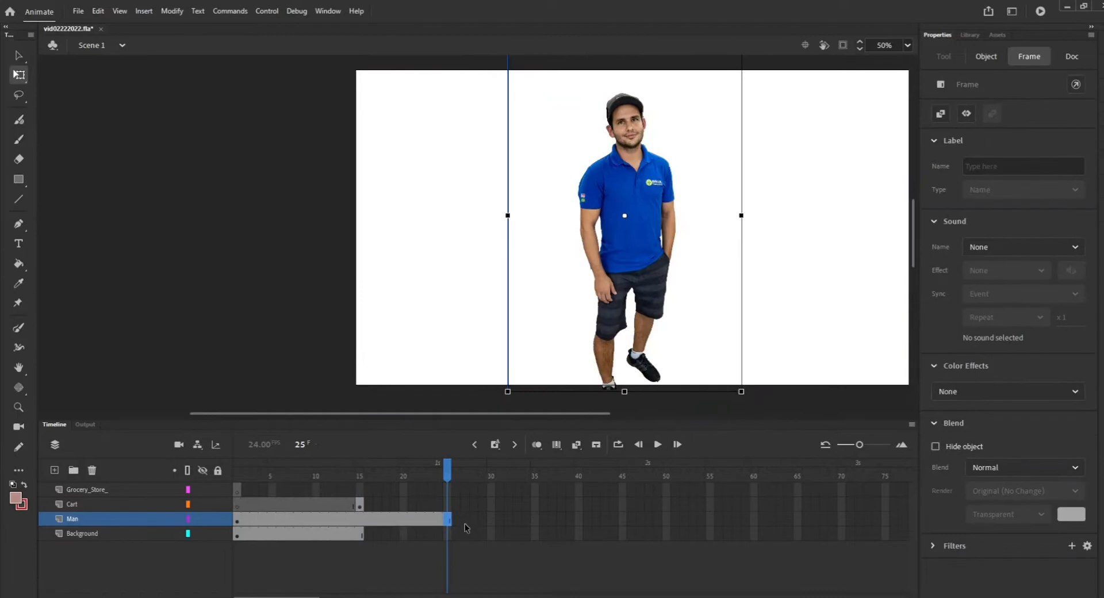
left_click(83, 533)
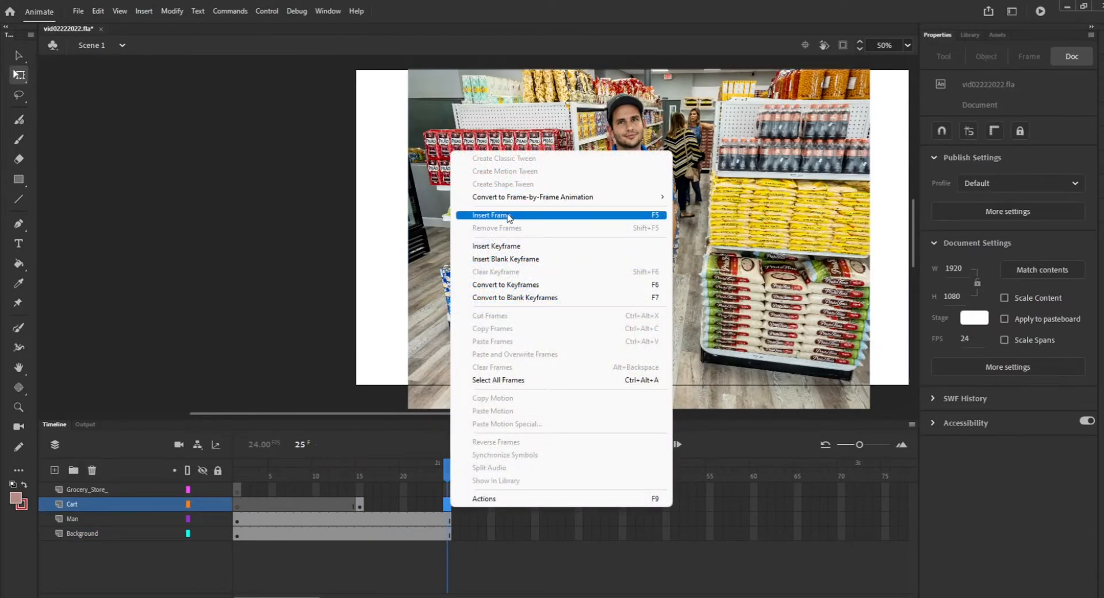
left_click(491, 215)
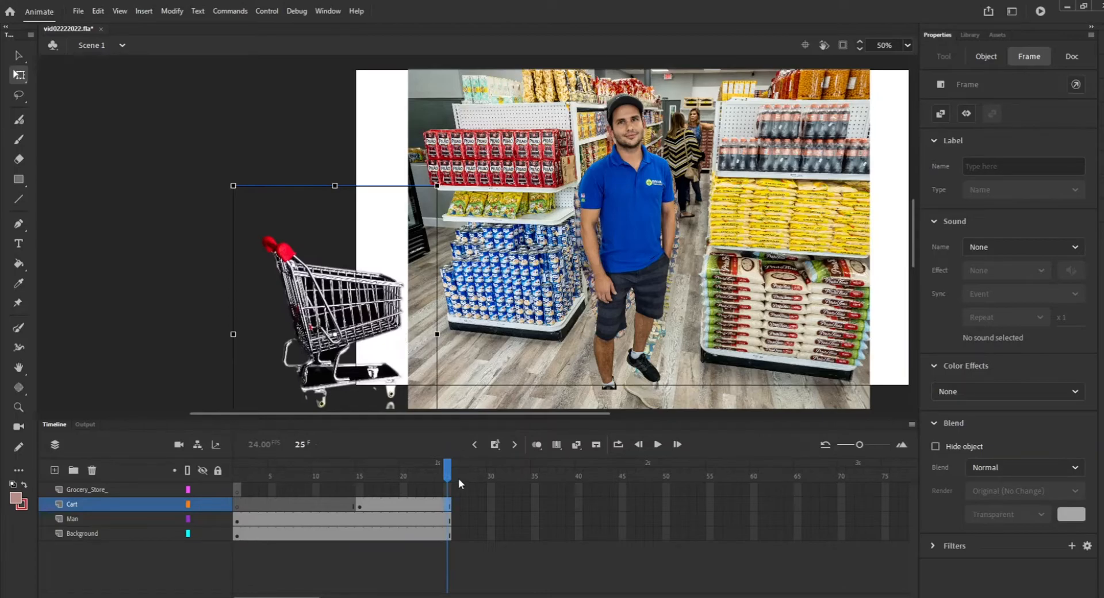
- Add Cart keyframes across frames 16–21, moving the cart rightward each time
left_click(368, 467)
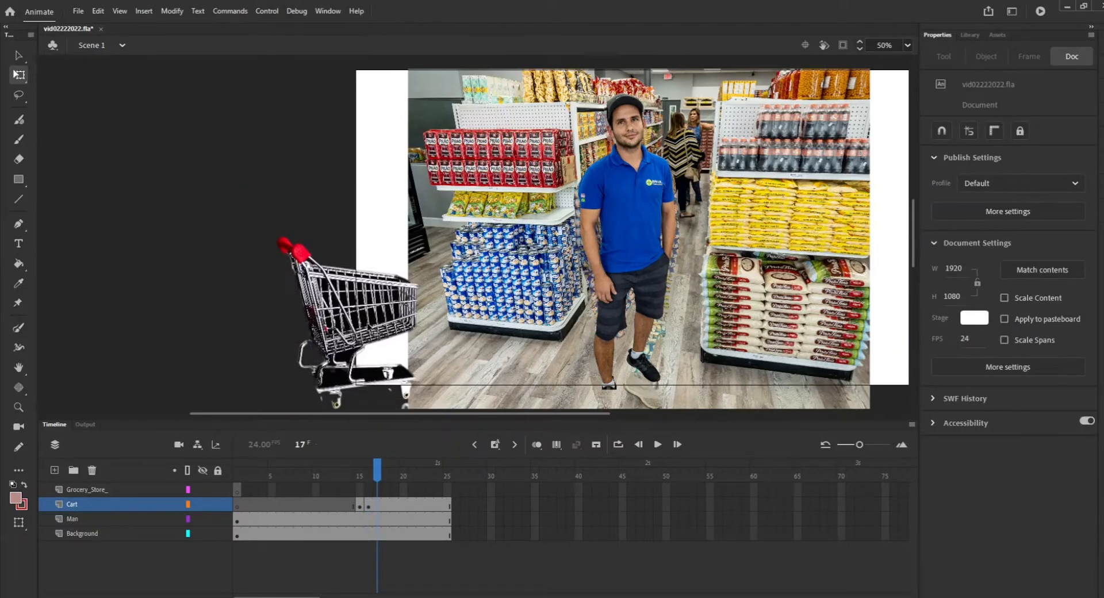
left_click(345, 317)
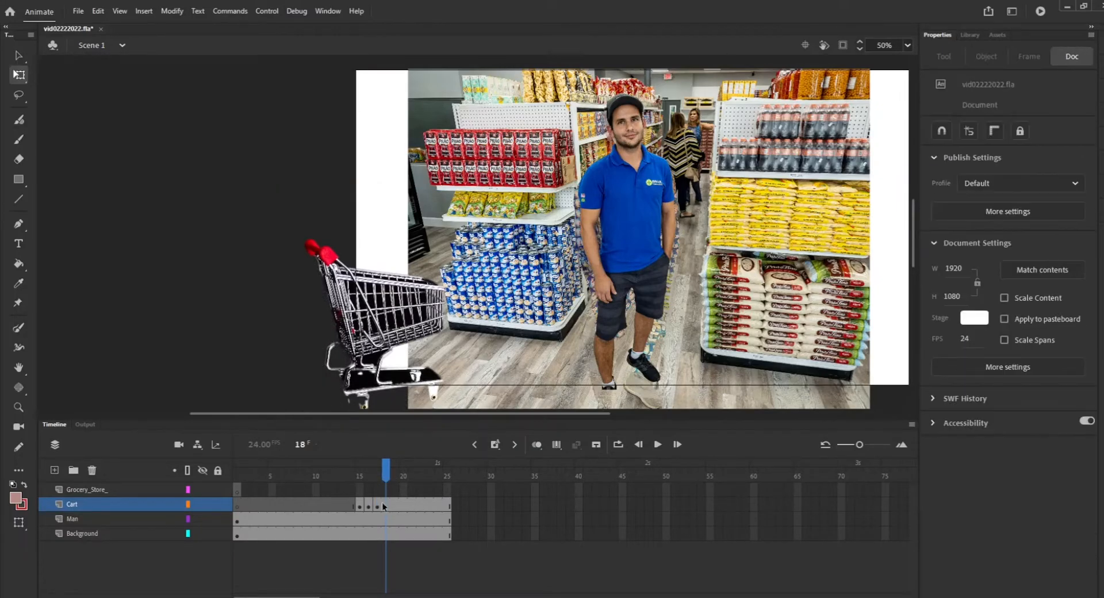
left_click(383, 506)
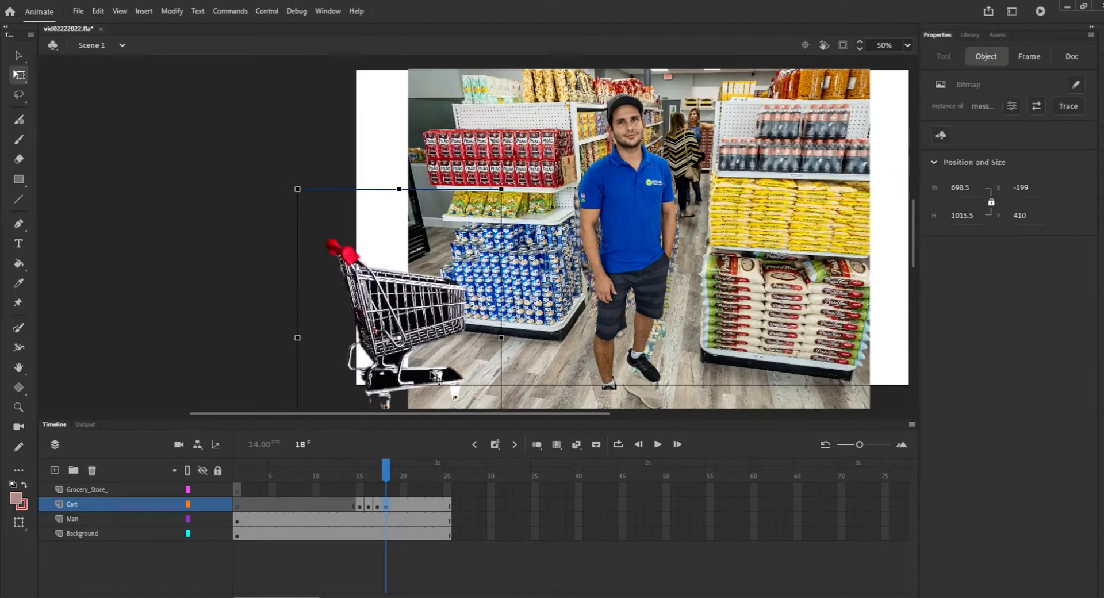
left_click(1071, 56)
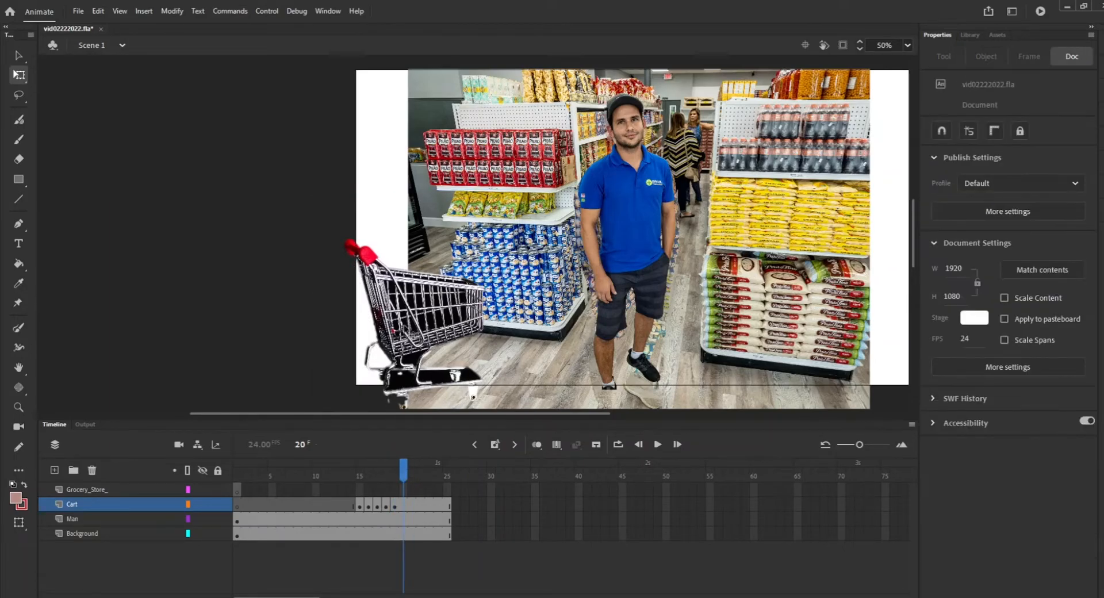
left_click(422, 303)
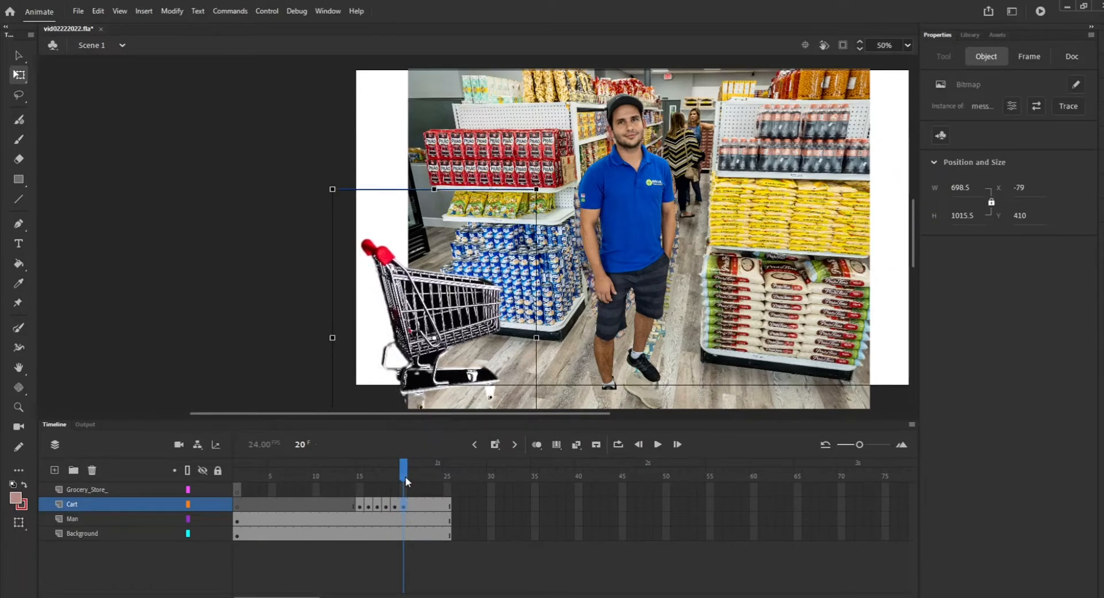
left_click(412, 464)
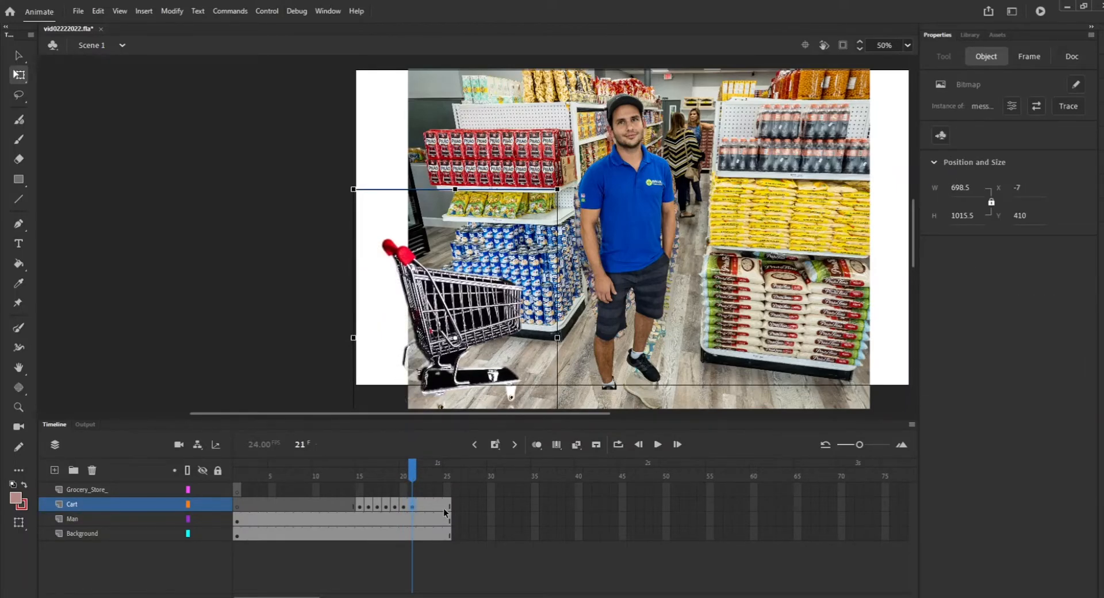
- Convert the cart to a symbol and tween it to beside the worker at frame 25, undoing a stray move
right_click(446, 506)
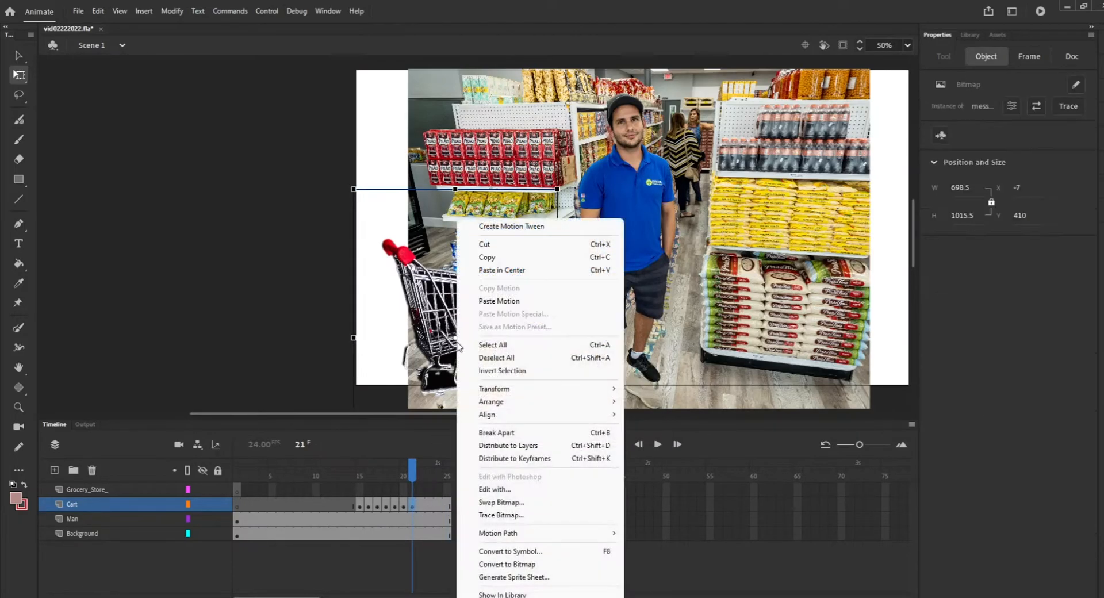
left_click(511, 226)
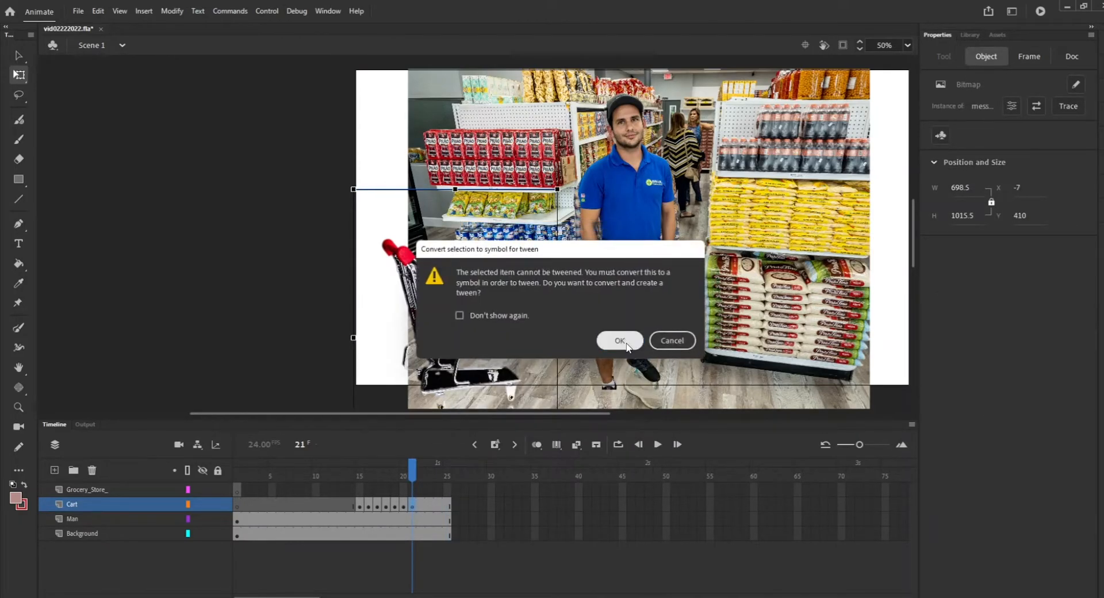
left_click(619, 341)
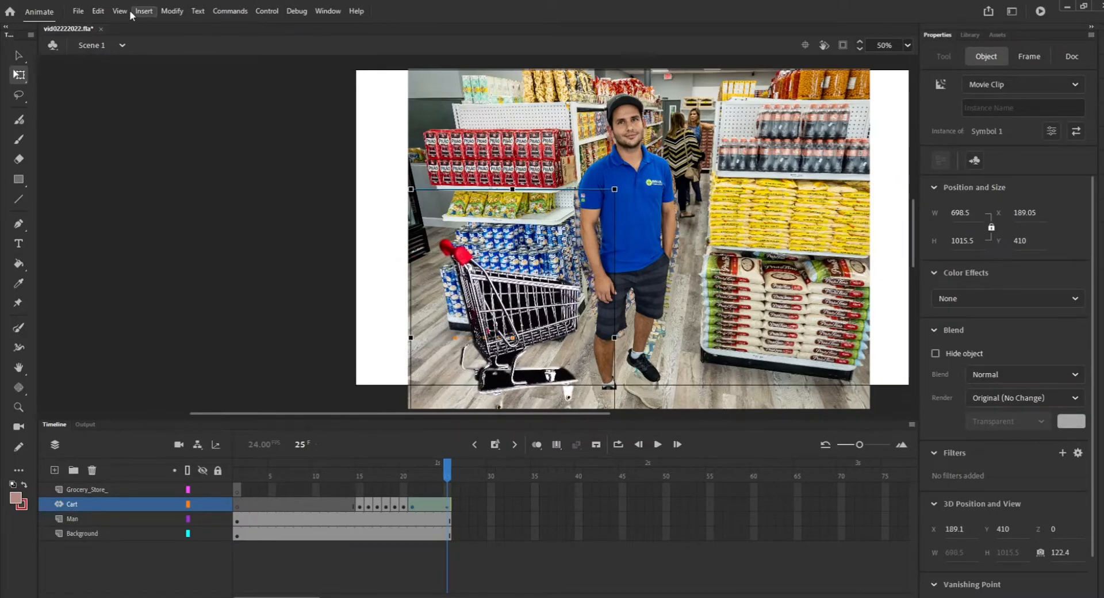
left_click(97, 11)
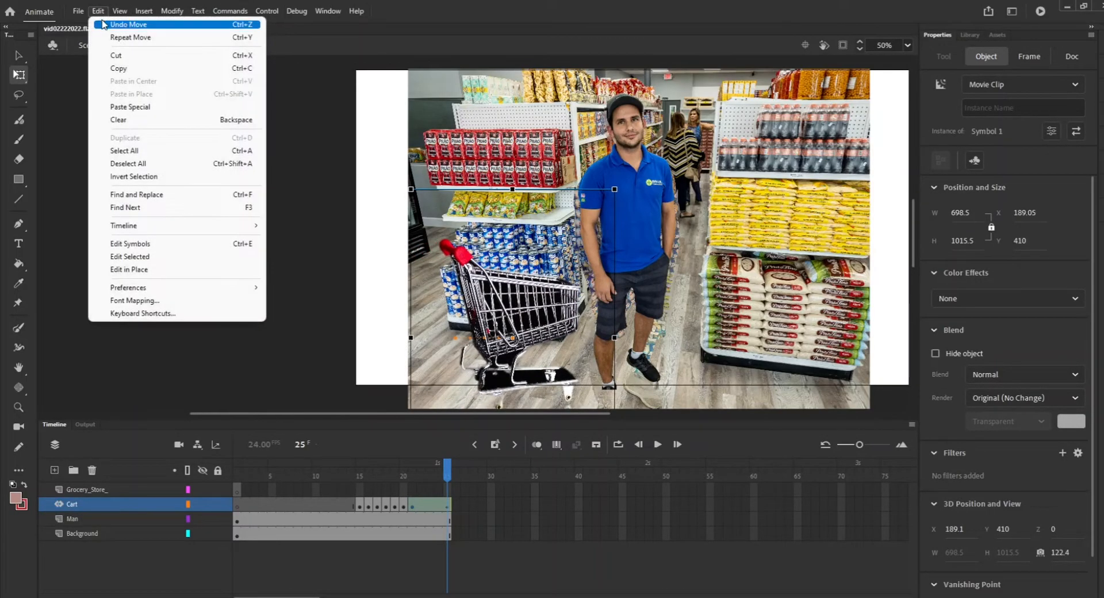
left_click(129, 24)
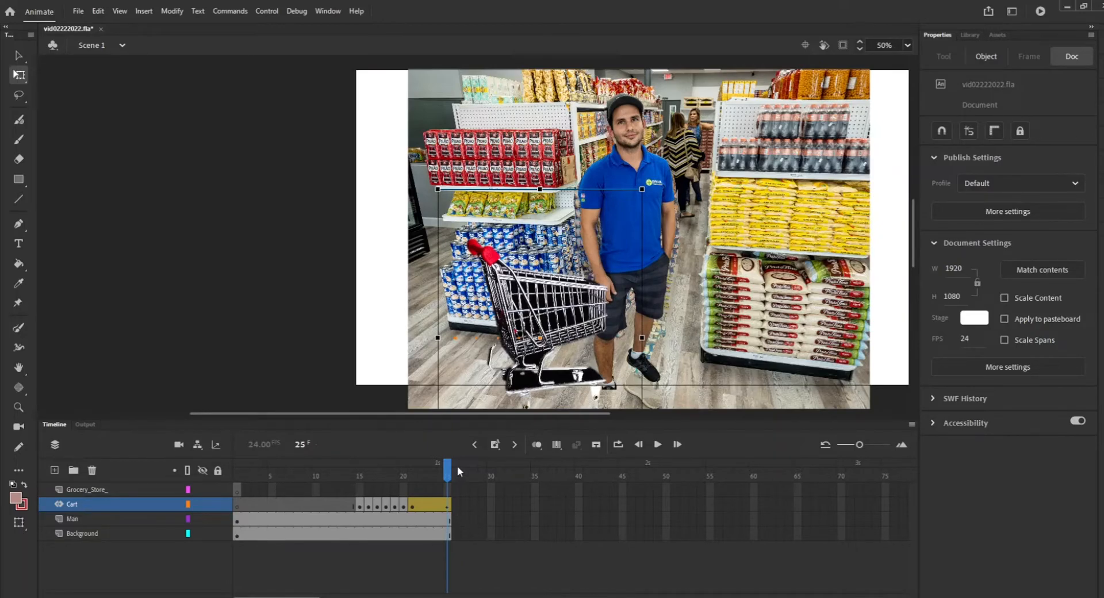
- Insert frames up to frame 35 on the Cart, Man and Background layers
right_click(535, 503)
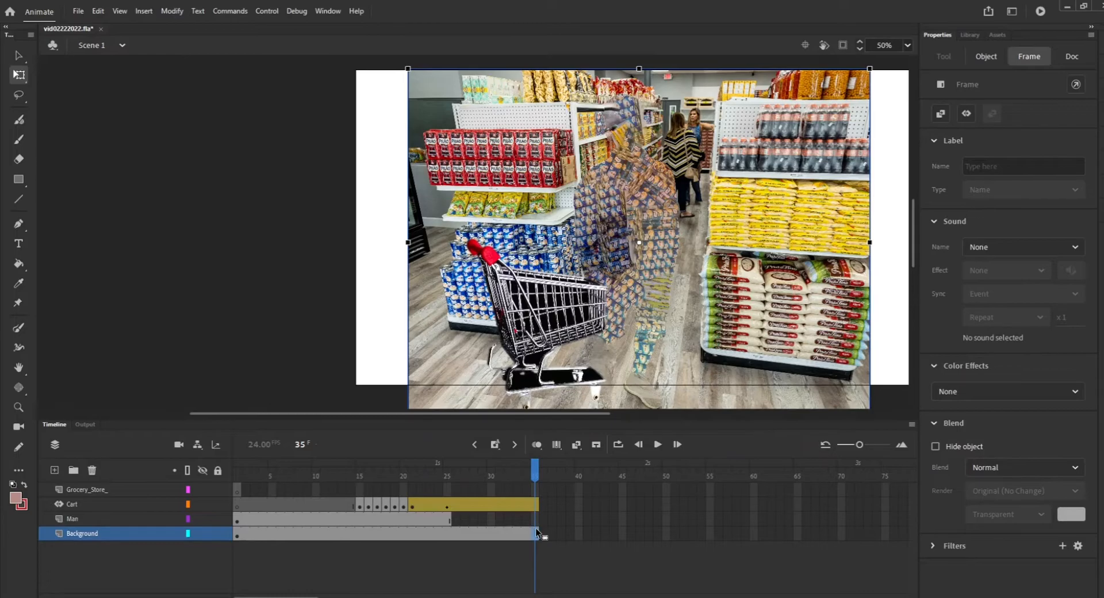
right_click(536, 519)
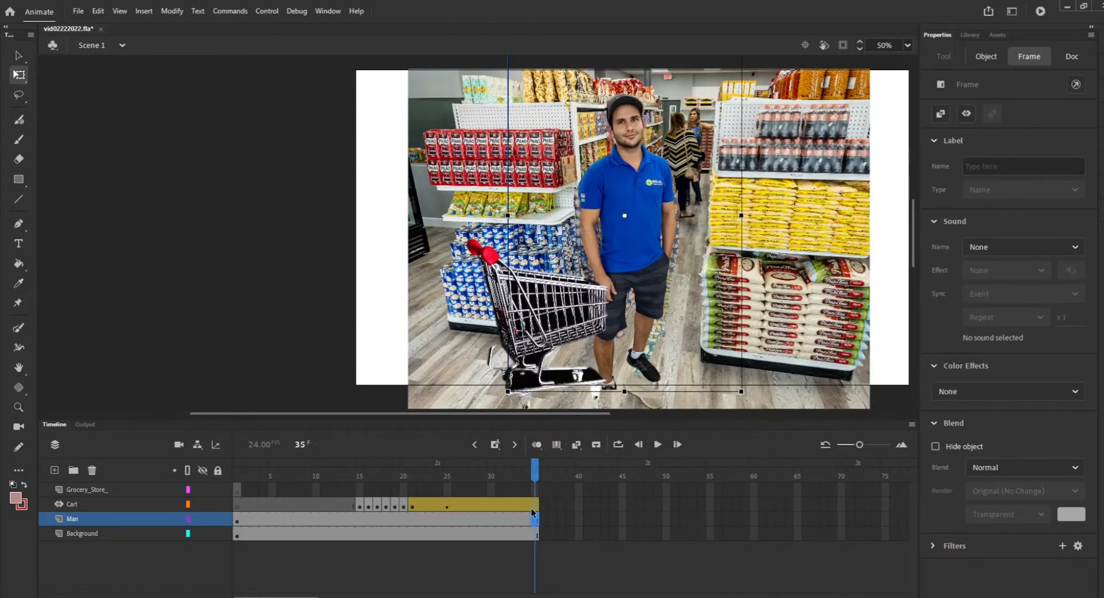
left_click(72, 504)
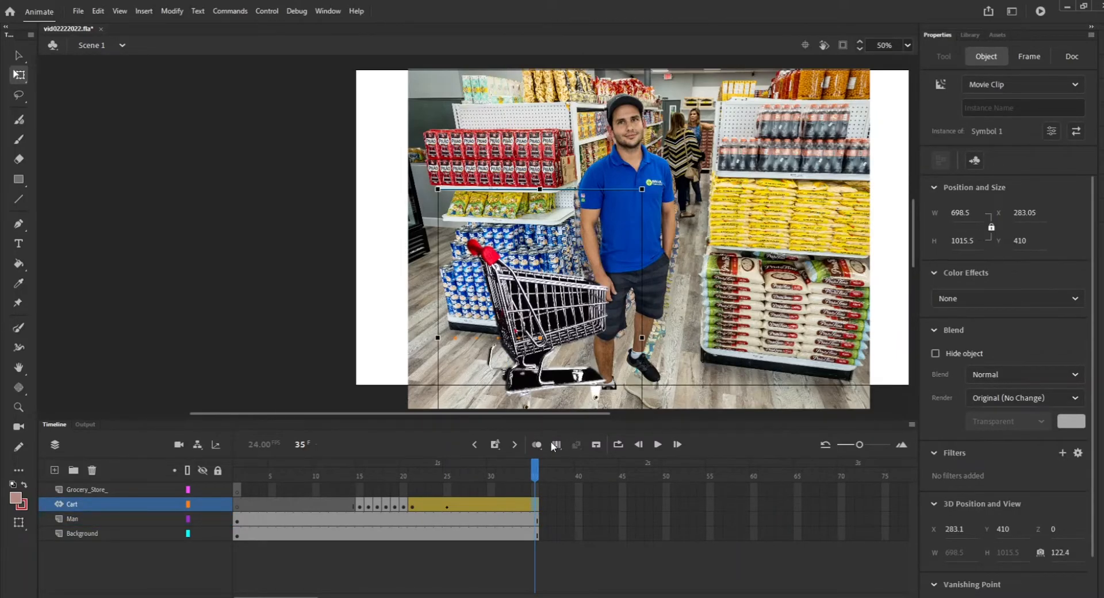
left_click(1029, 56)
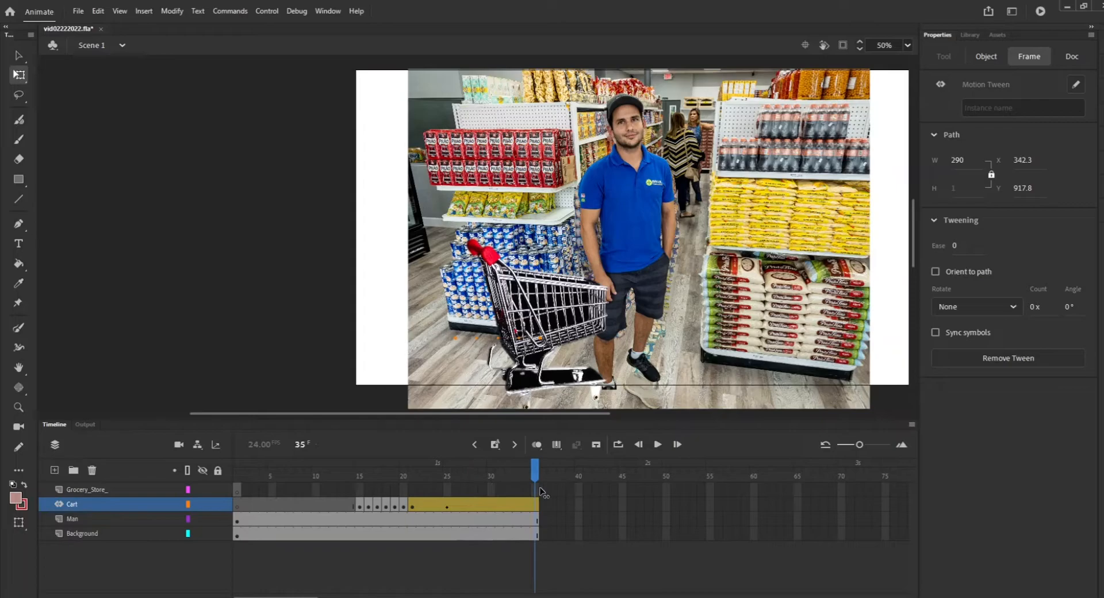
- Add Man keyframes at frames 26 and 27, shifting the worker right with the cart
left_click(72, 519)
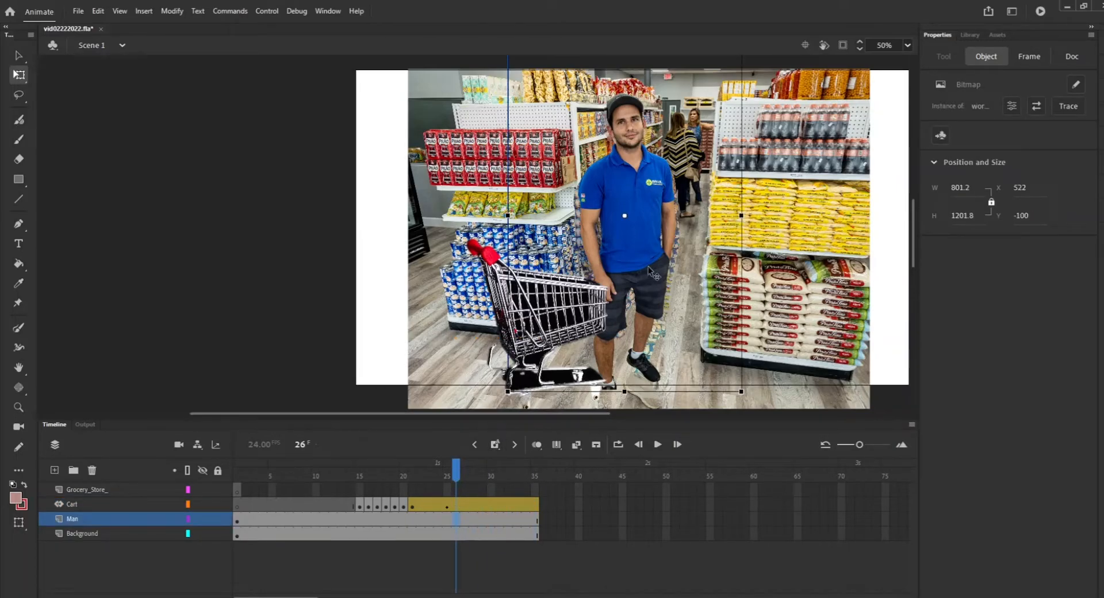
left_click(71, 504)
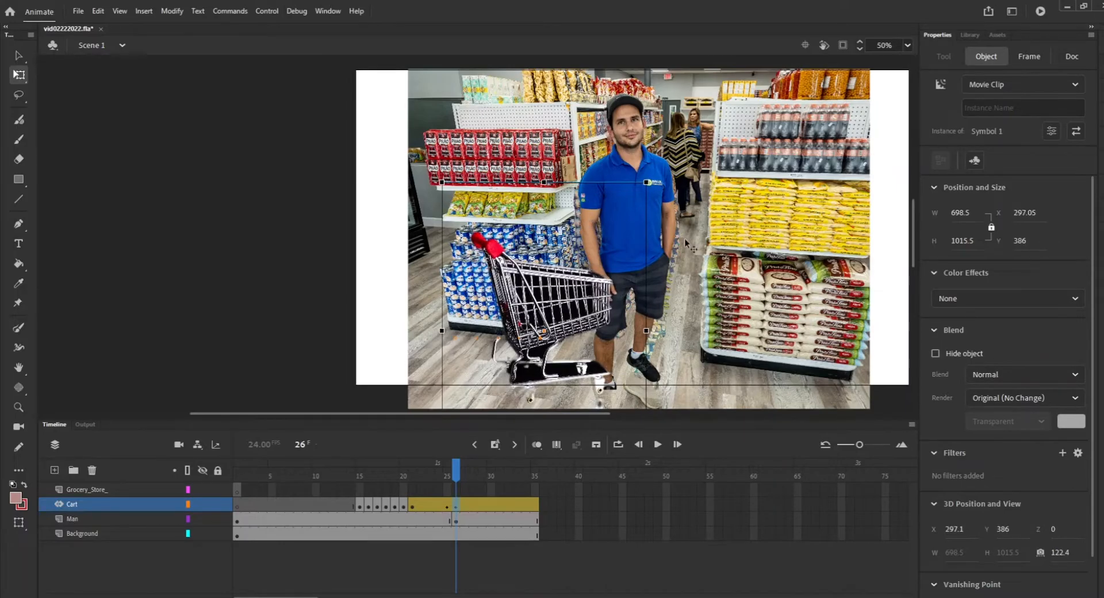
left_click(73, 521)
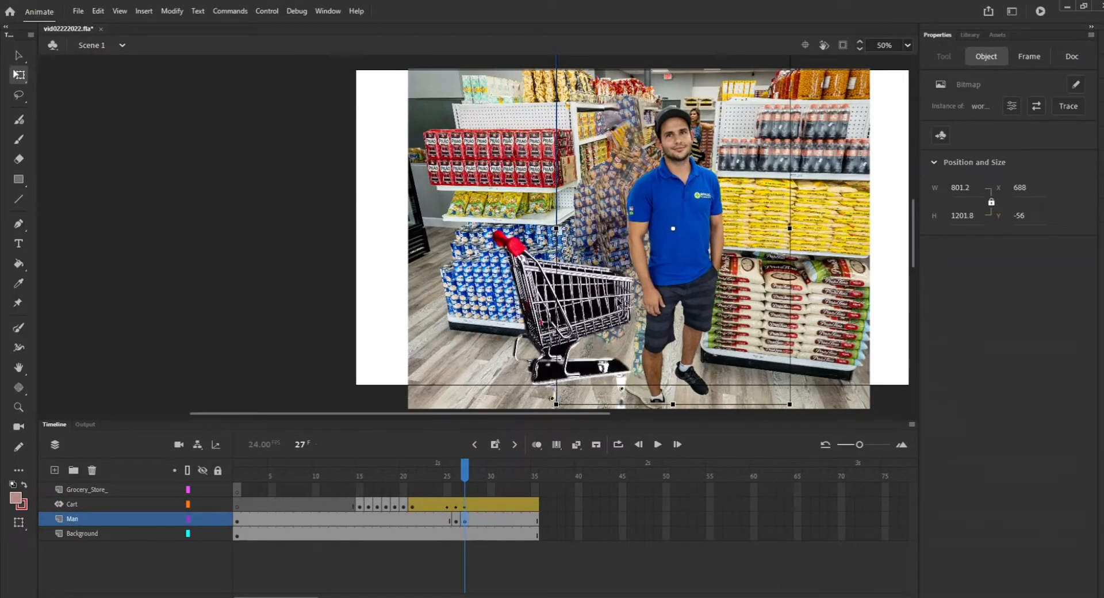
left_click(72, 507)
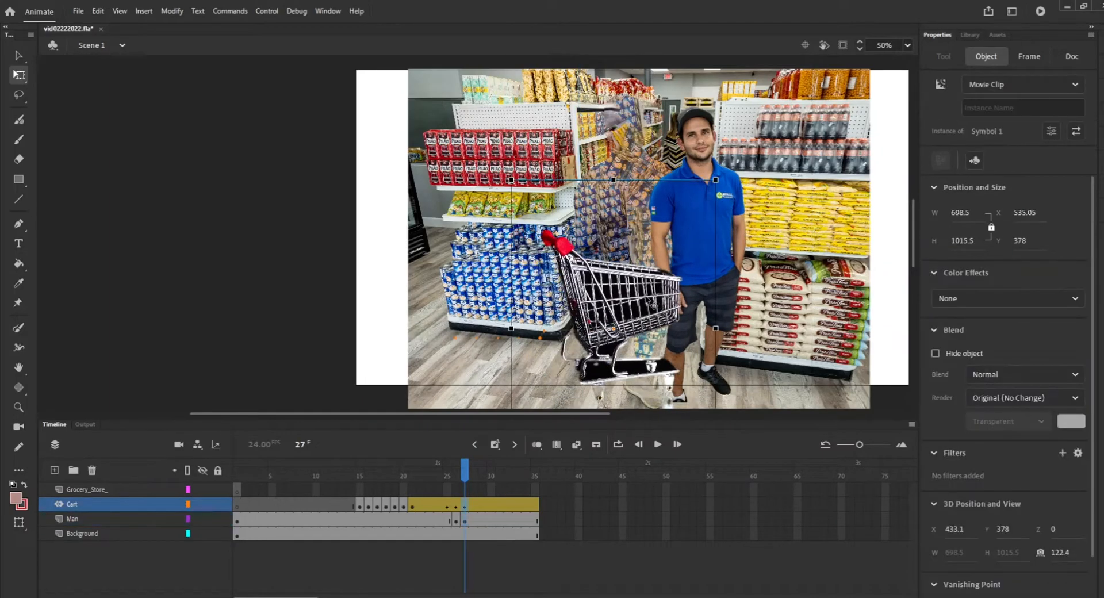
left_click(72, 519)
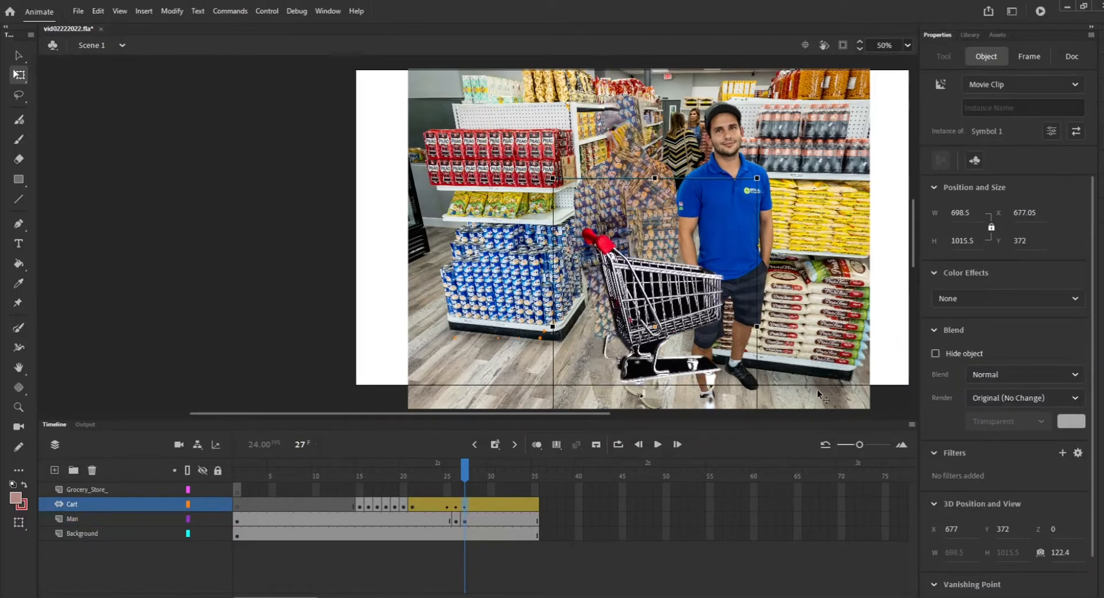
left_click(72, 520)
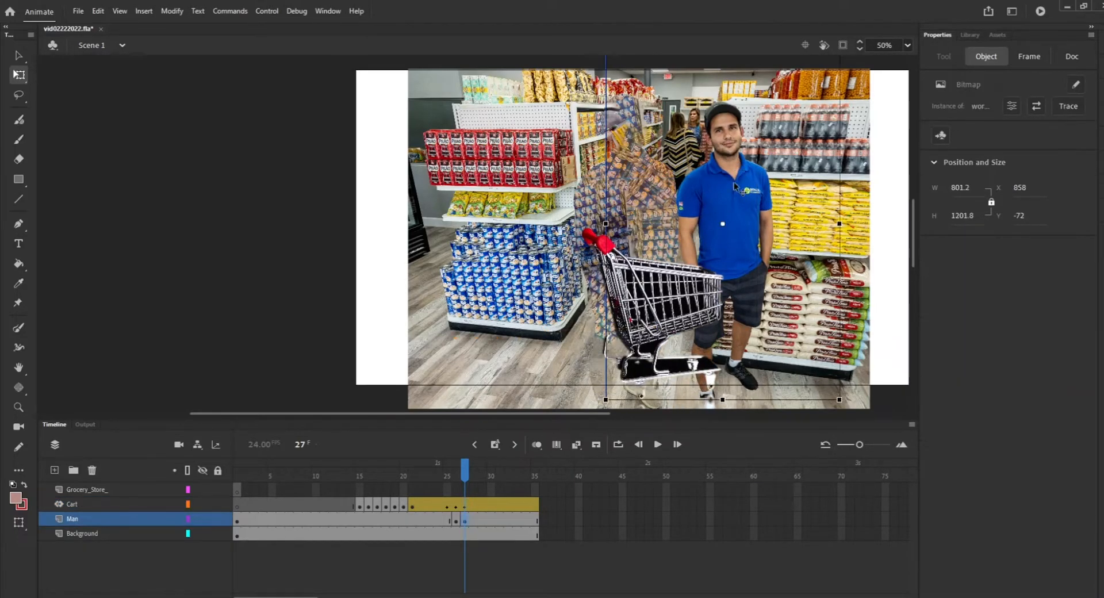
- Rotate the worker at frame 28 so he leans against the cart
left_click(1071, 56)
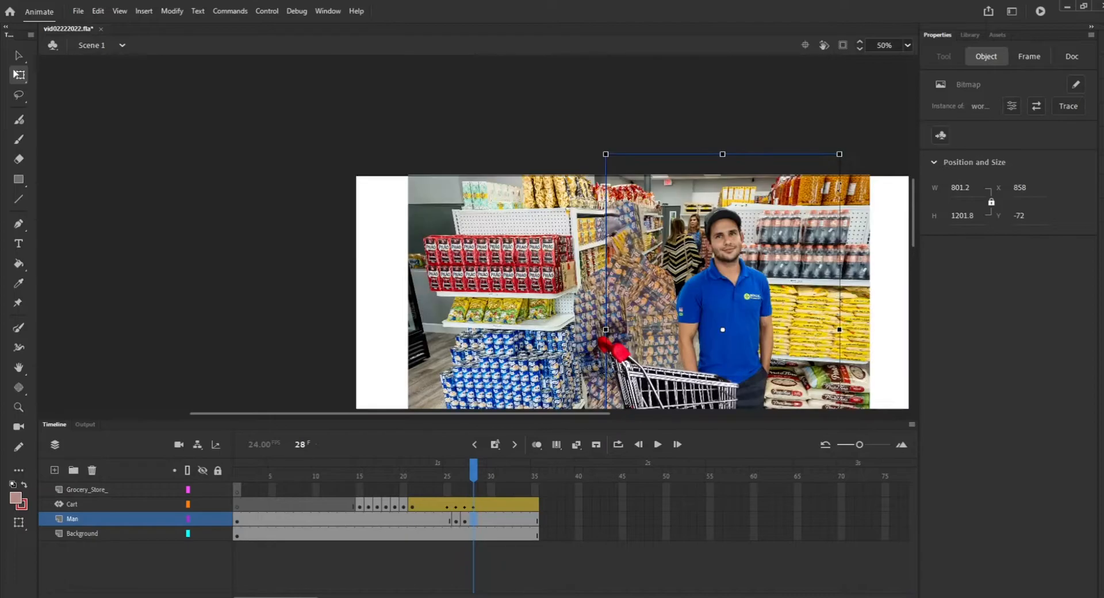
left_click_drag(838, 154, 889, 200)
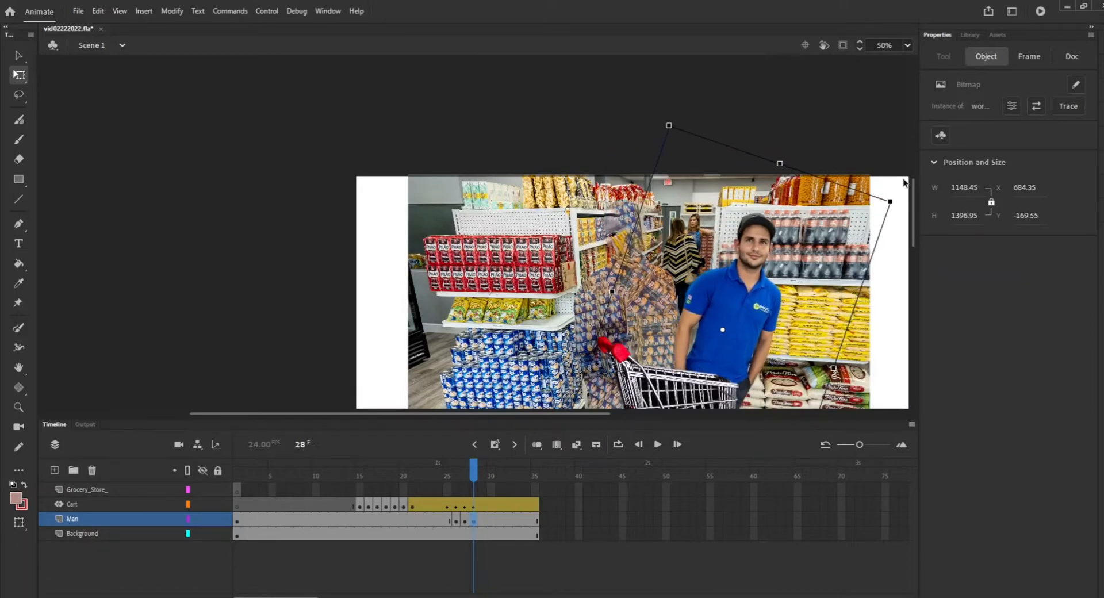
left_click(72, 507)
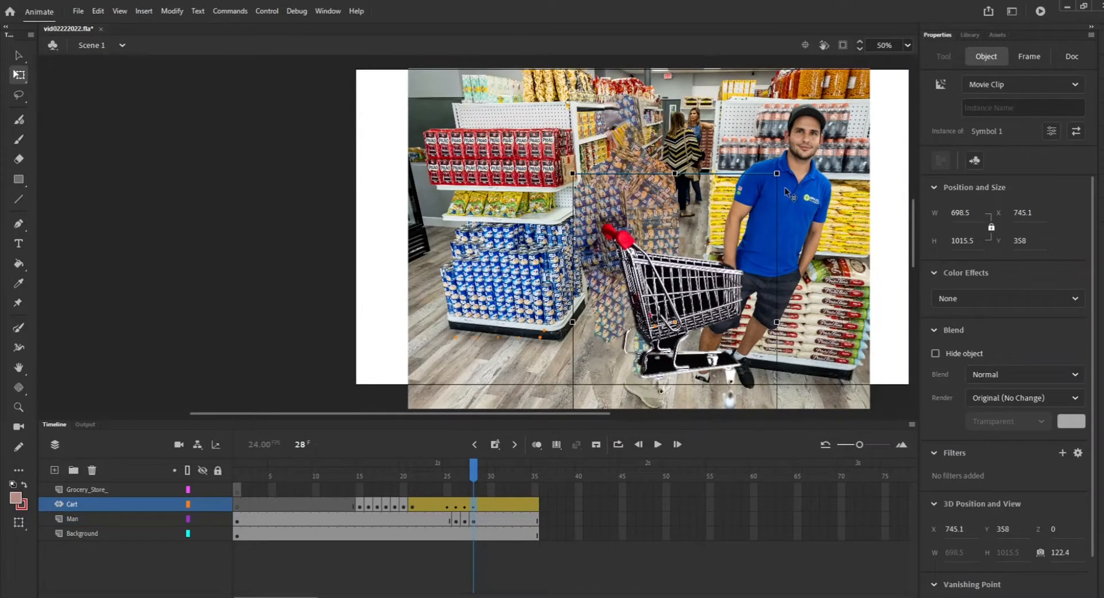
left_click(72, 519)
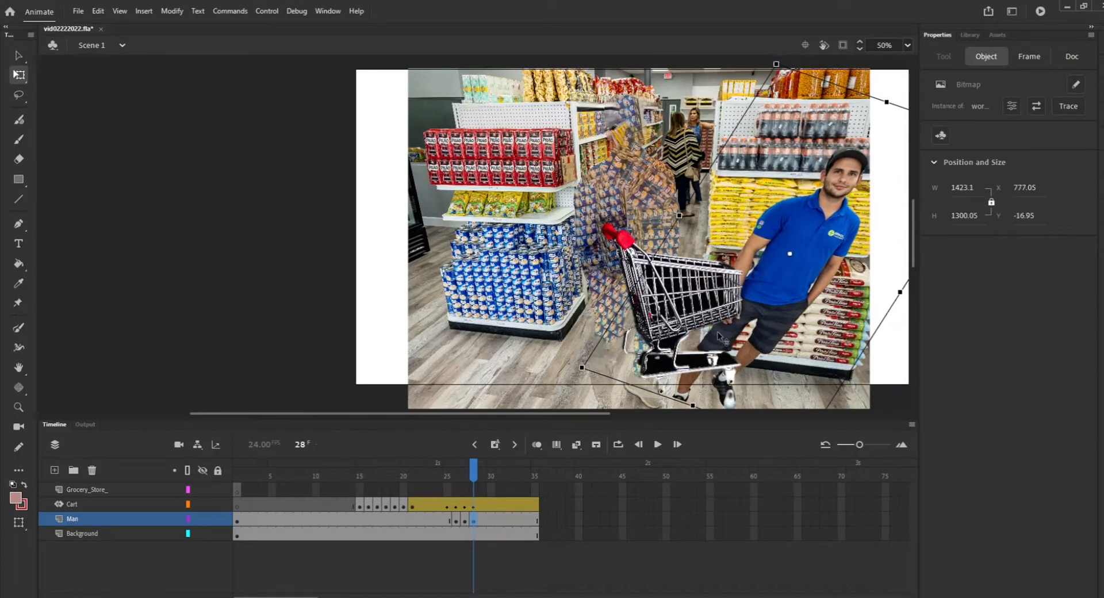
- Topple the worker sideways across the cart by frame 35 and play back from frame 1
left_click(71, 504)
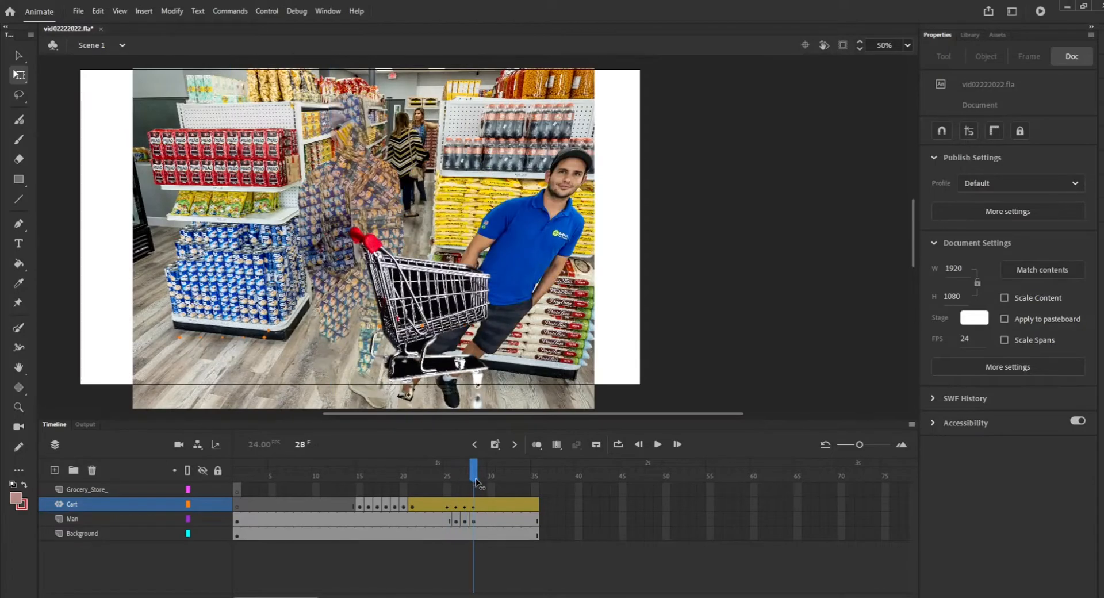
left_click(483, 464)
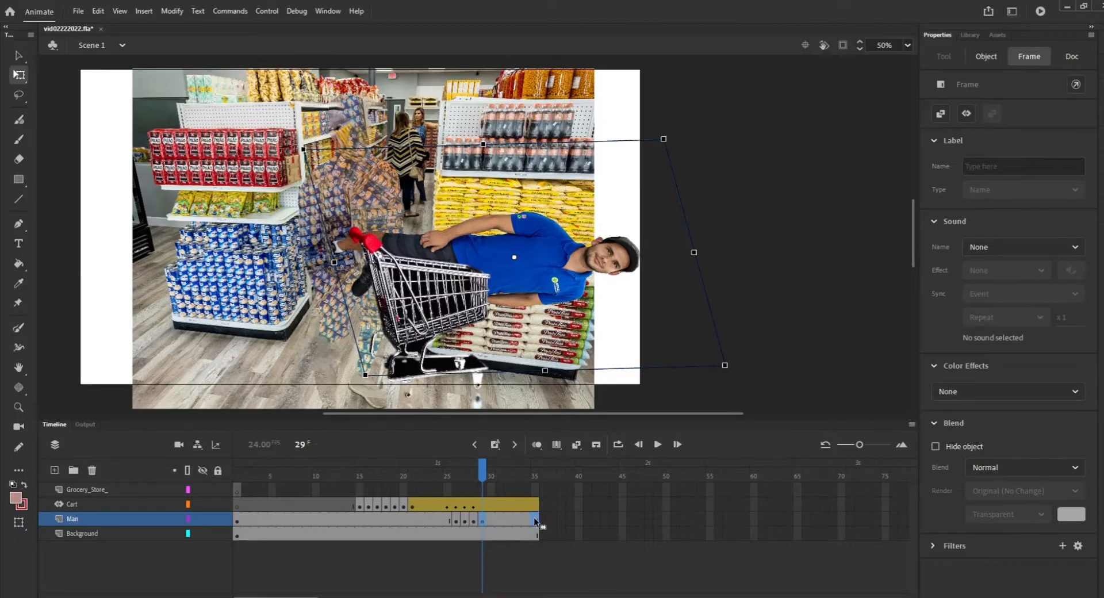
left_click(536, 467)
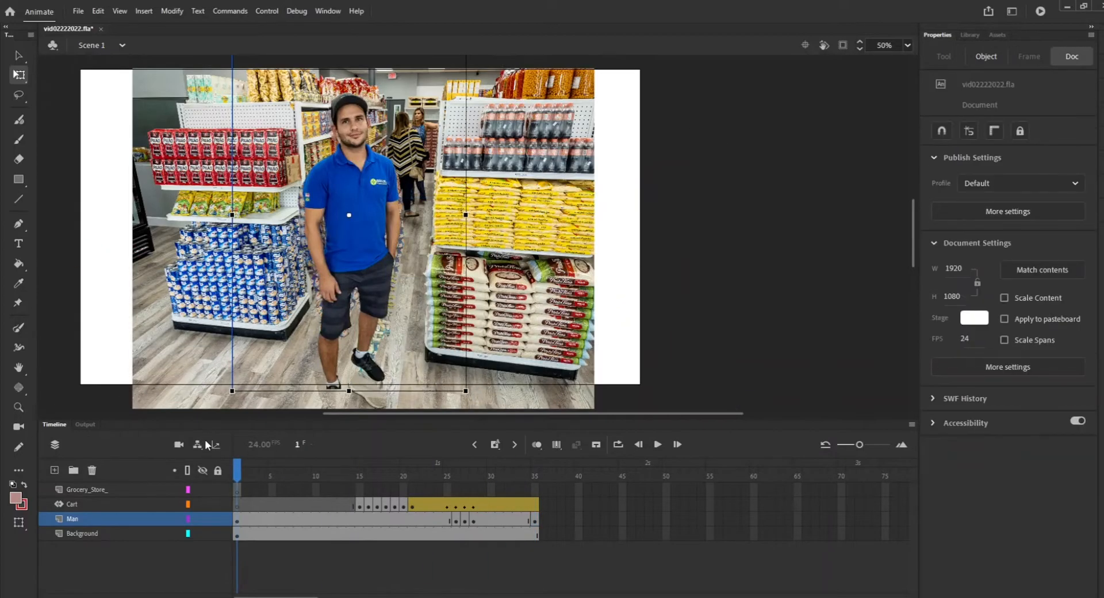
left_click(535, 466)
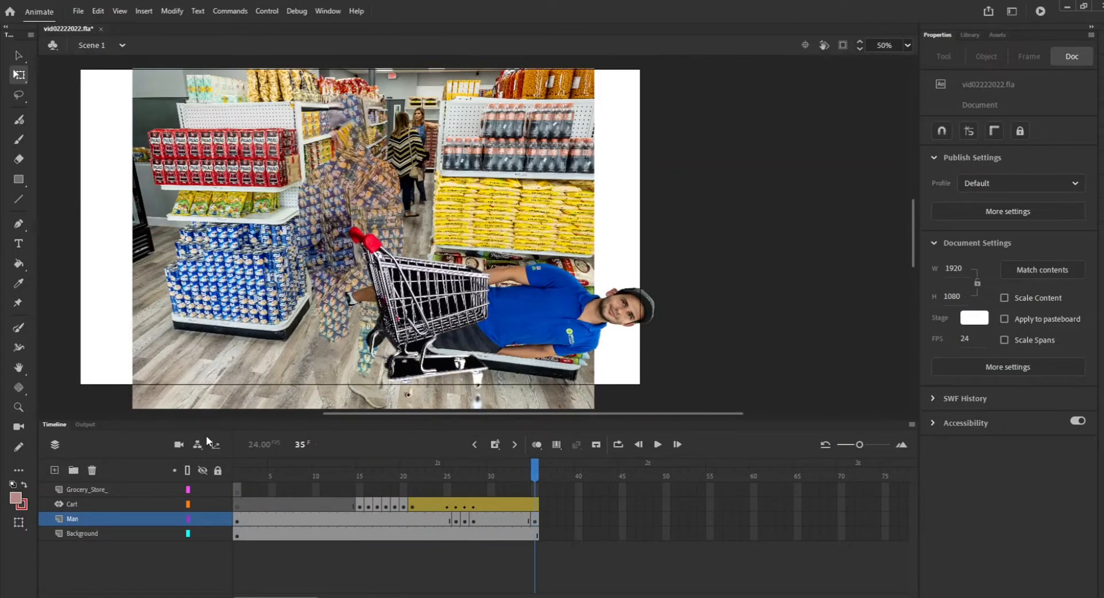
mouse_move(467, 463)
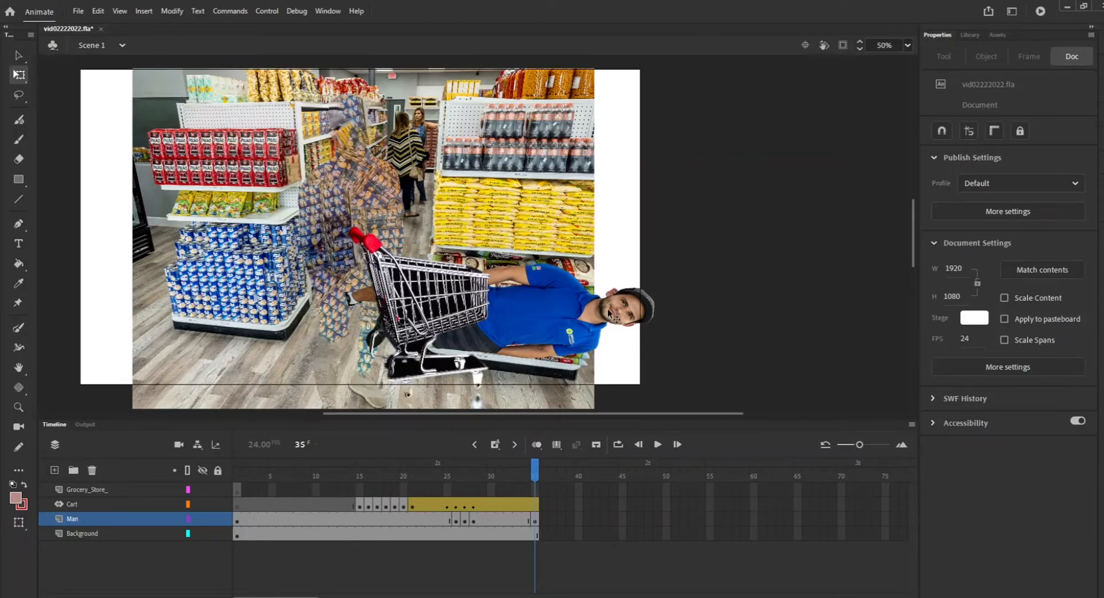
left_click(528, 309)
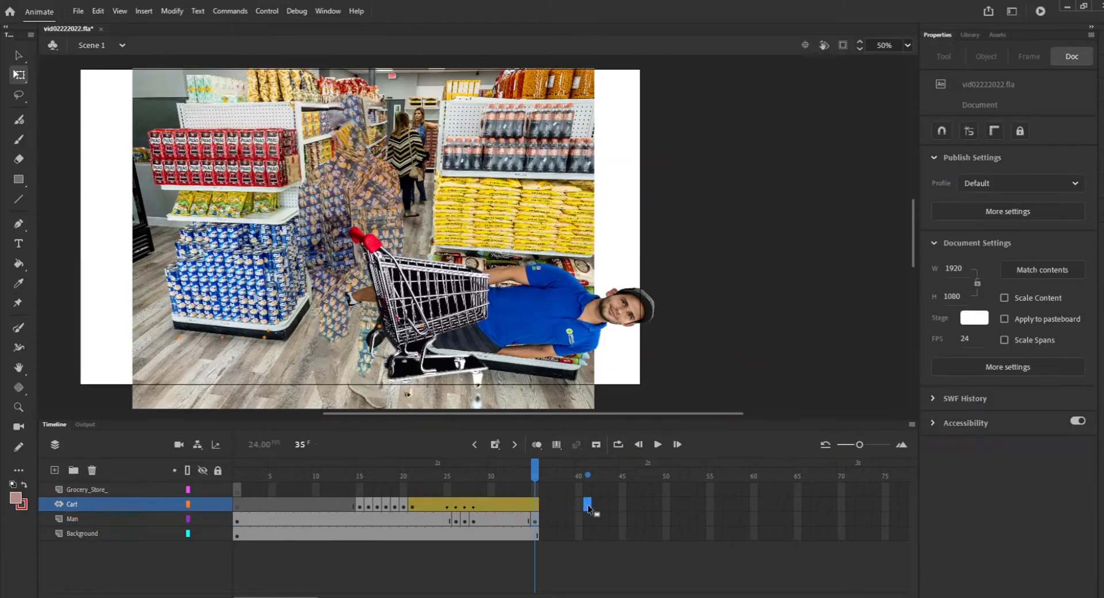
- Extend the Cart and Man layers to frame 43 and transform the worker back upright
right_click(589, 508)
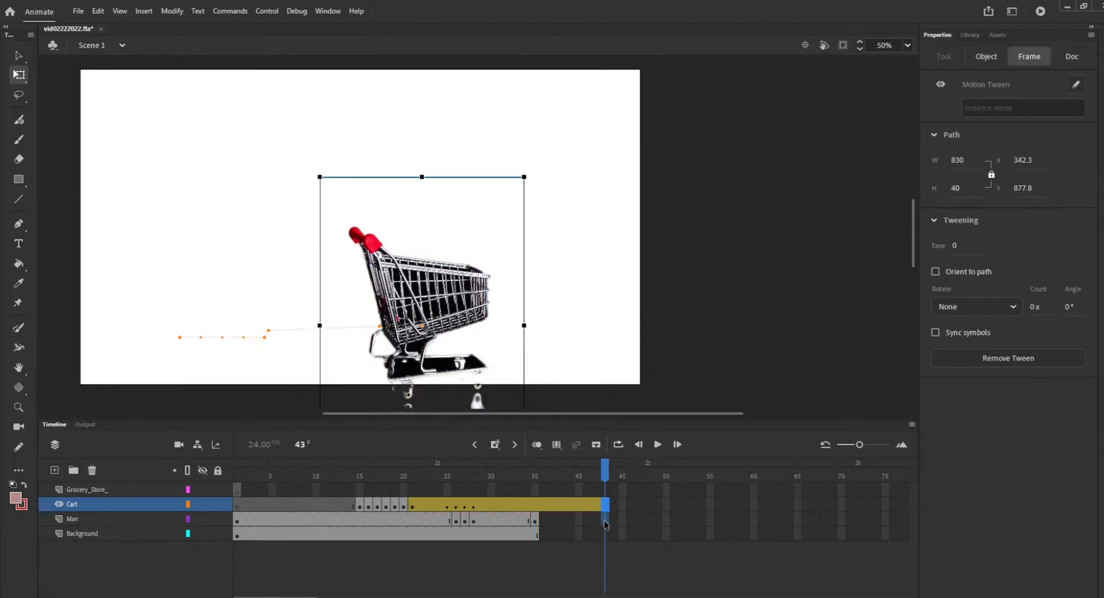
left_click(72, 519)
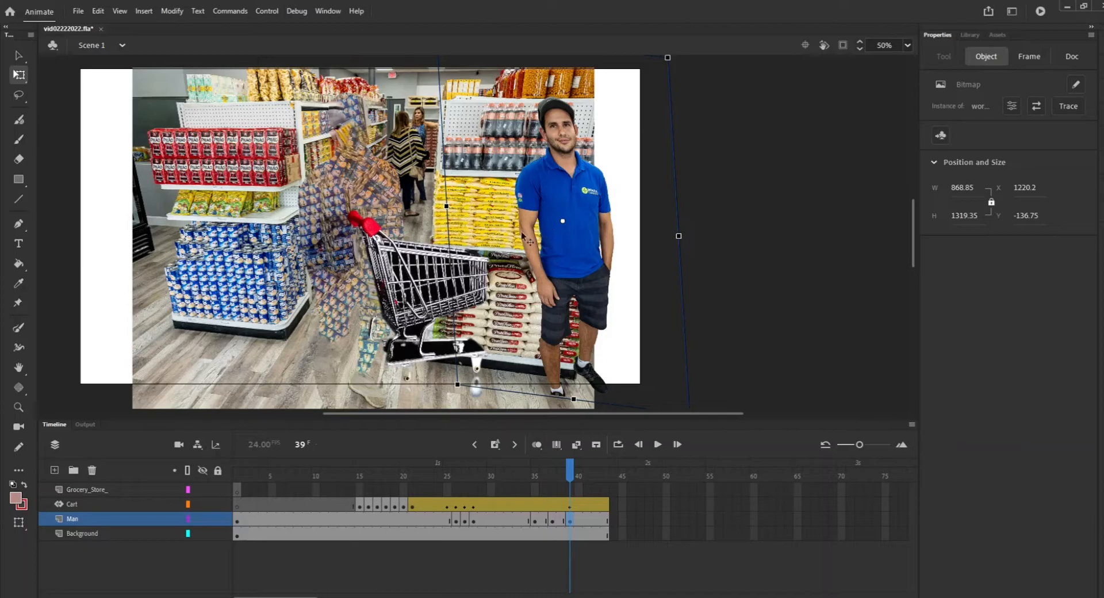
left_click(71, 504)
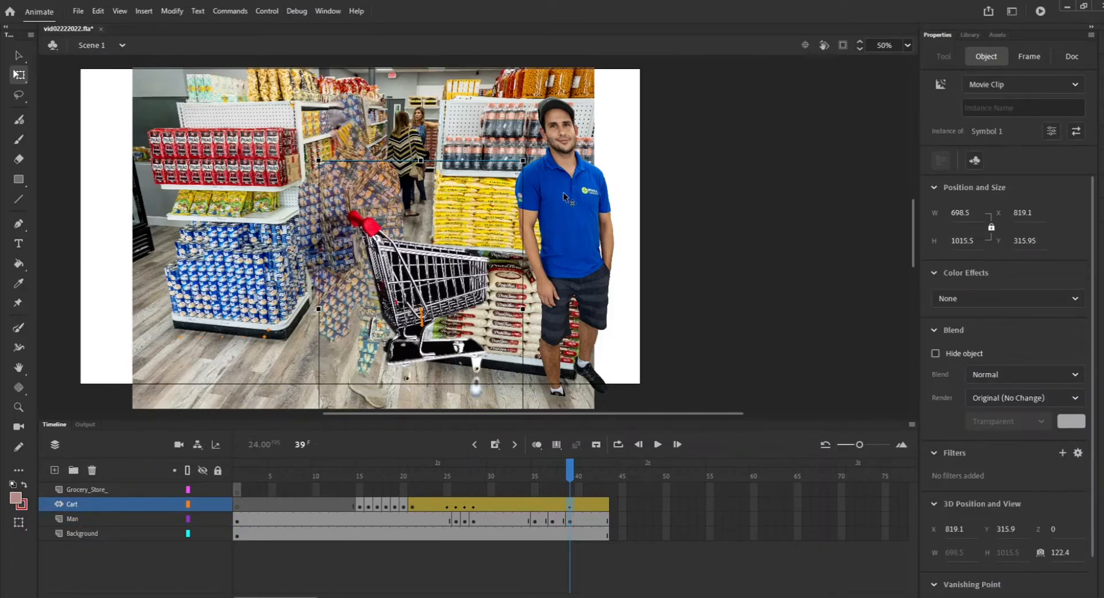
left_click(72, 519)
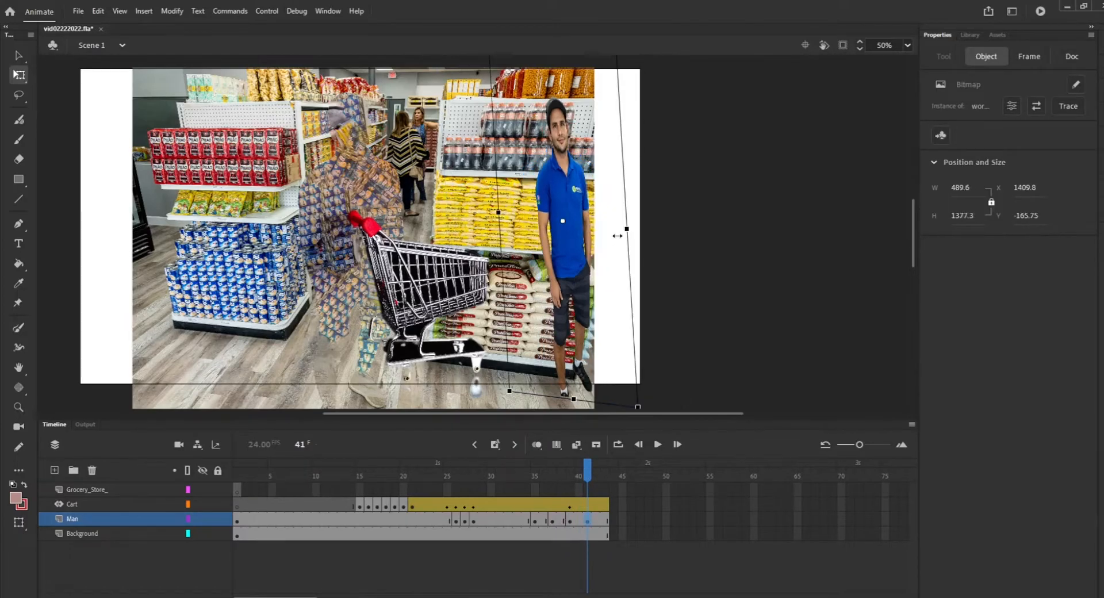
left_click_drag(625, 235, 647, 232)
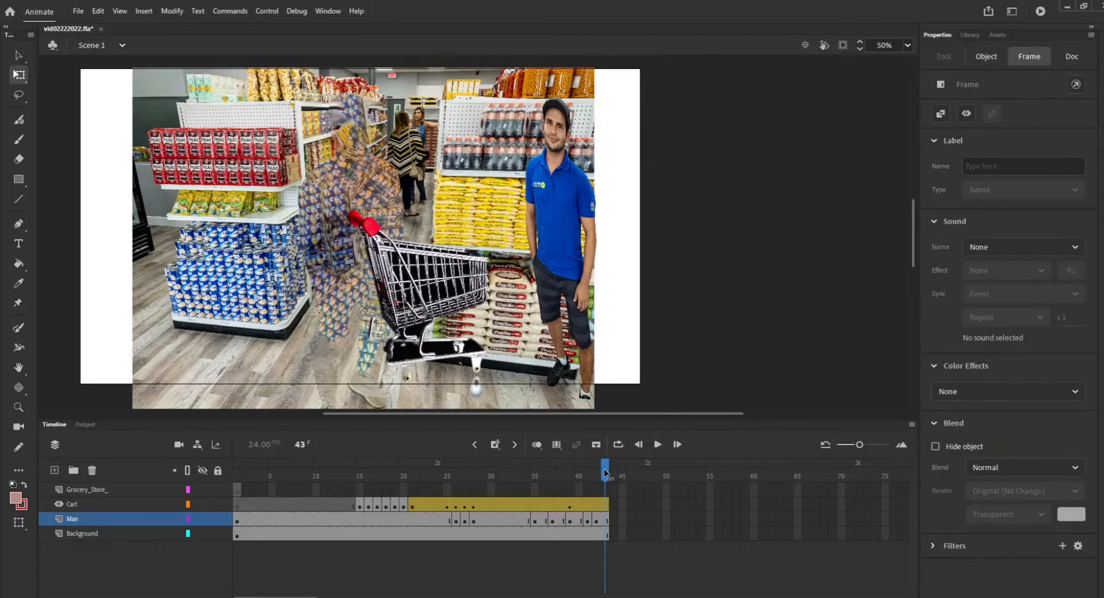
left_click(541, 229)
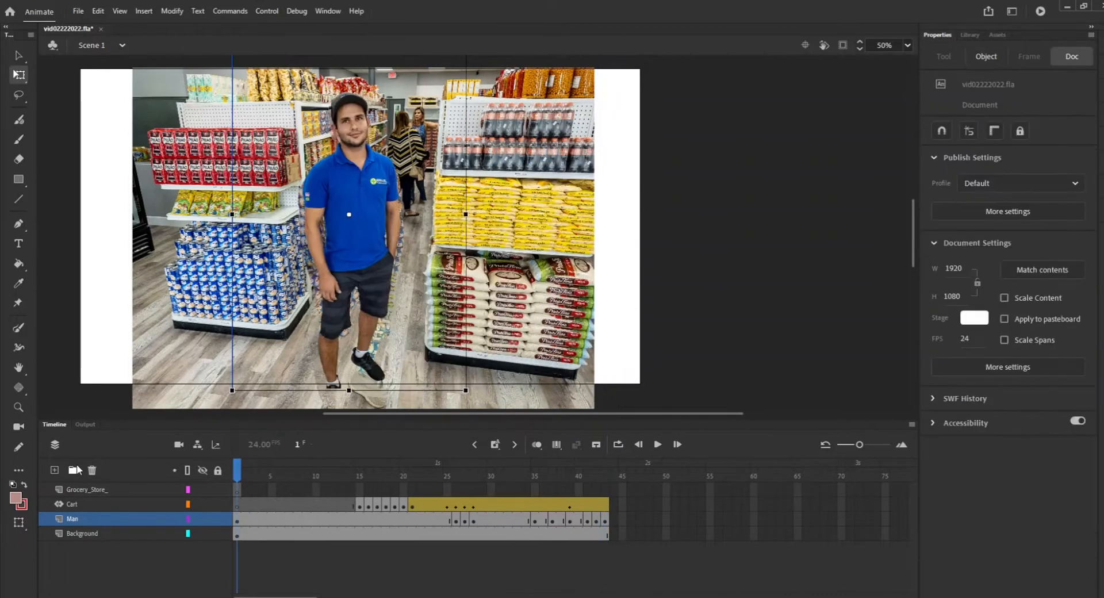
- Show the library and convert frame 43 on the Grocery_Store_ layer to a blank keyframe
left_click(657, 444)
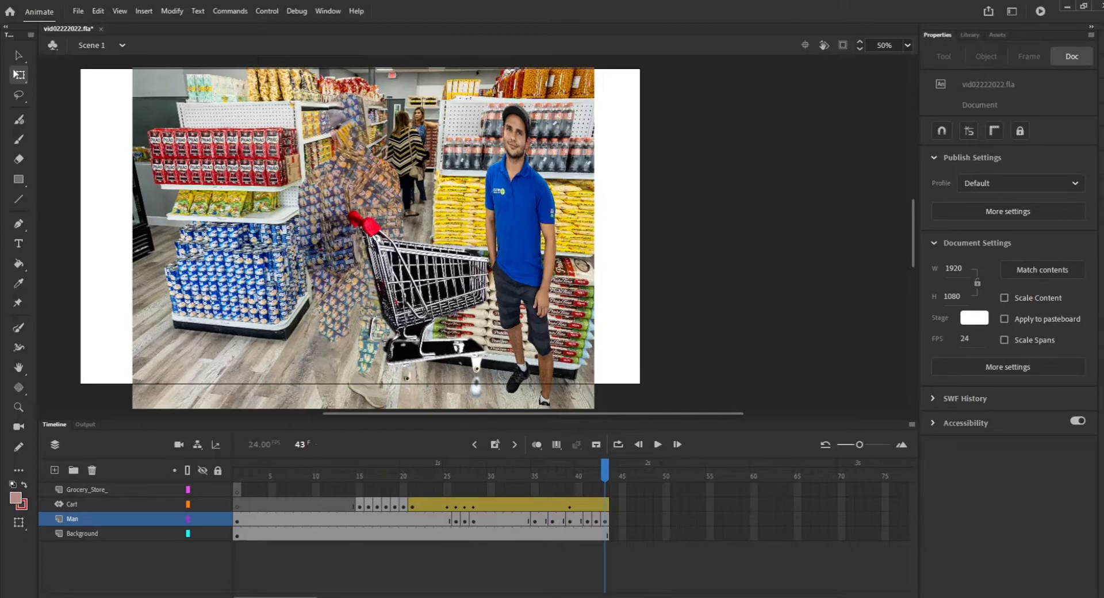
left_click(971, 34)
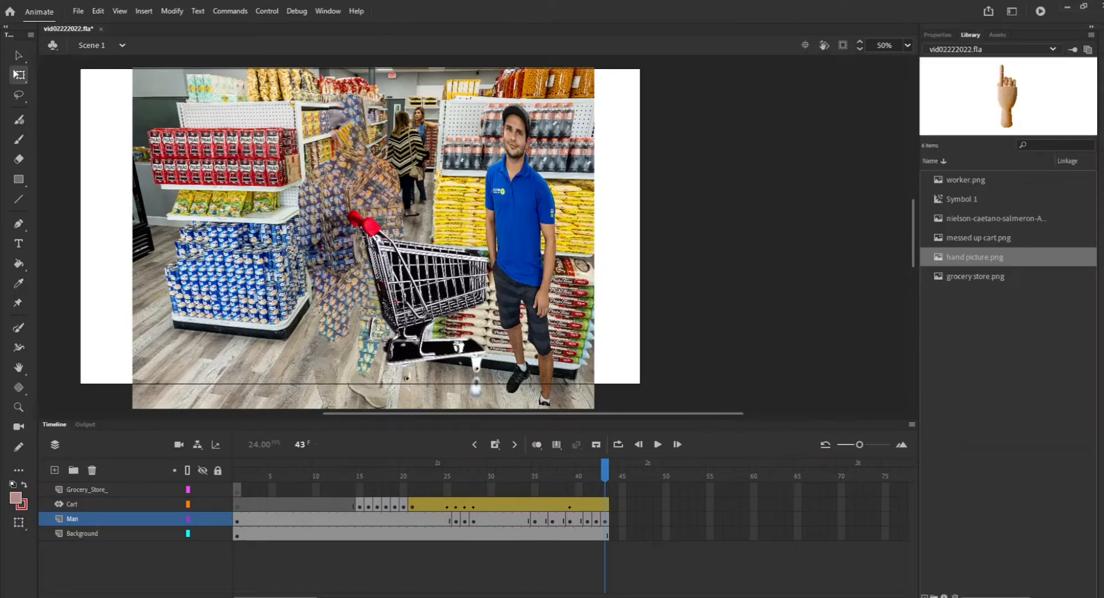
left_click(85, 489)
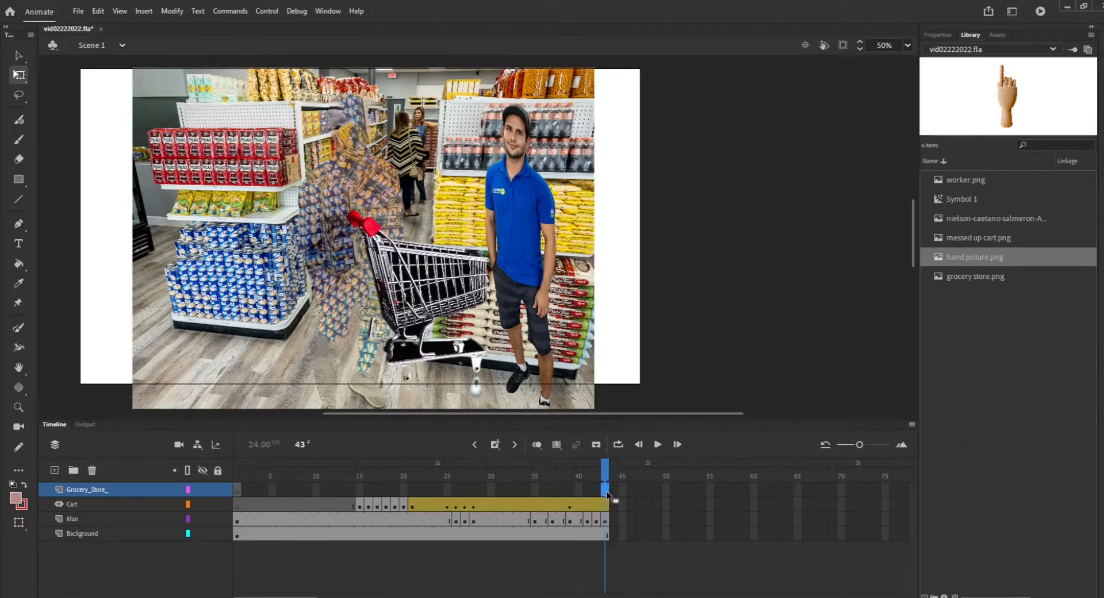
right_click(607, 495)
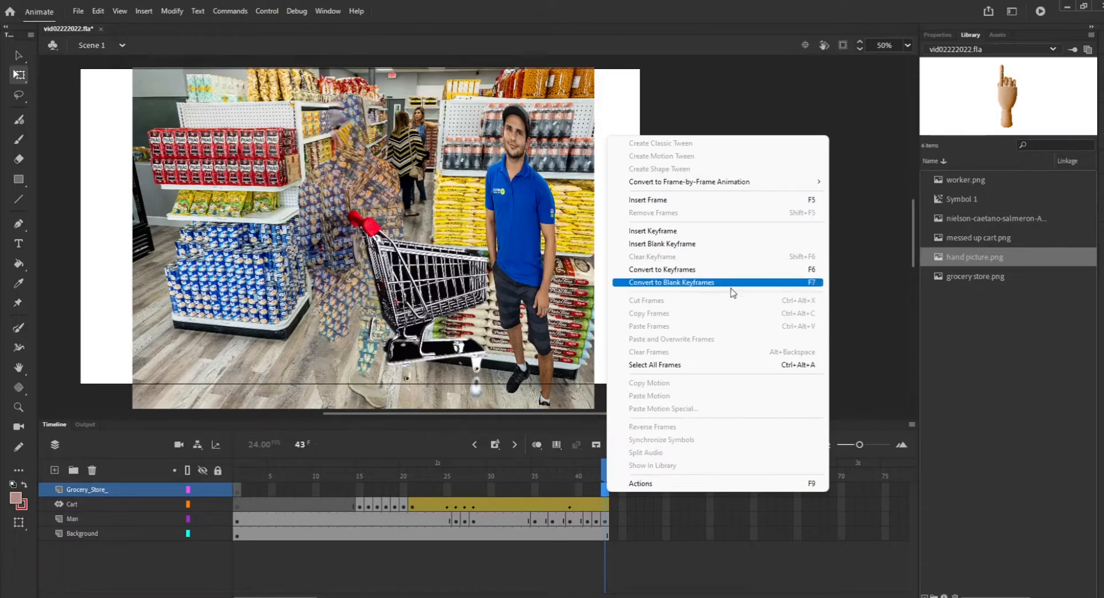
left_click(647, 200)
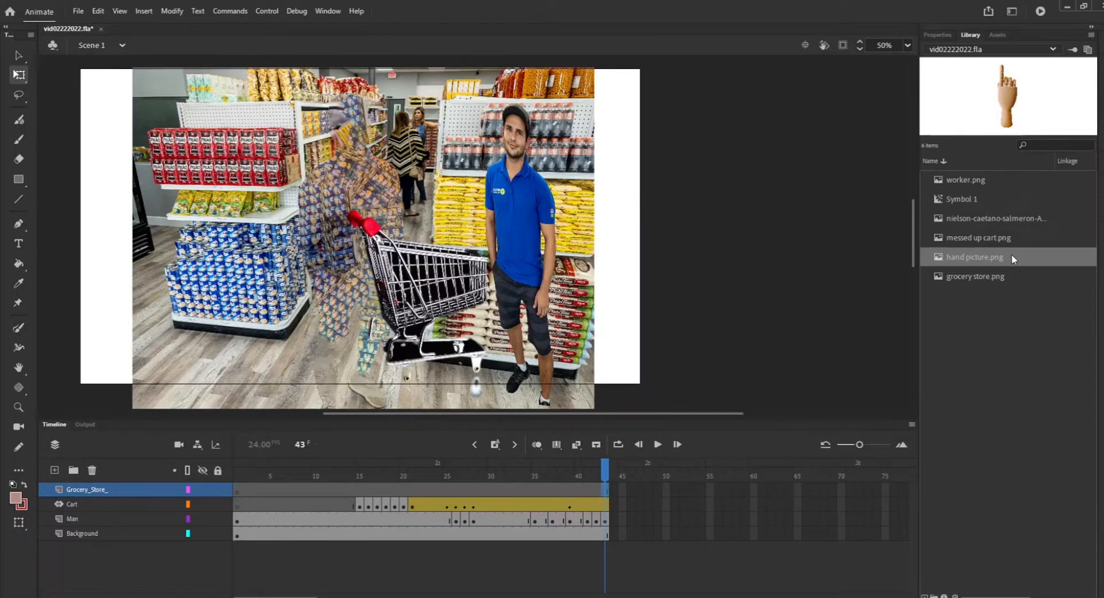
mouse_move(497, 252)
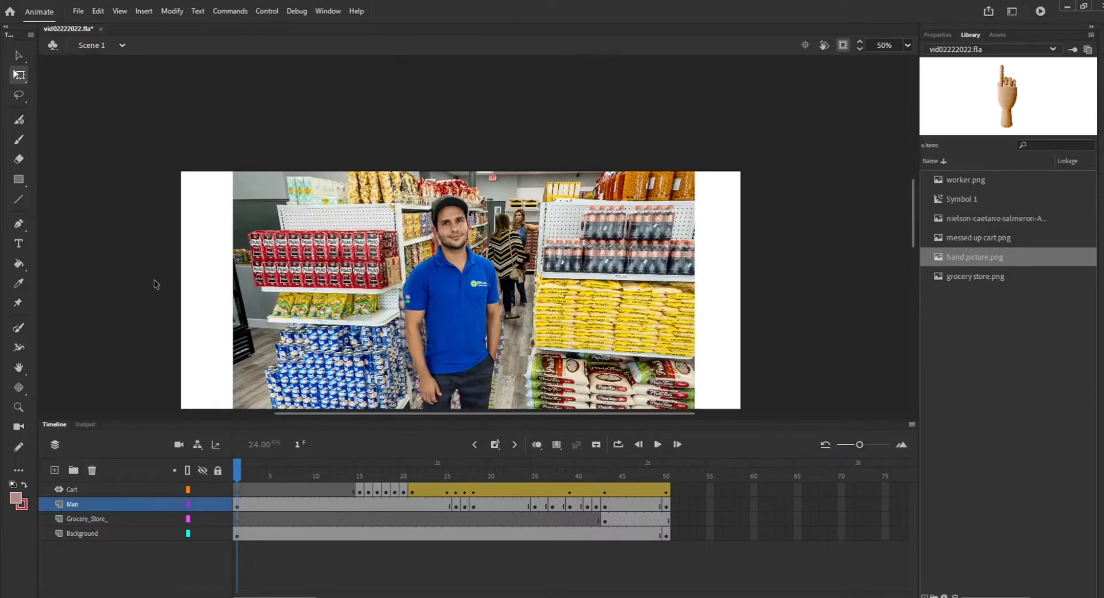
left_click(78, 10)
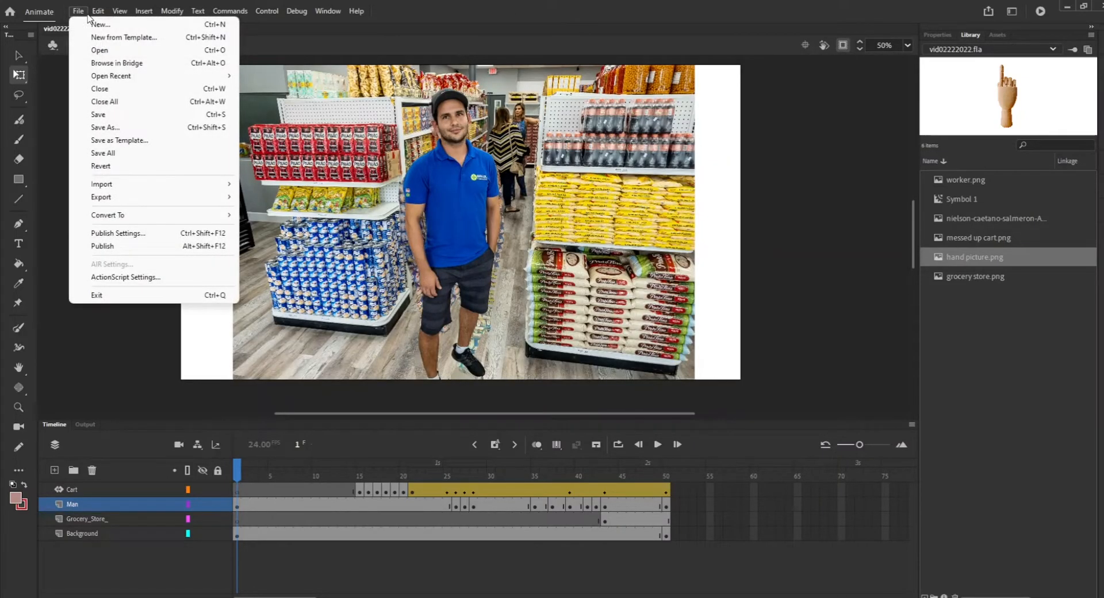
left_click(230, 11)
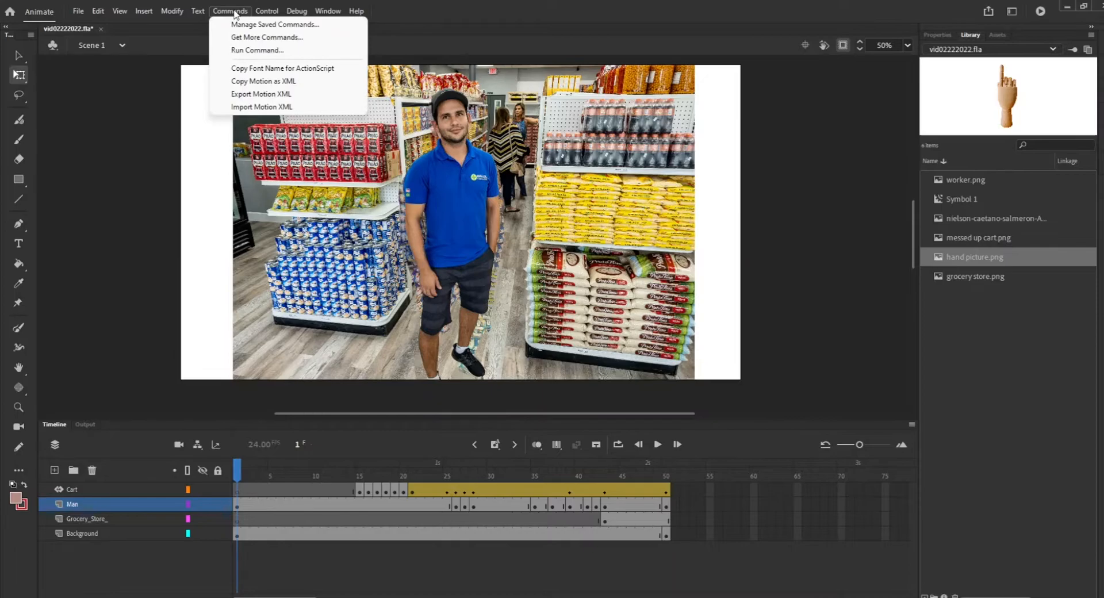
mouse_move(275, 24)
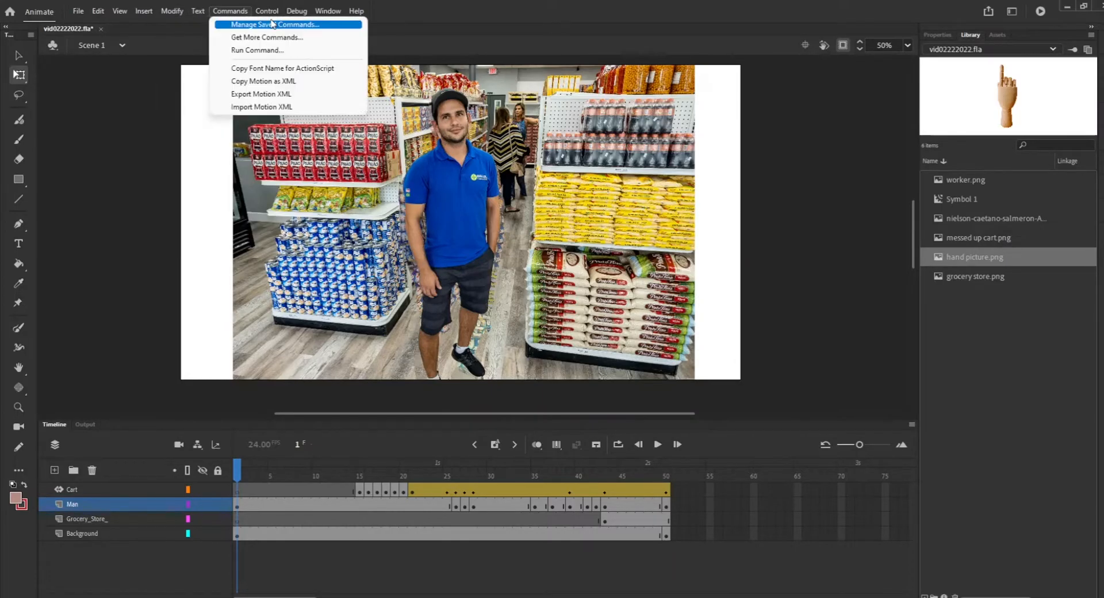
left_click(266, 11)
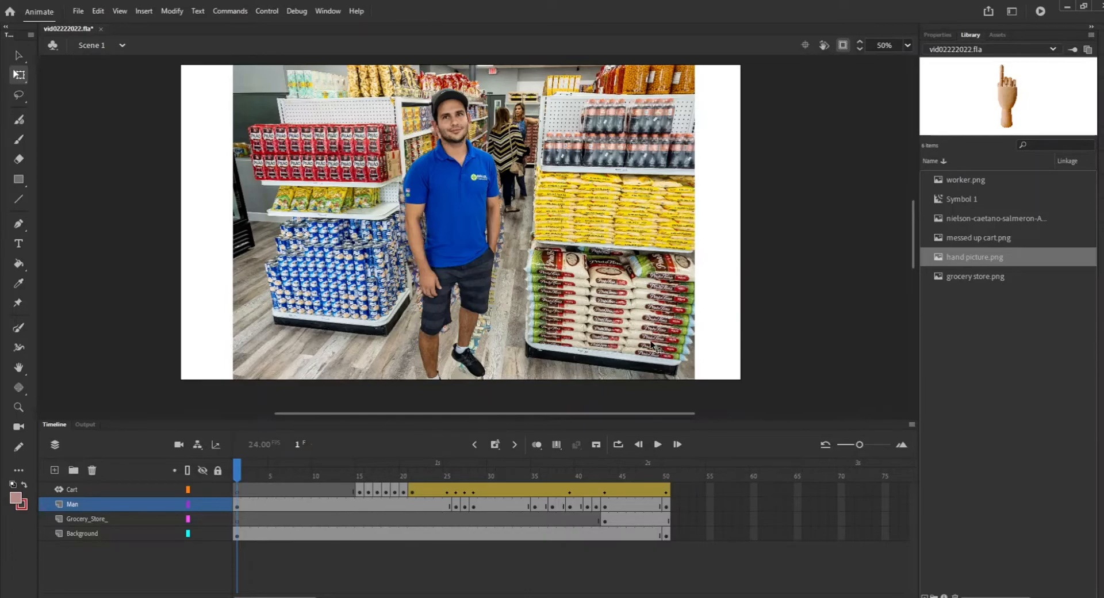
mouse_move(646, 372)
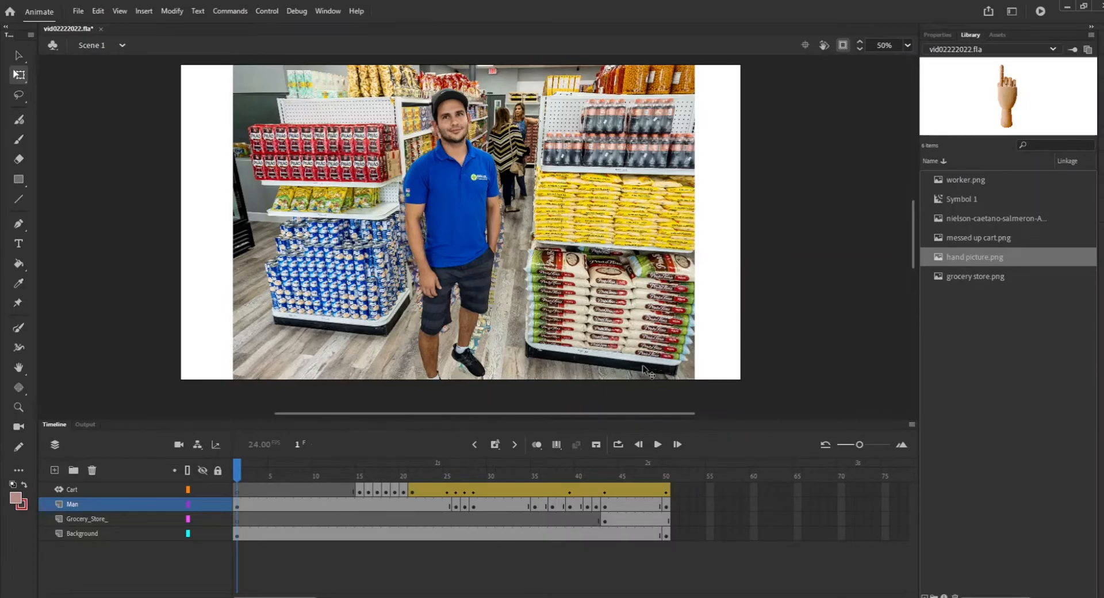